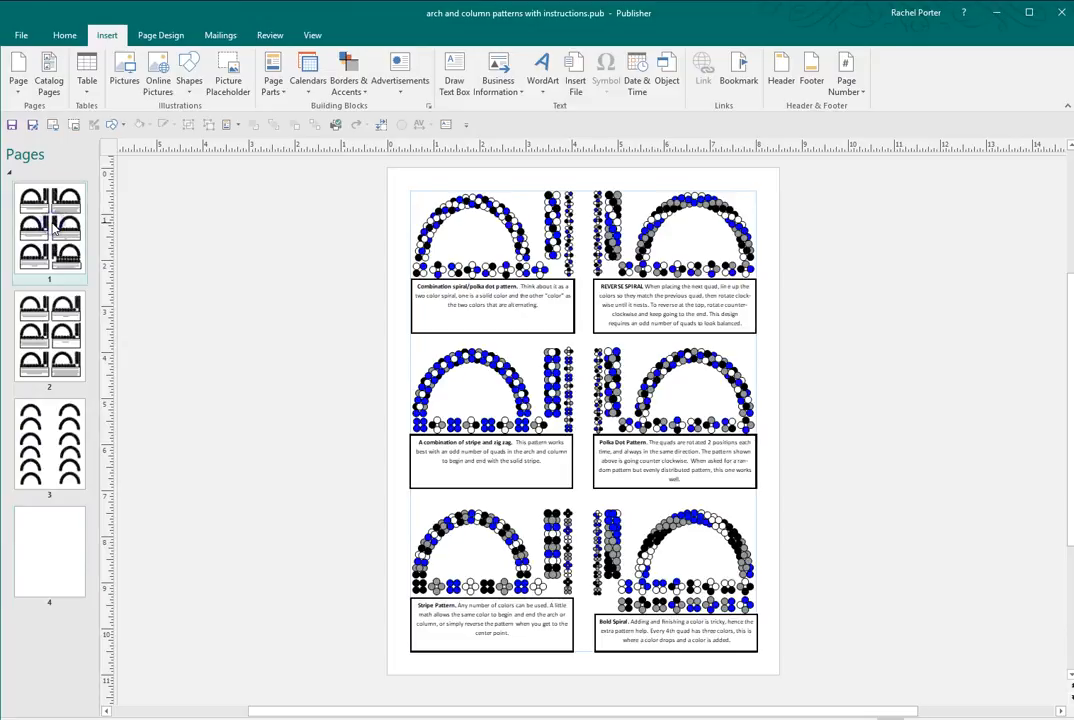
Step: Move through page 2 to page 3 showing the twelve balloon arches
click(48, 338)
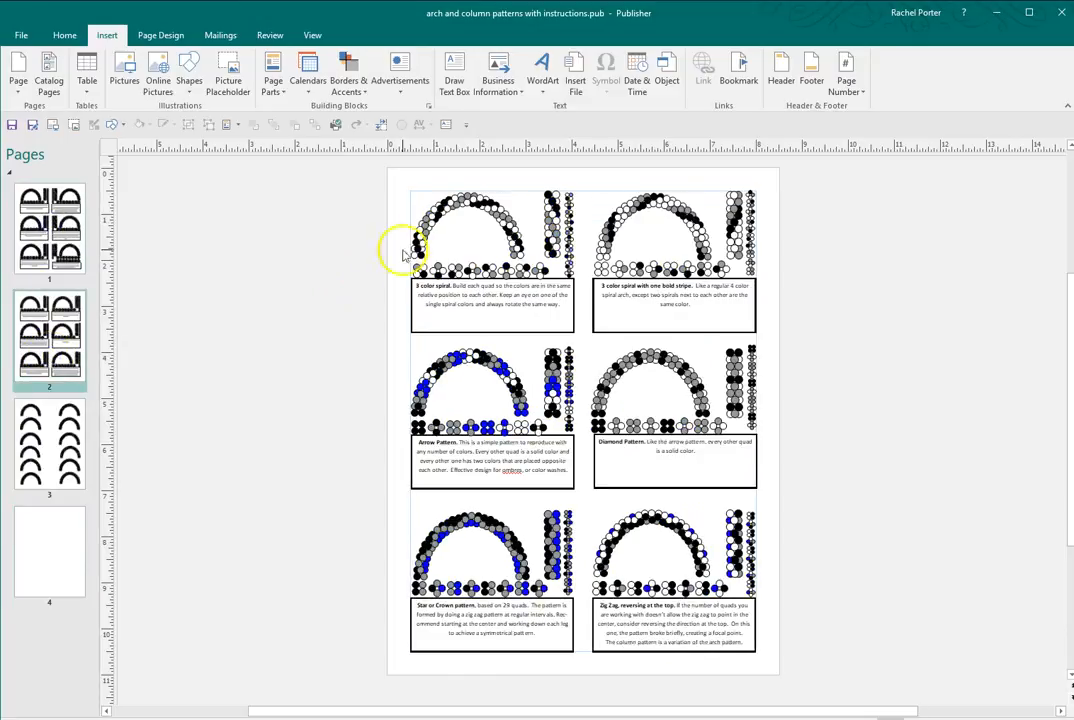
click(48, 444)
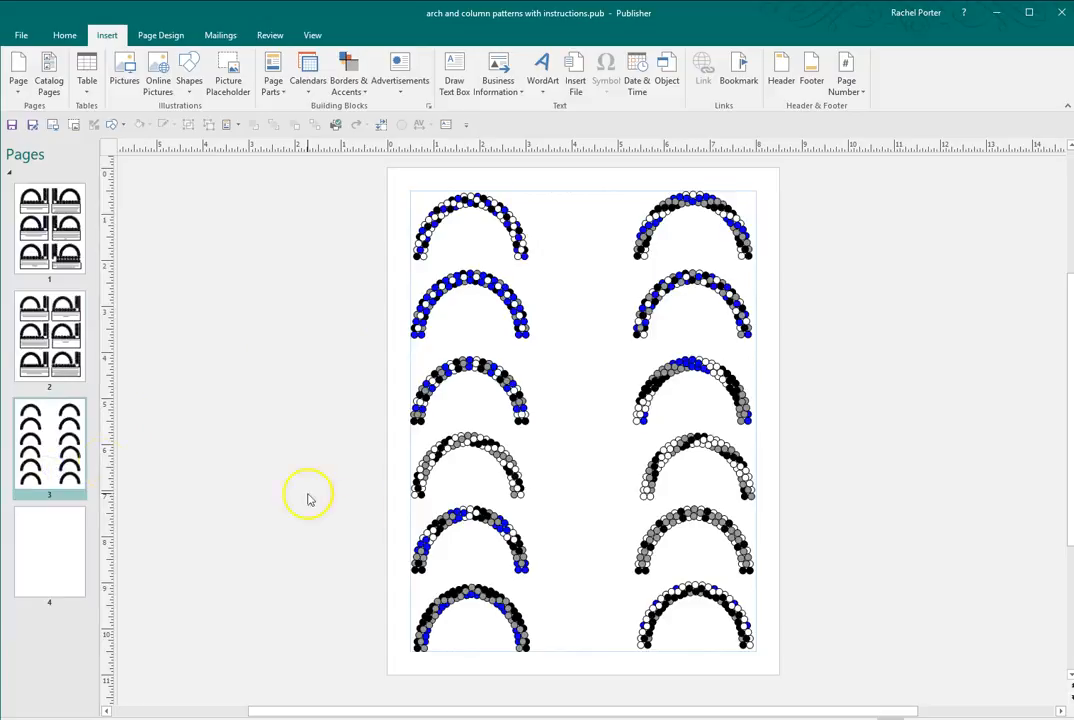
mouse_move(544, 424)
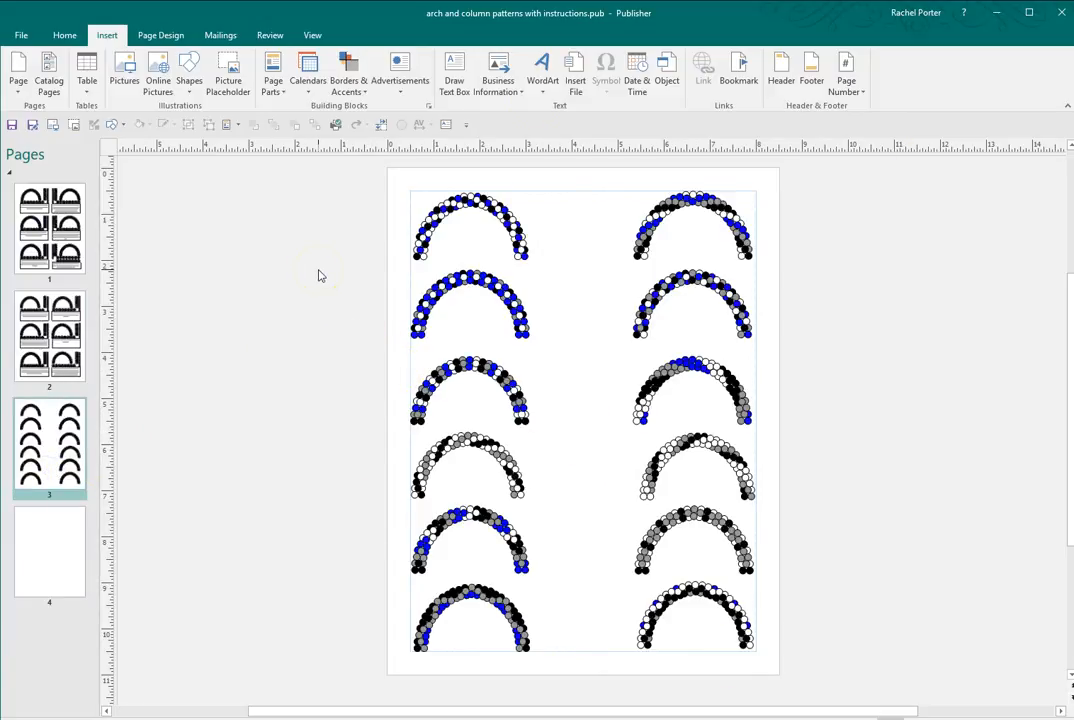
click(160, 36)
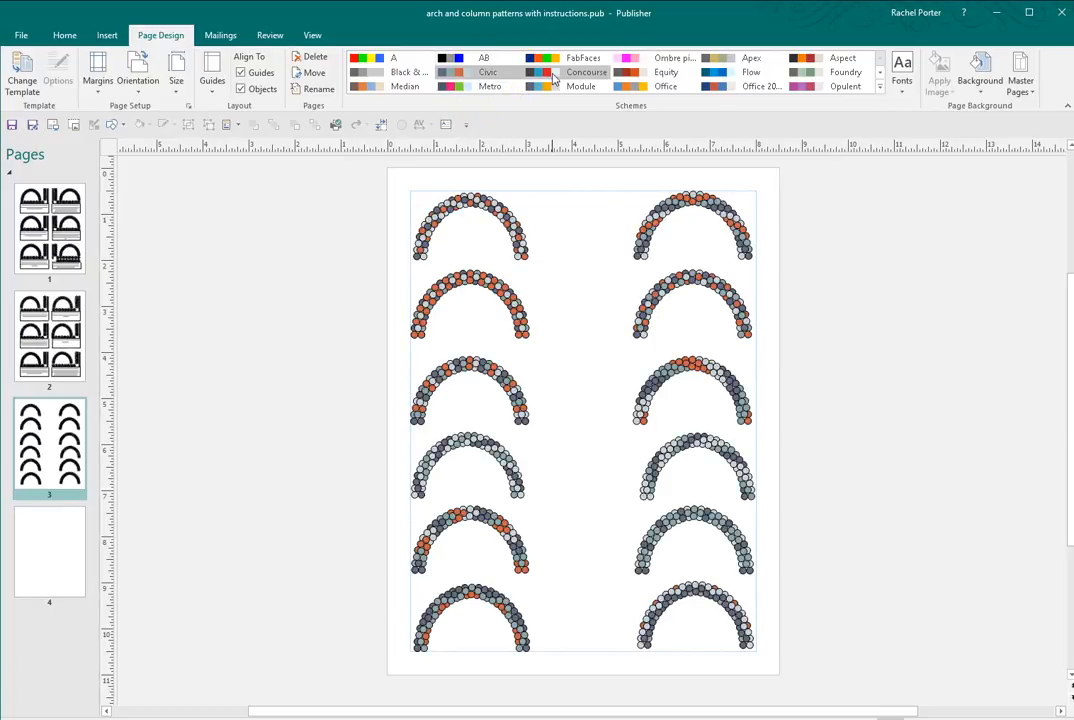
Step: Preview several colour schemes on the arches, then apply the brown and orange Trek scheme
click(628, 72)
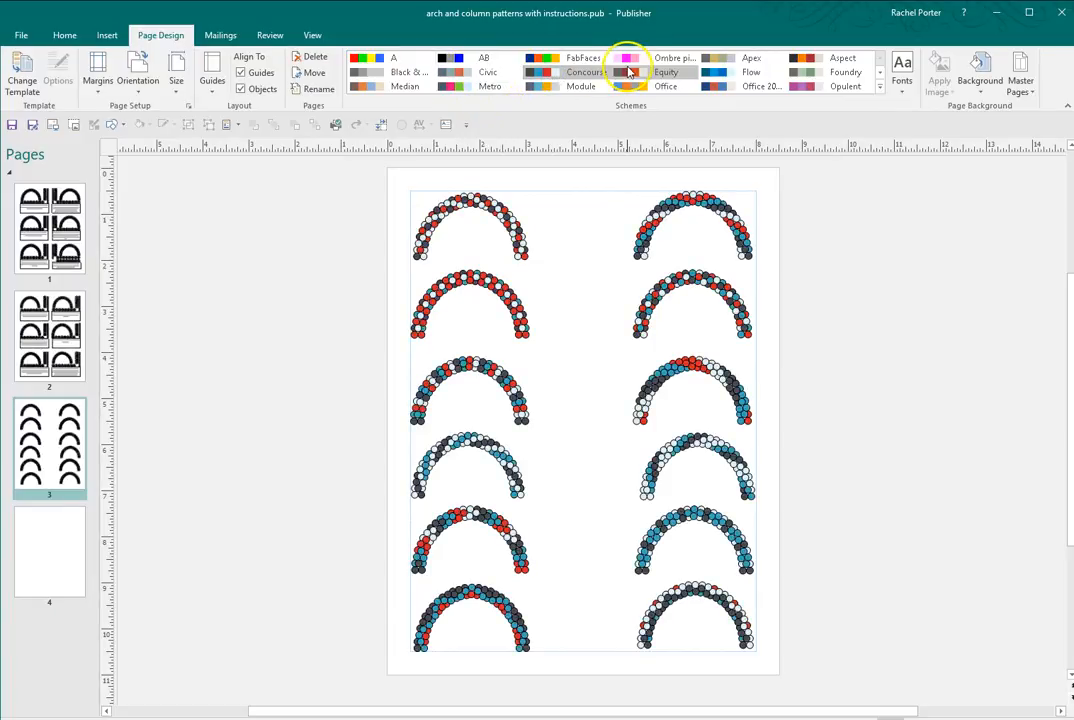
click(712, 72)
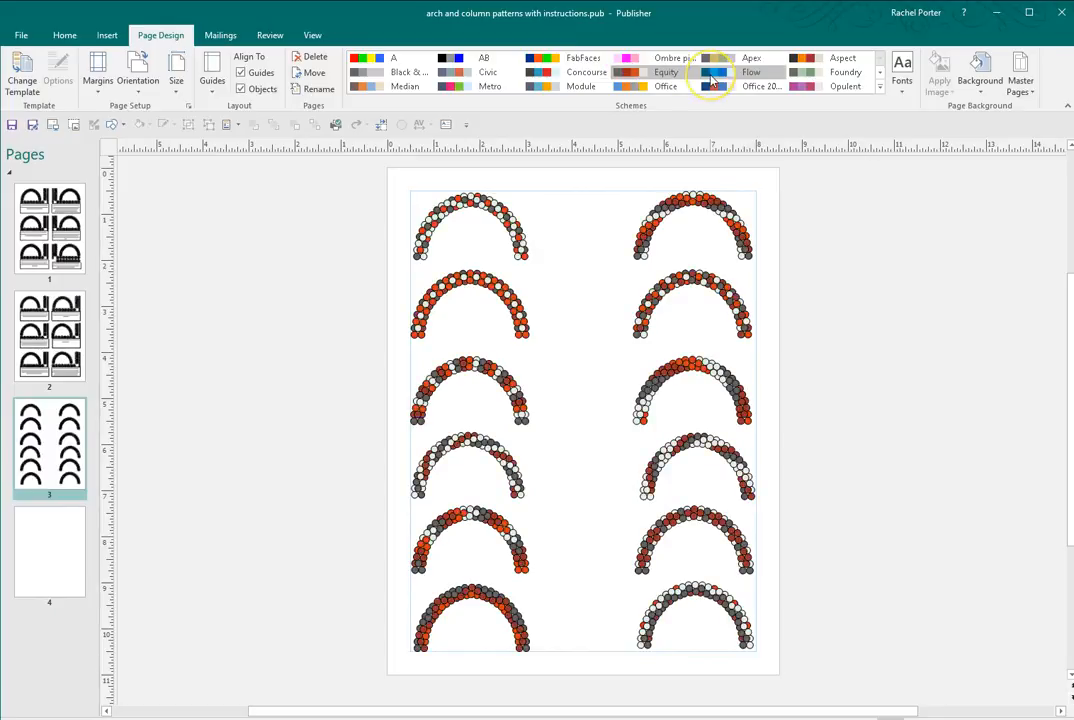
click(718, 86)
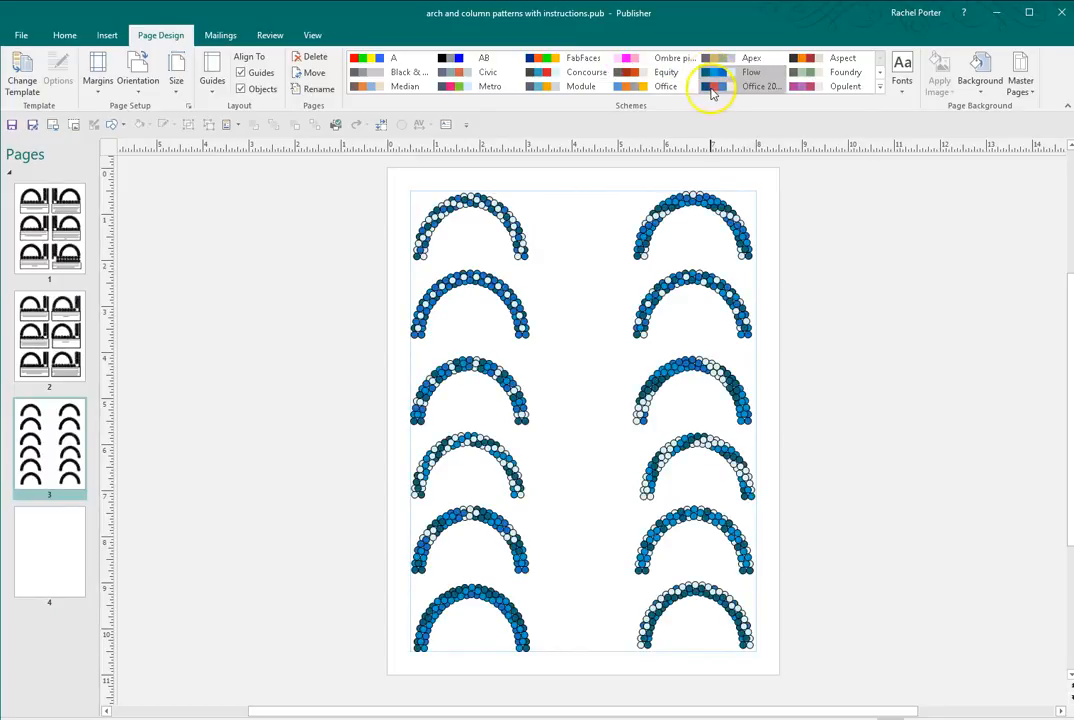
click(628, 86)
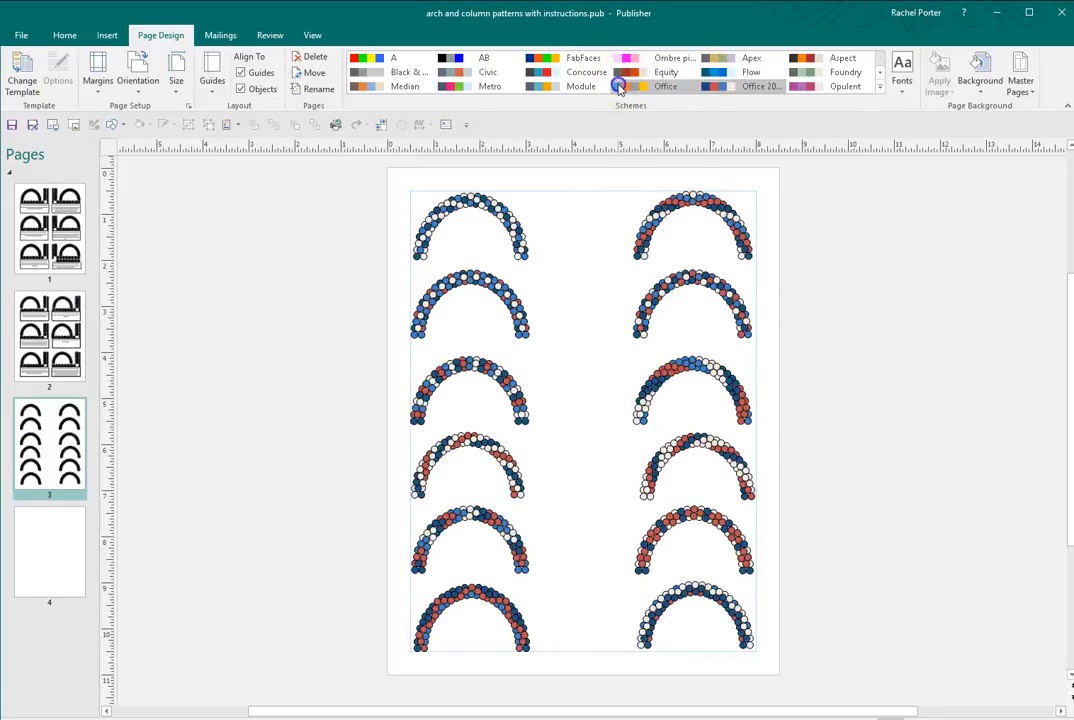
click(540, 72)
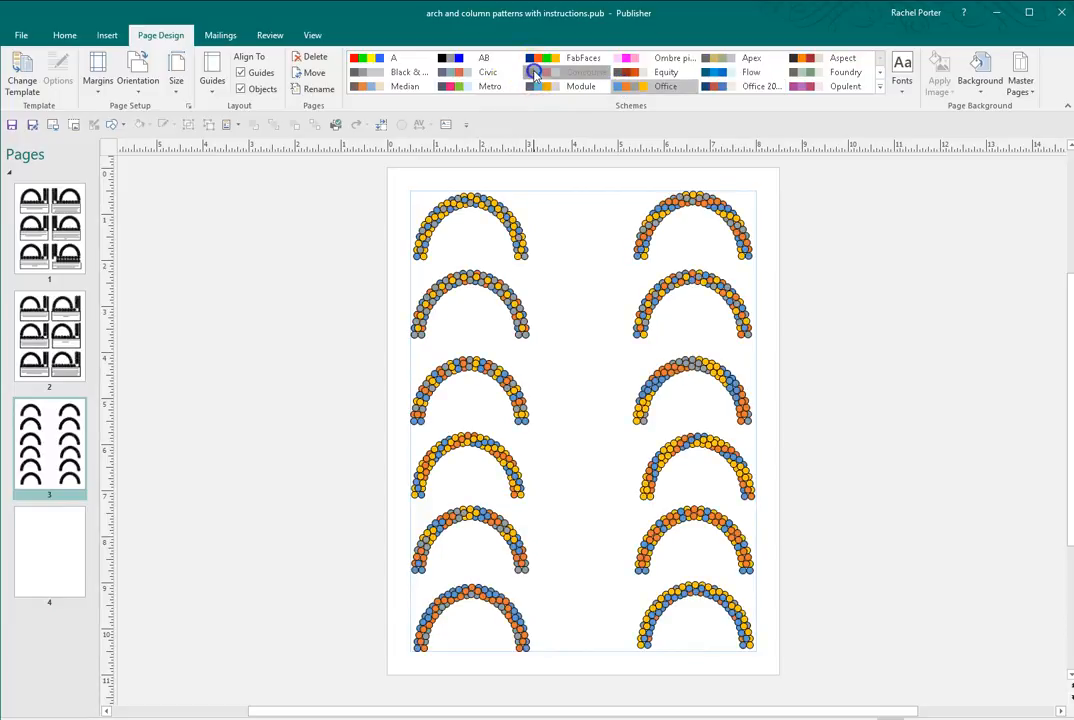
click(536, 72)
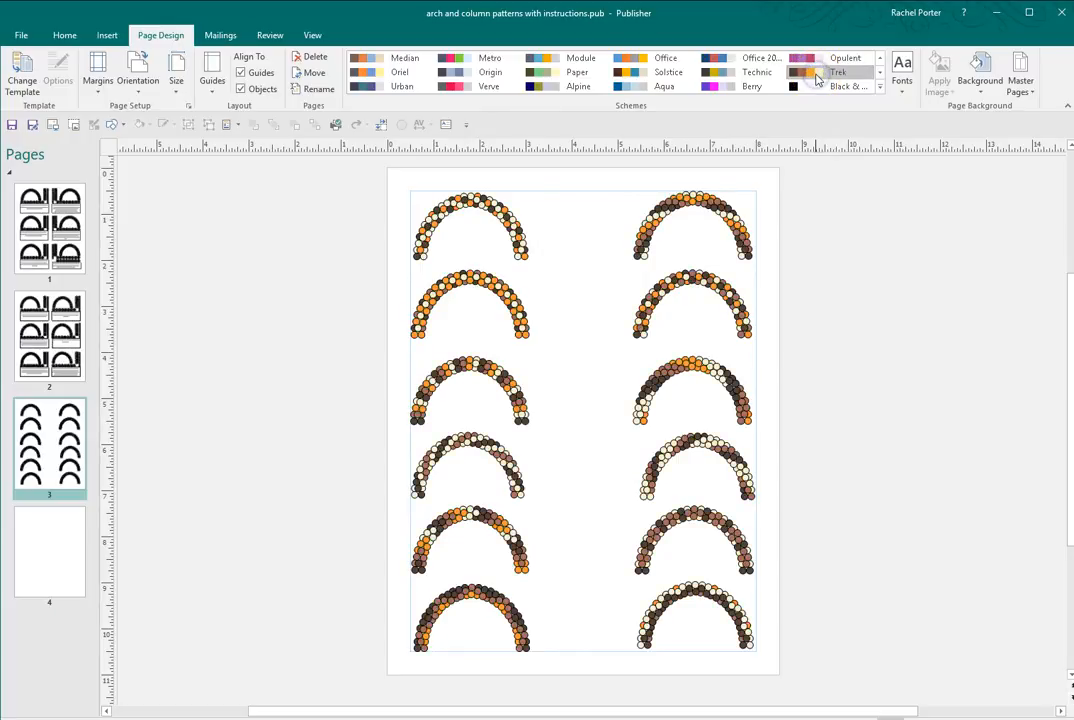
click(882, 60)
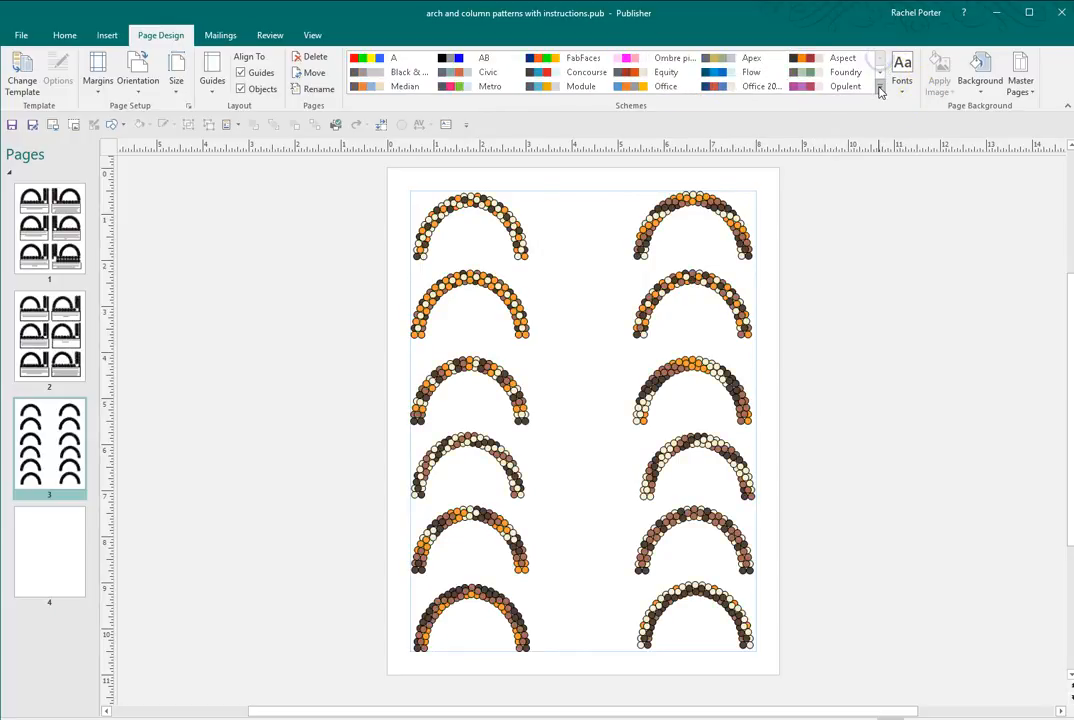
Step: Start a new custom colour scheme and name it 'A sample'
click(880, 88)
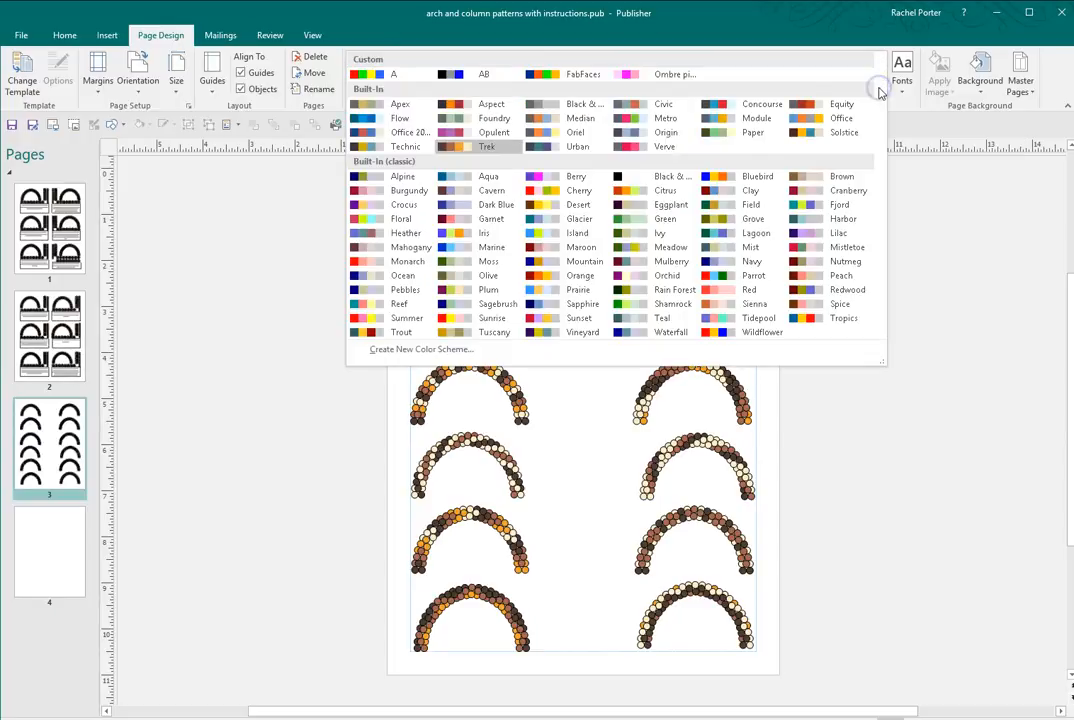
mouse_move(444, 360)
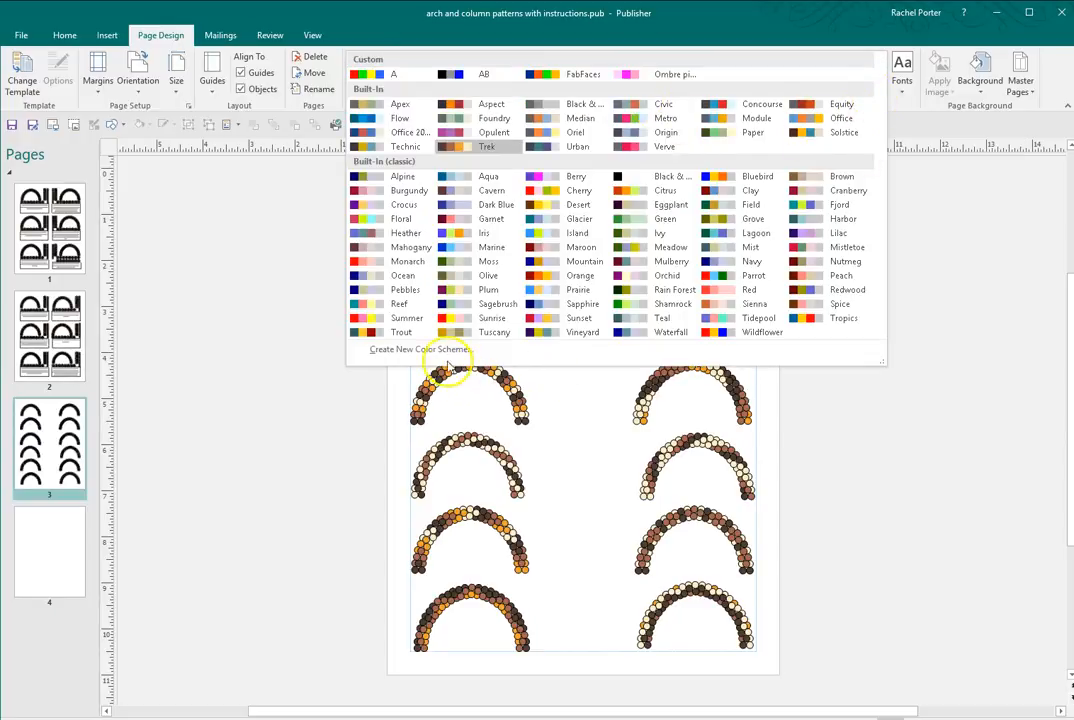
click(416, 348)
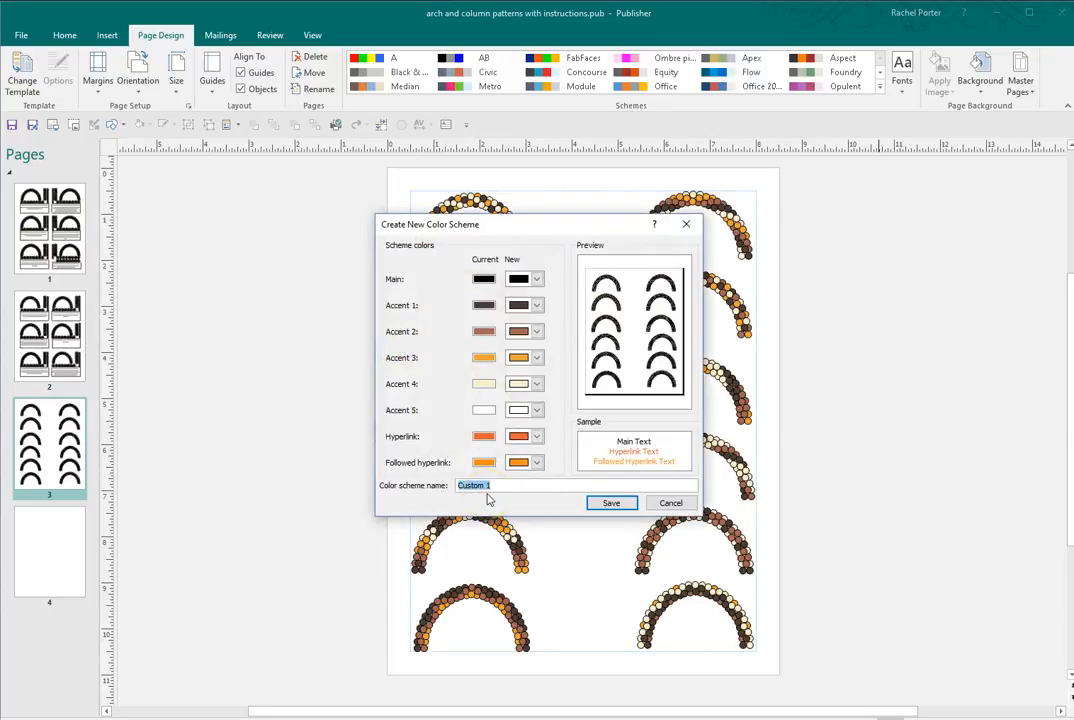
text(A sample)
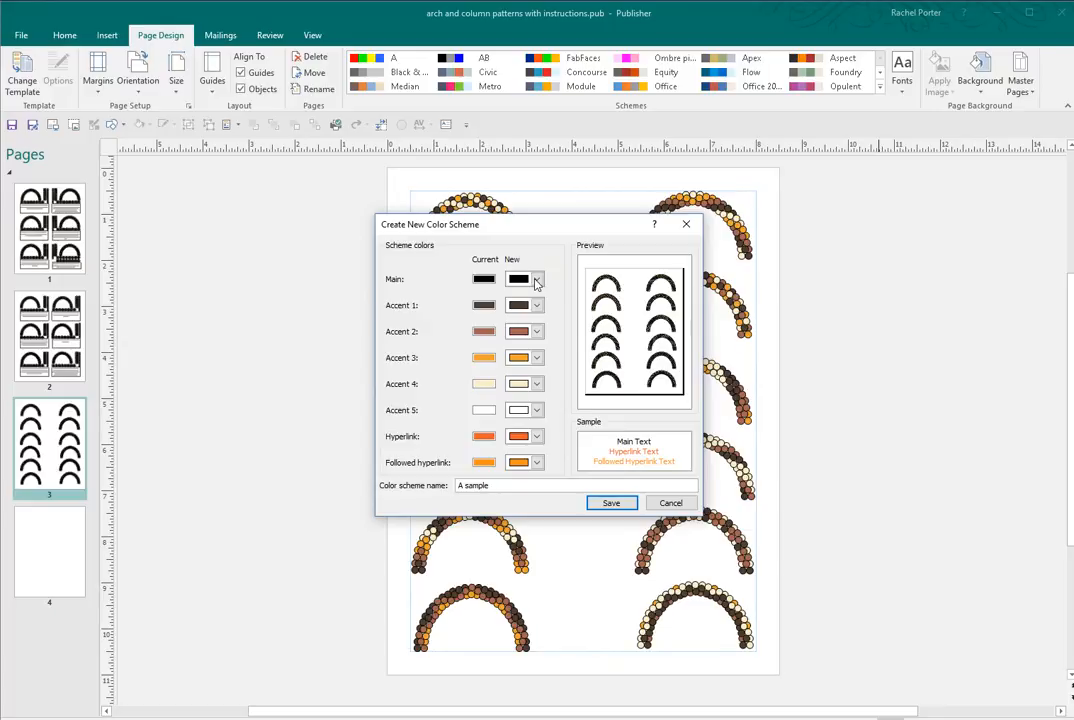
mouse_move(536, 304)
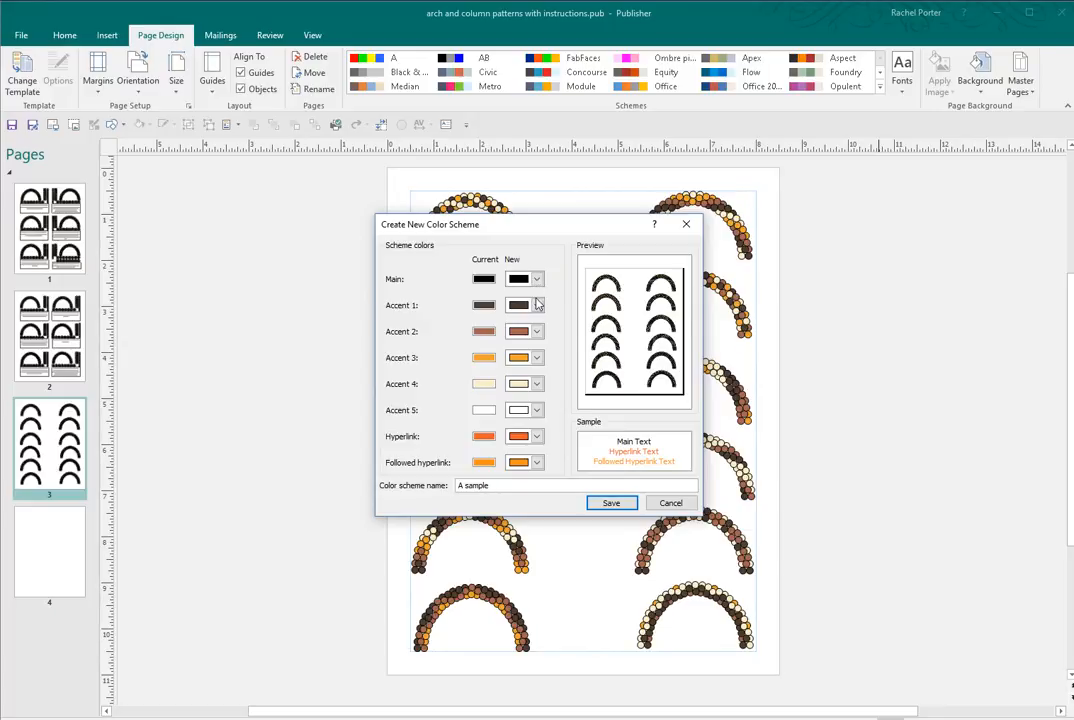
Step: Choose a new blue main colour and begin choosing the Accent 1 colour
click(536, 280)
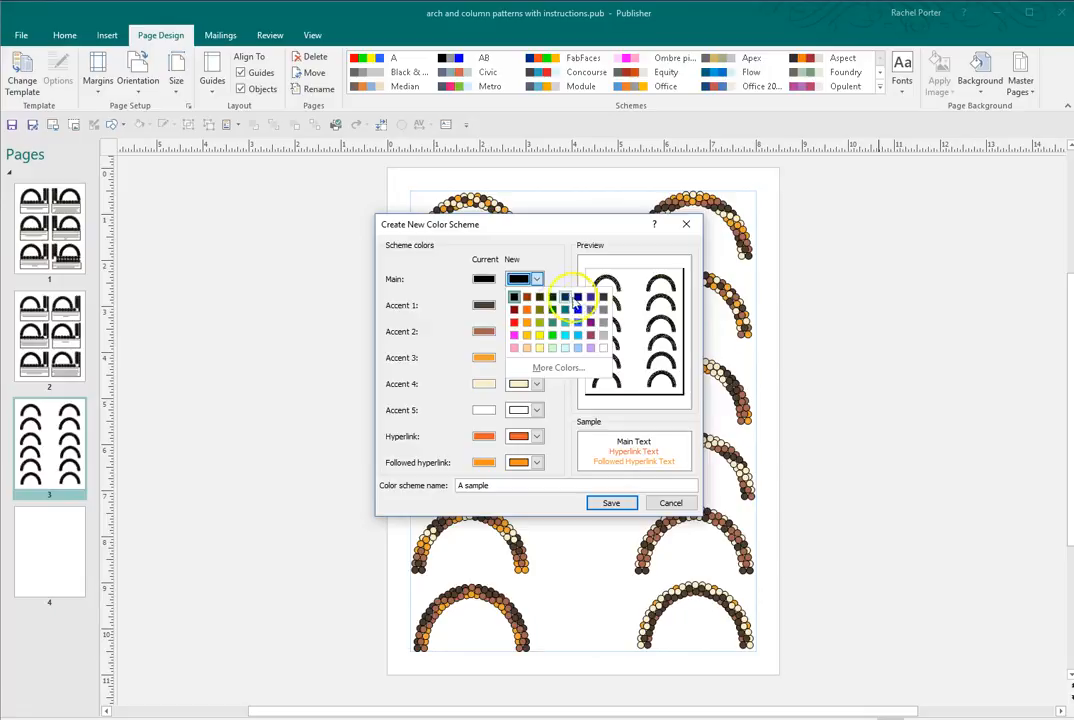
mouse_move(600, 304)
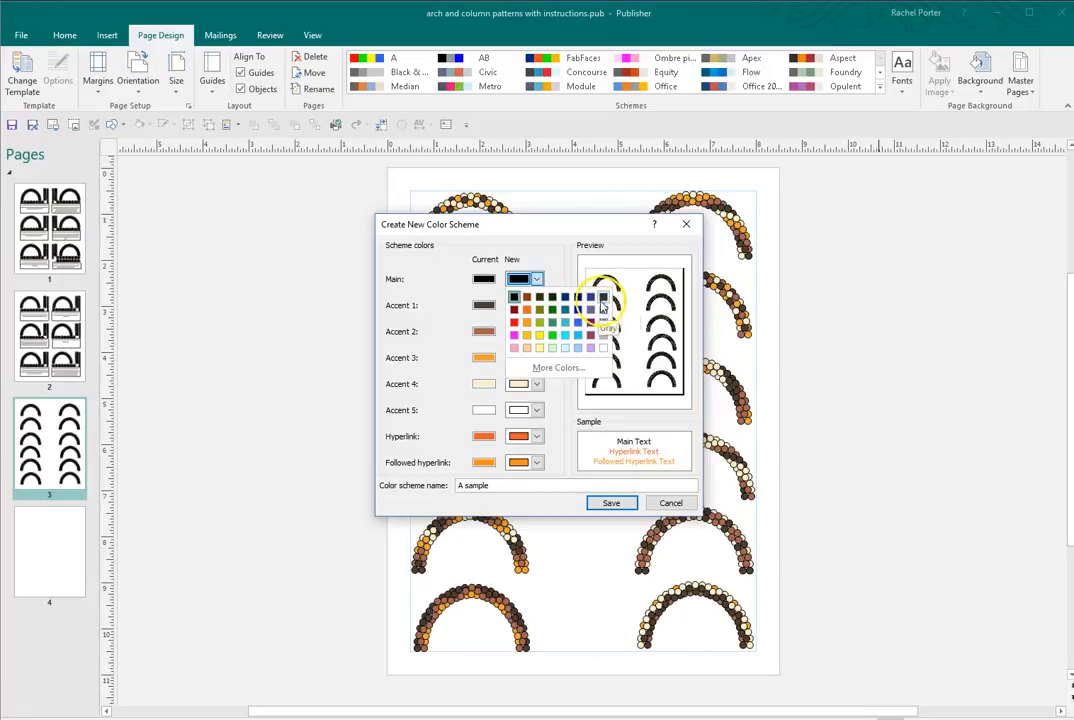
click(600, 302)
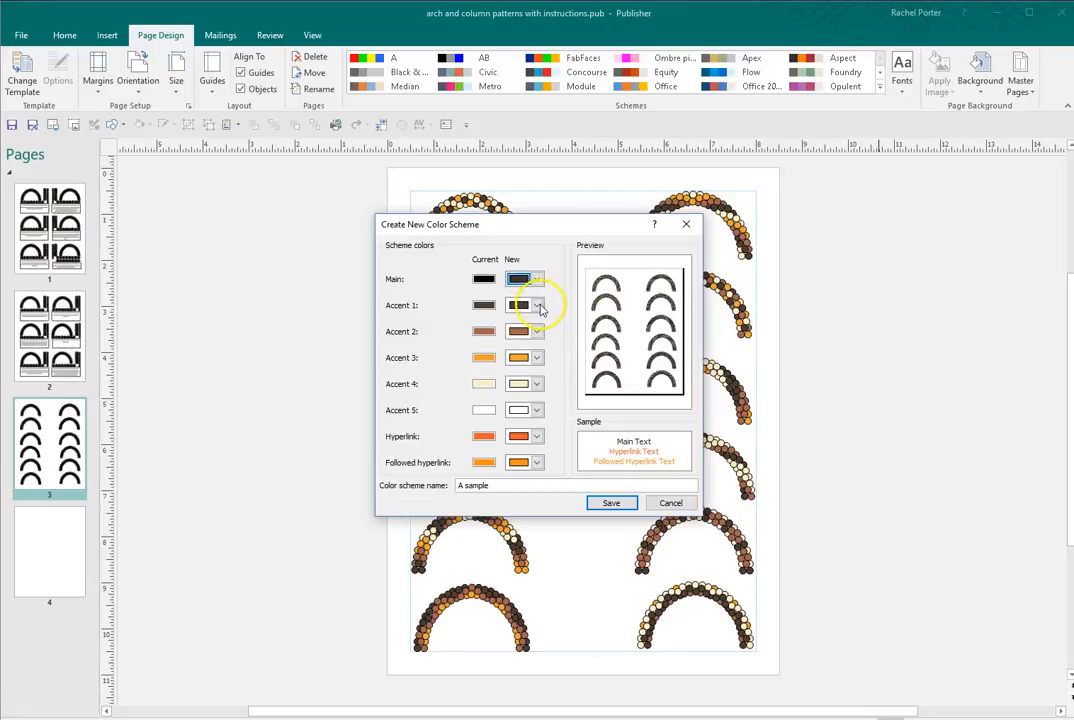
click(538, 304)
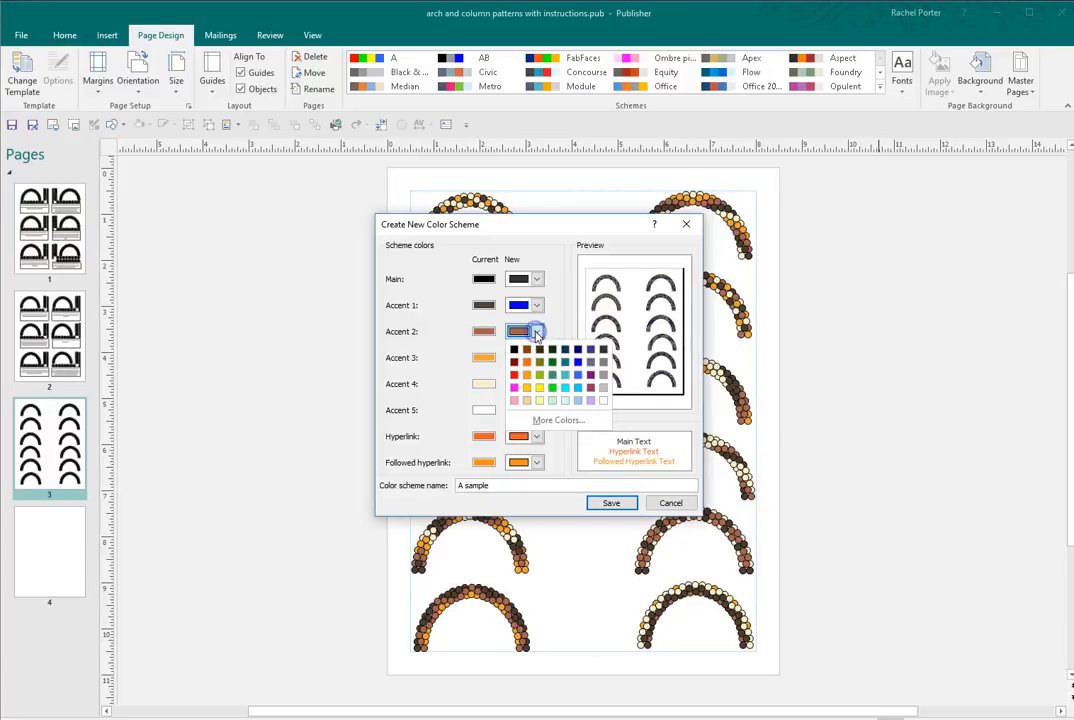
mouse_move(558, 420)
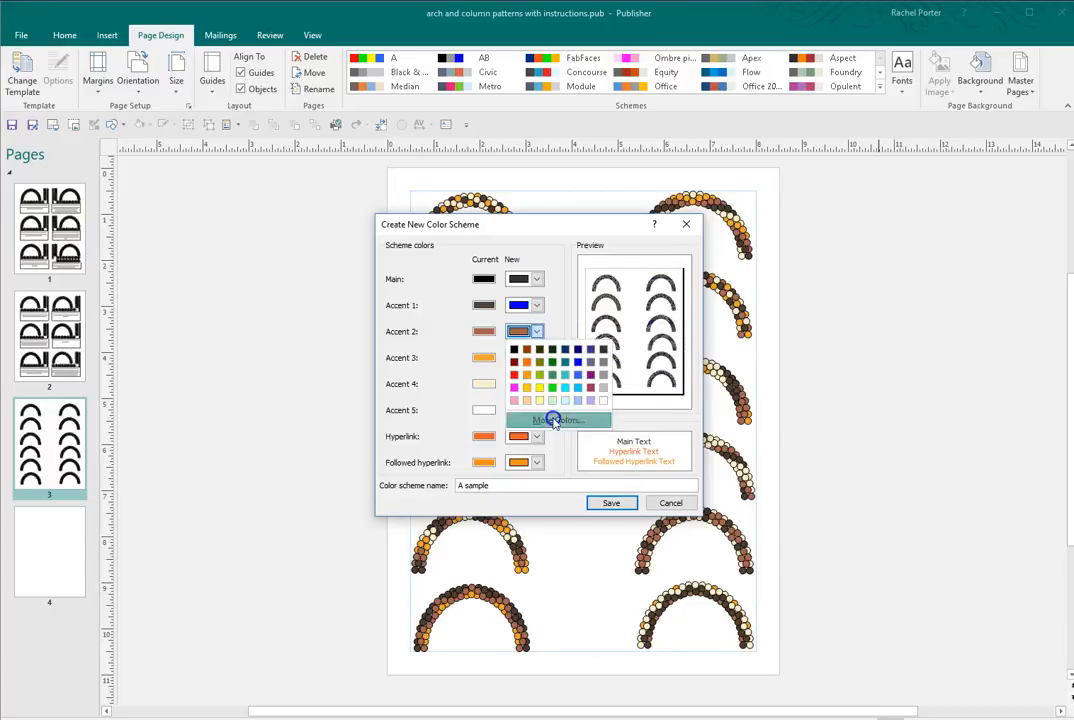
Step: Set Accent 2 to a lighter blue from the custom colour spectrum
click(558, 420)
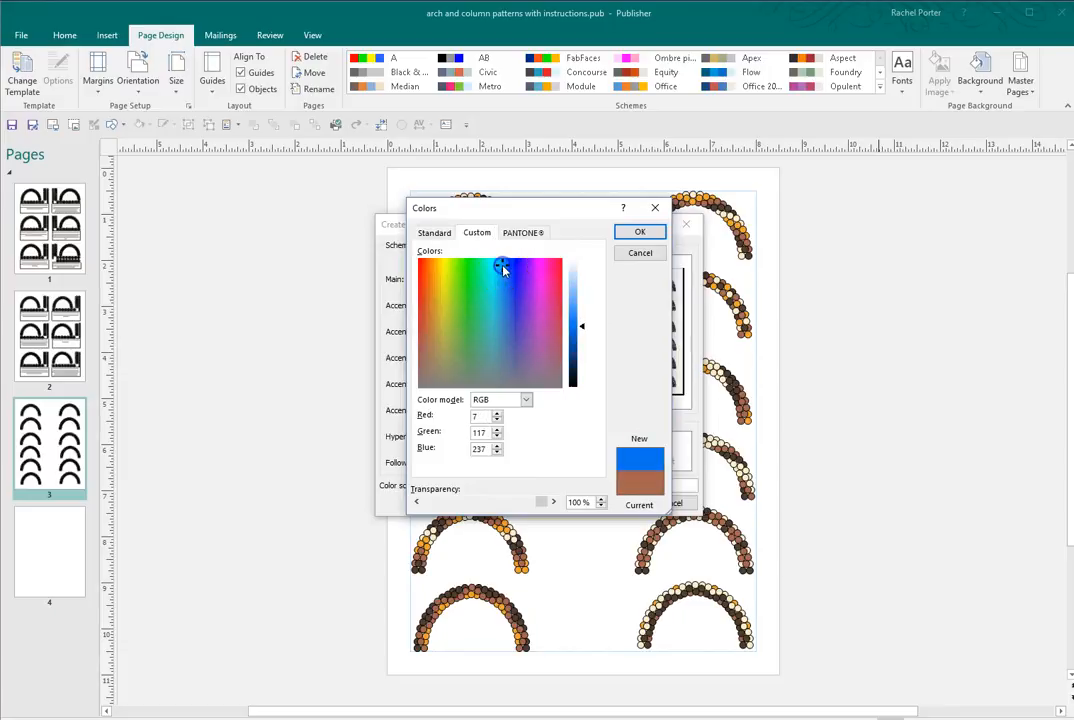
click(496, 268)
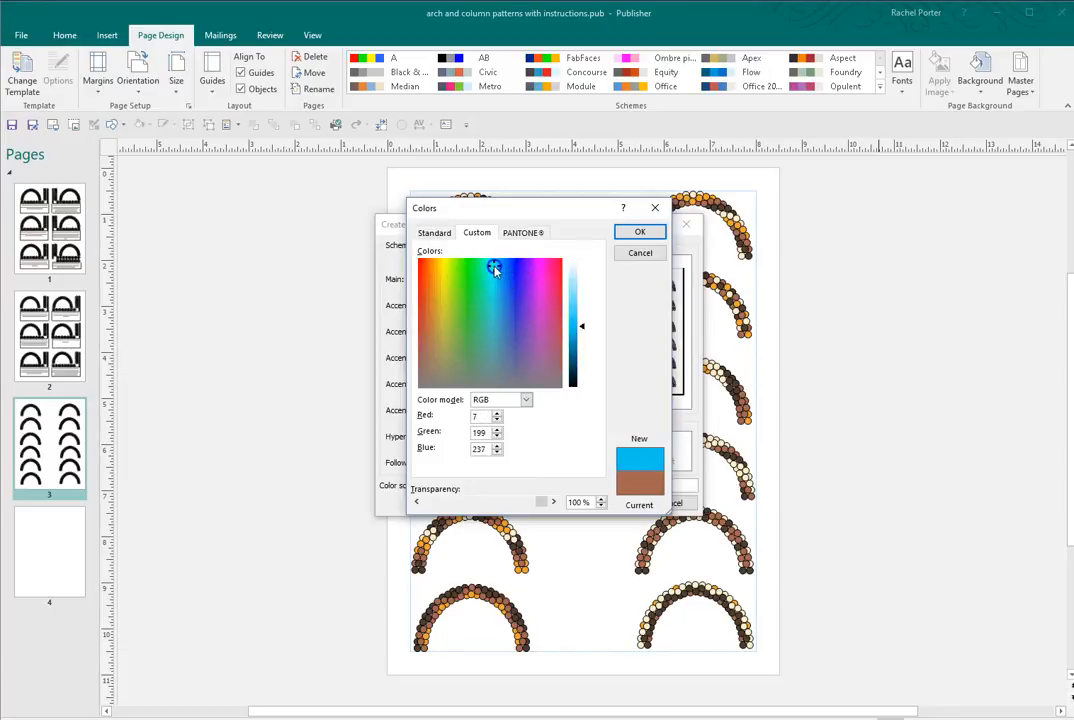
click(640, 232)
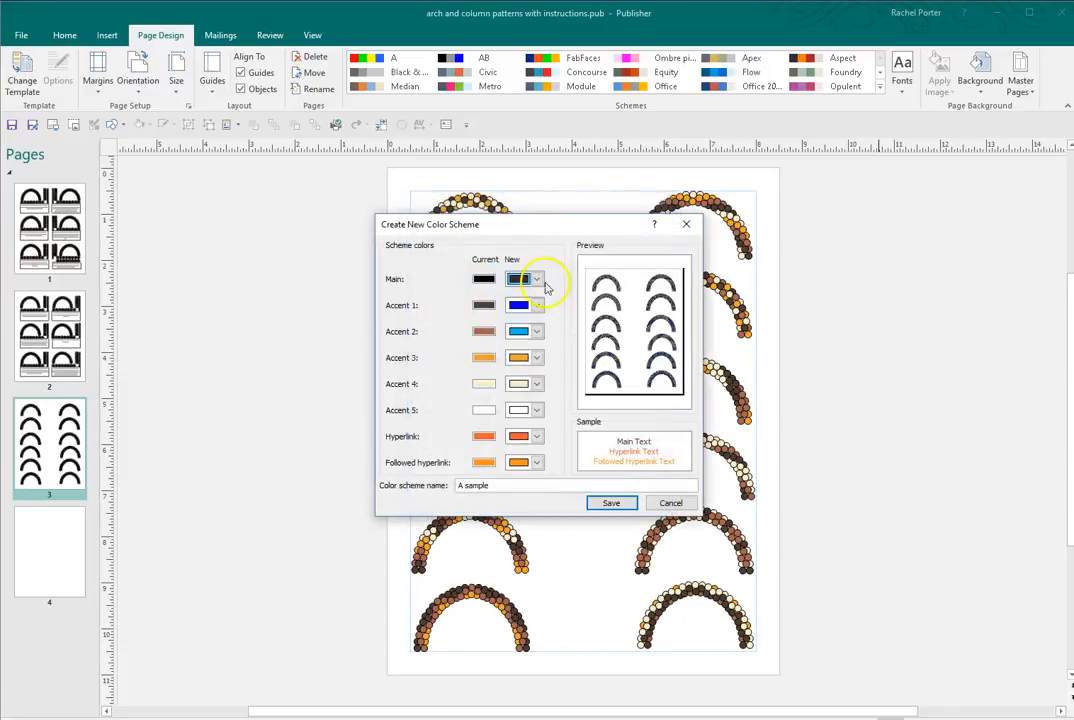
Step: Mix a custom light sky blue in RGB for Accent 3 and confirm it
click(536, 356)
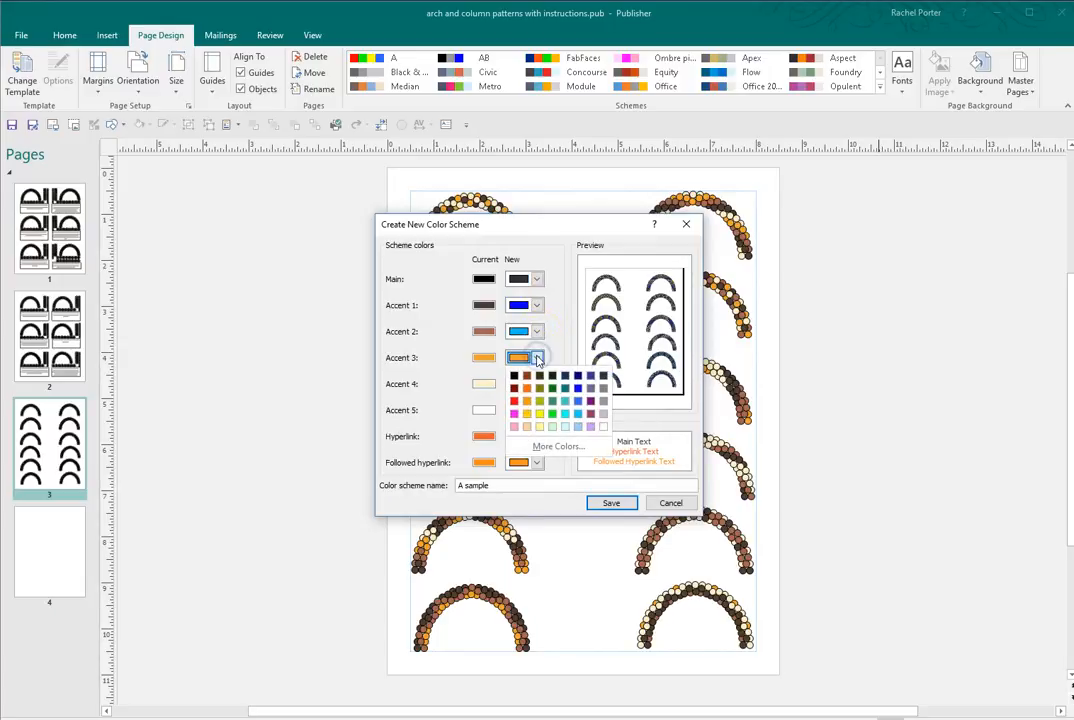
click(556, 444)
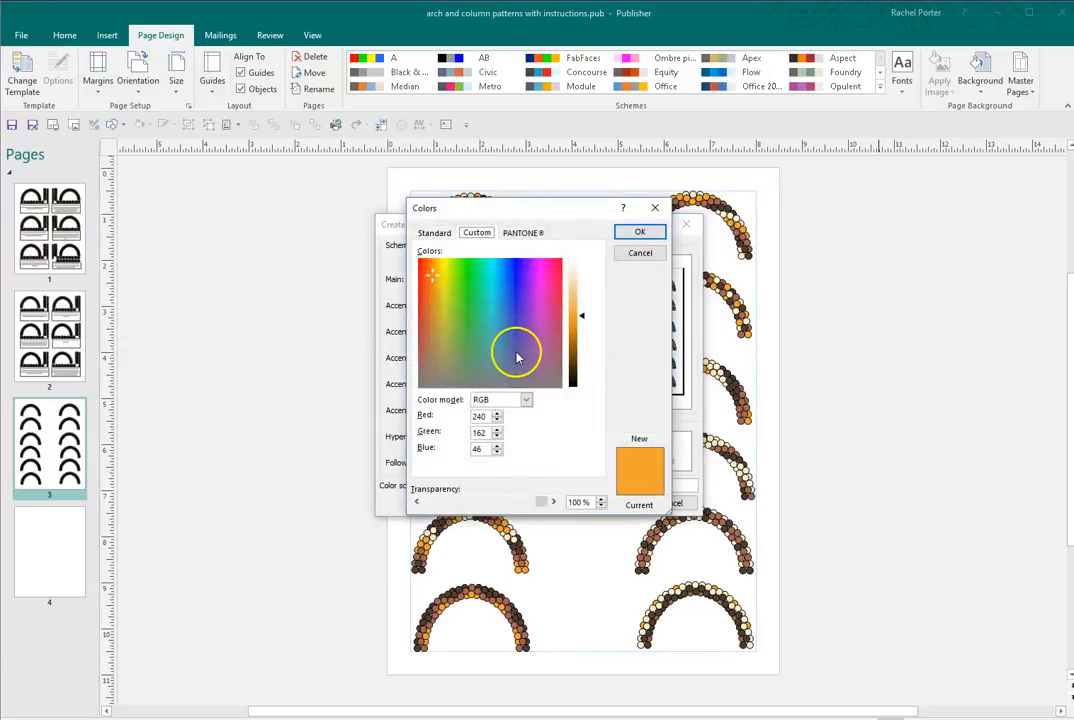
mouse_move(526, 400)
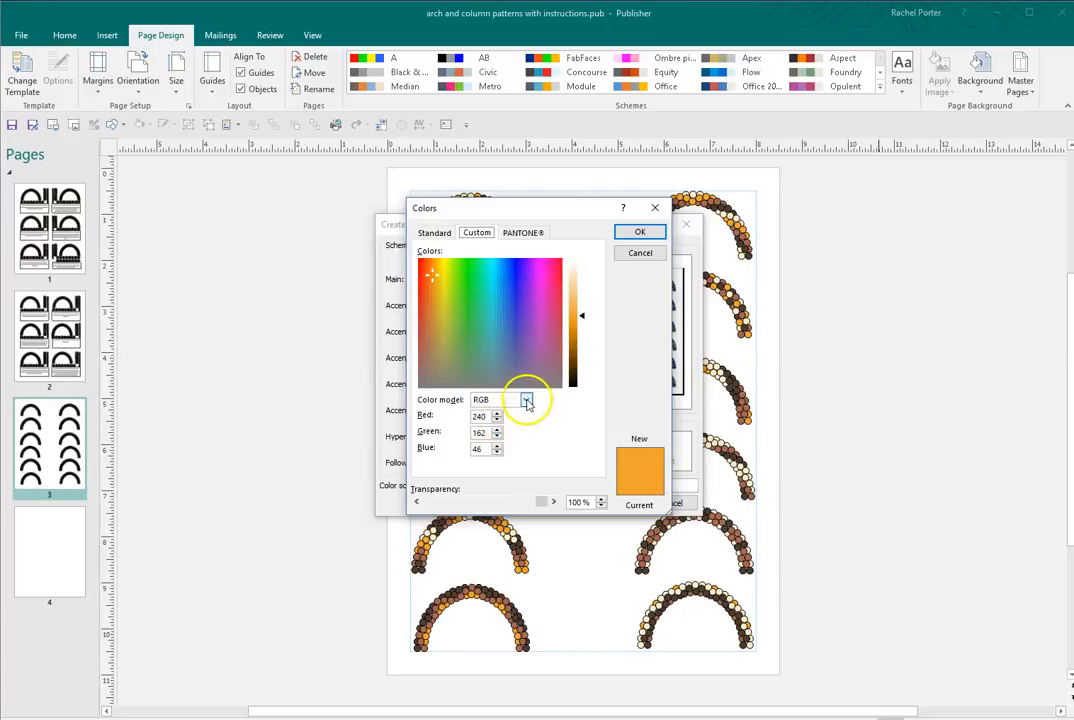
click(524, 400)
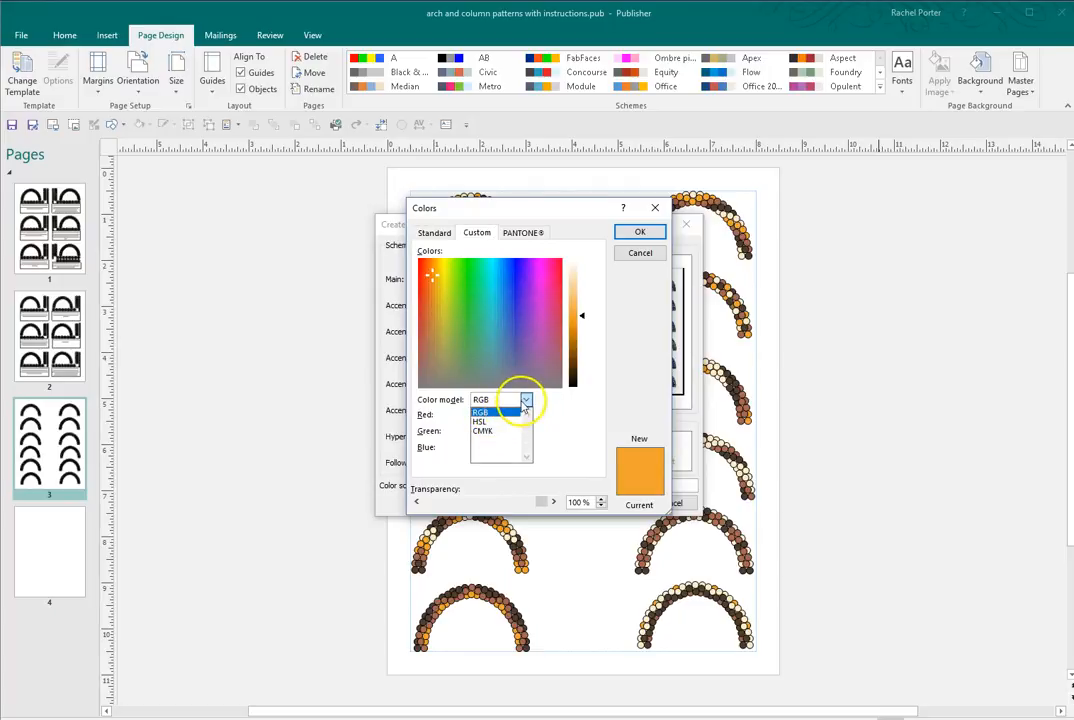
click(480, 412)
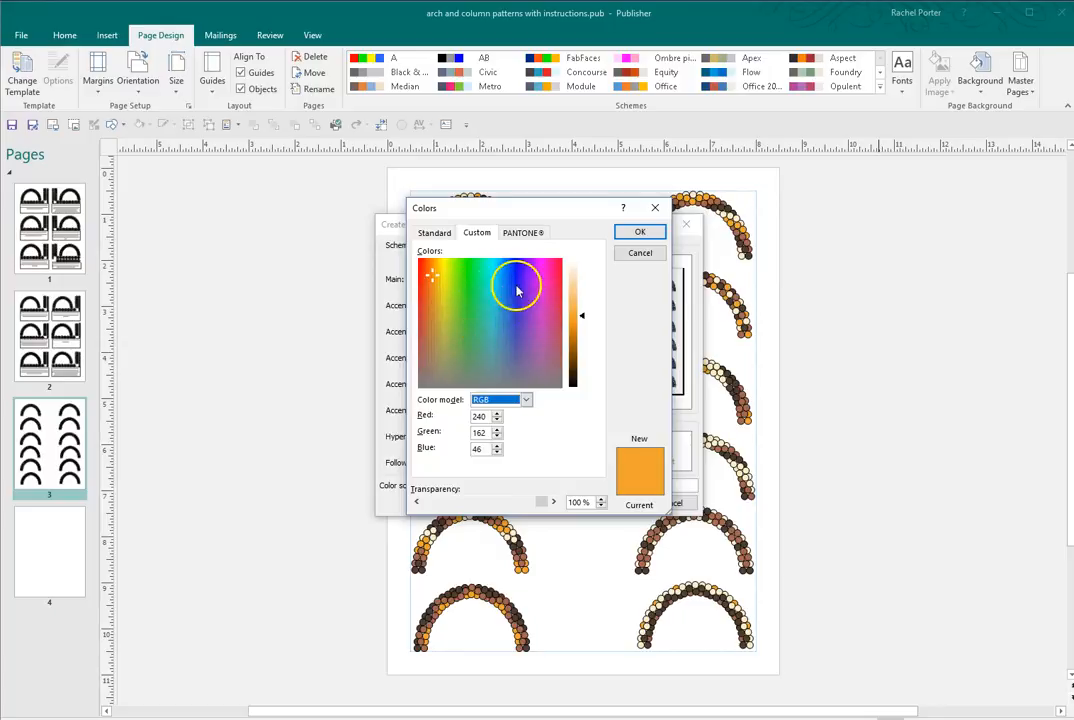
click(472, 276)
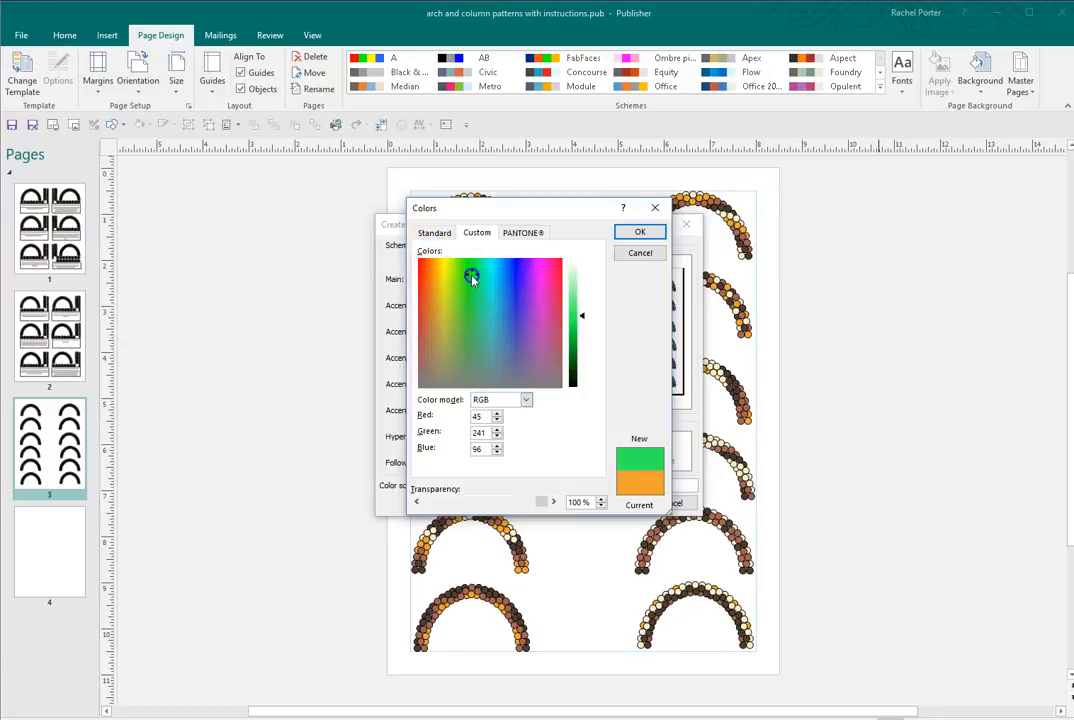
click(484, 268)
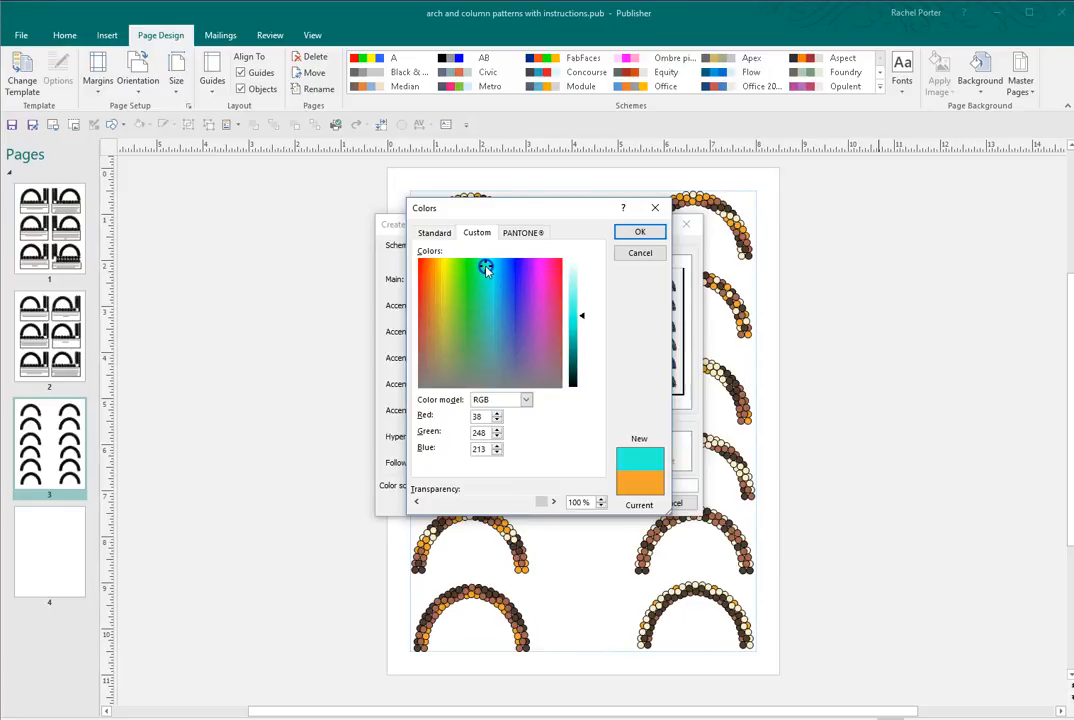
click(492, 272)
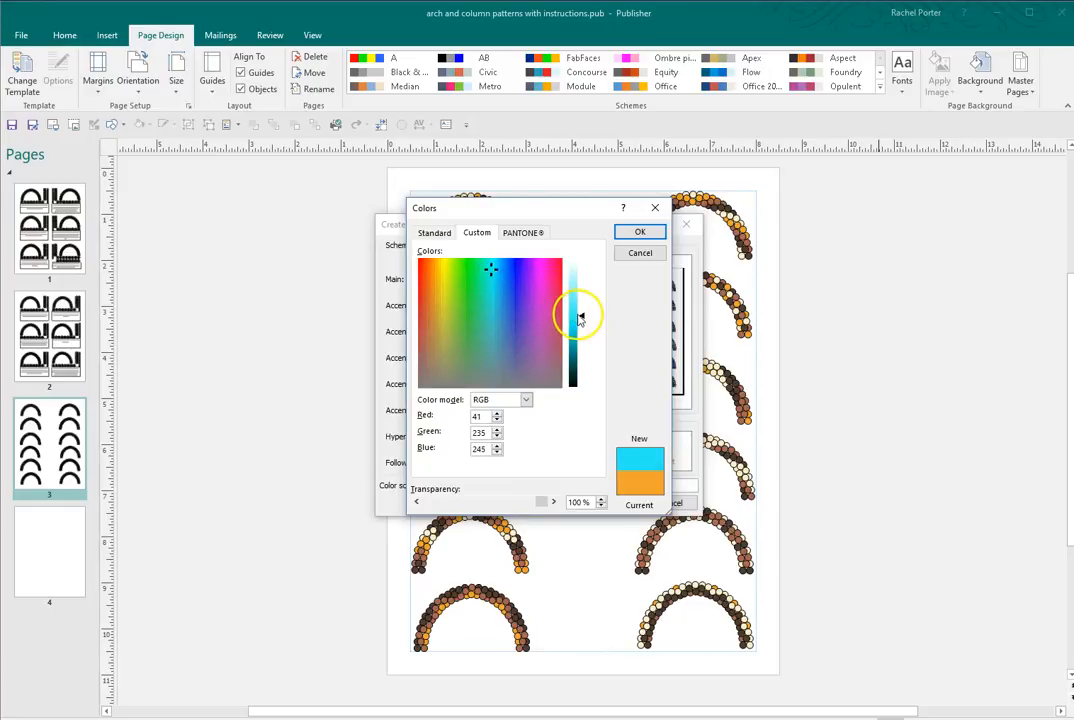
click(580, 304)
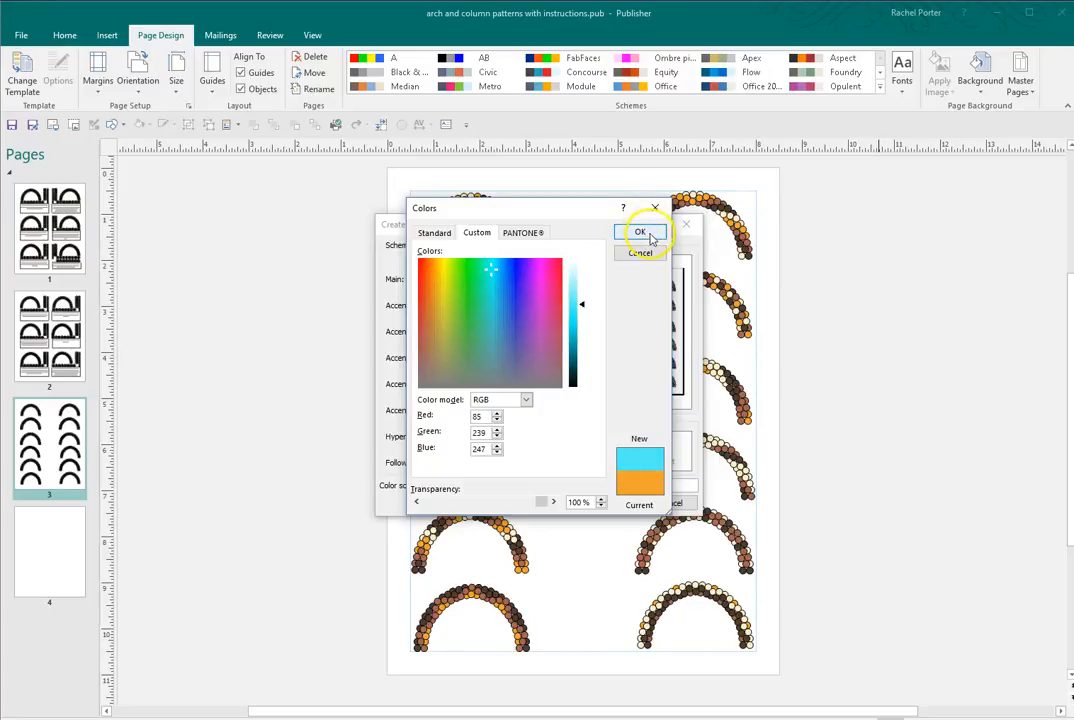
click(640, 232)
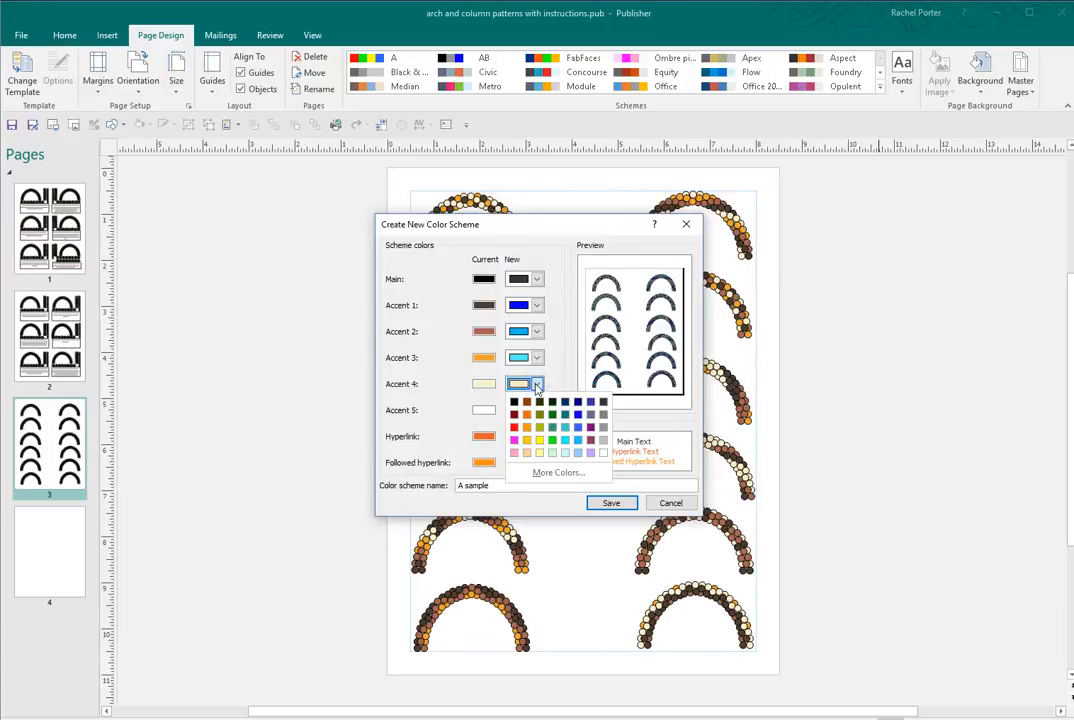
mouse_move(540, 452)
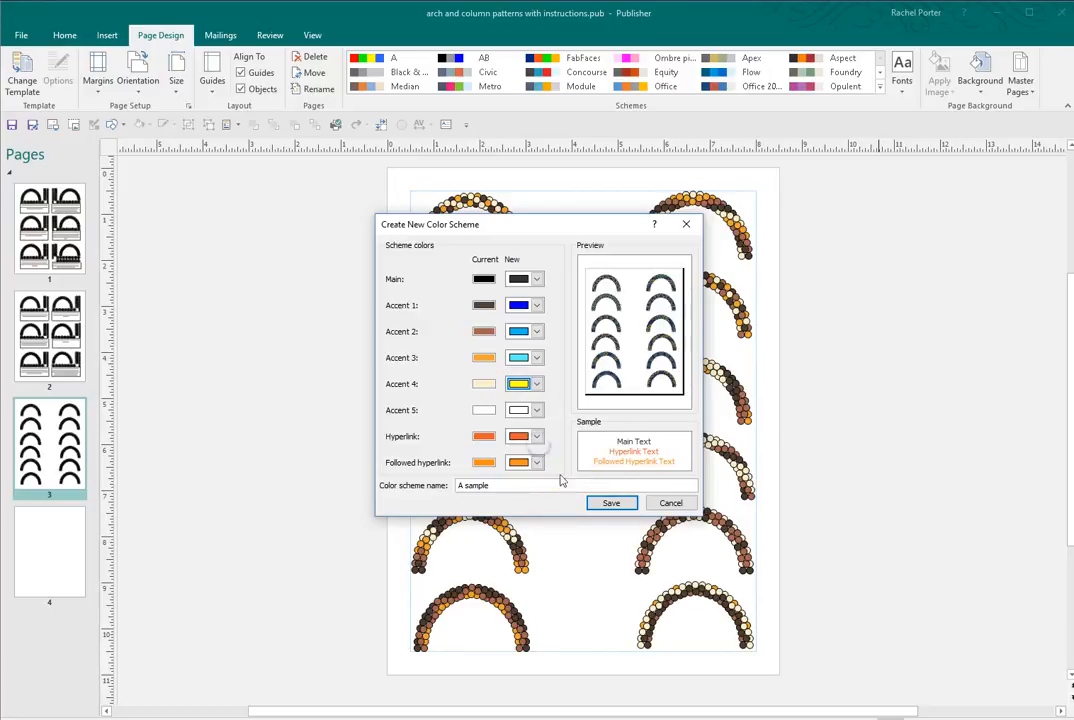
Step: Save the 'A sample' scheme, recolouring the page 3 arches blue, light blue and yellow
click(612, 504)
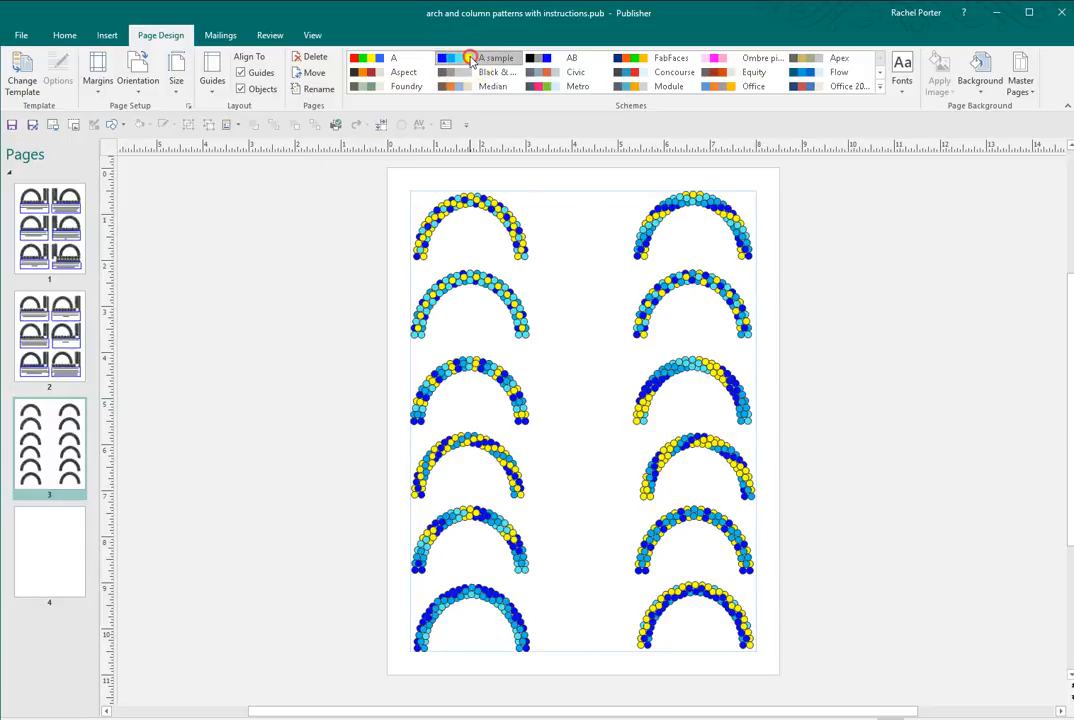
Step: Edit 'A sample' so Accent 1 is red, Accent 2 white, Accents 3 and 4 blue
right_click(470, 58)
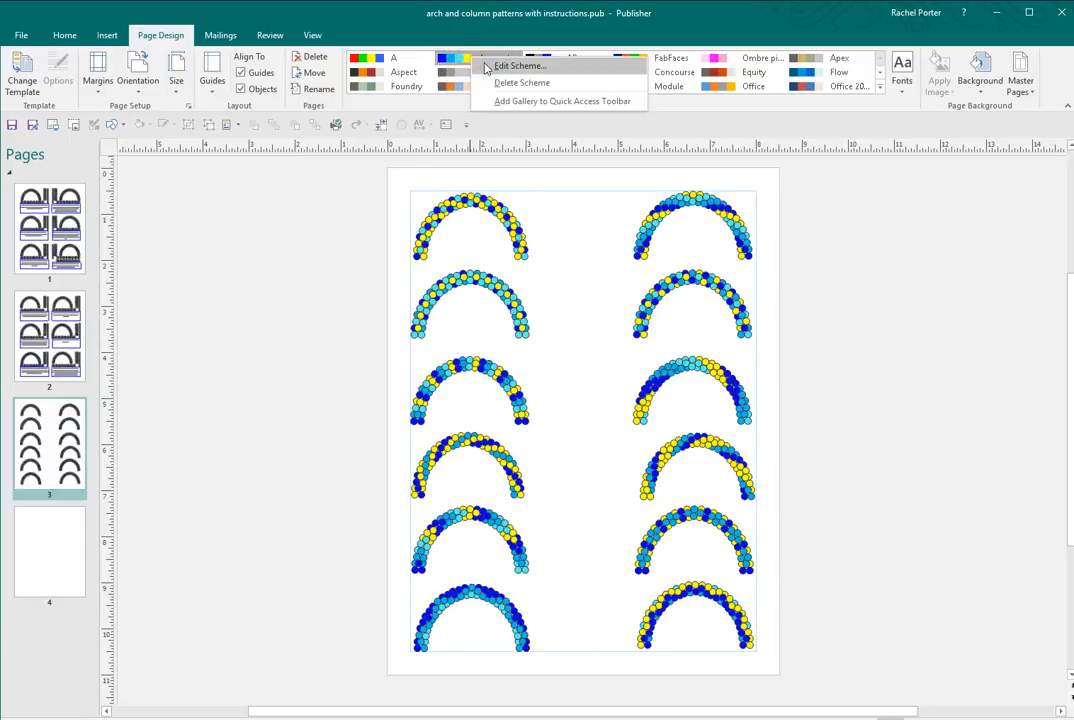
click(516, 64)
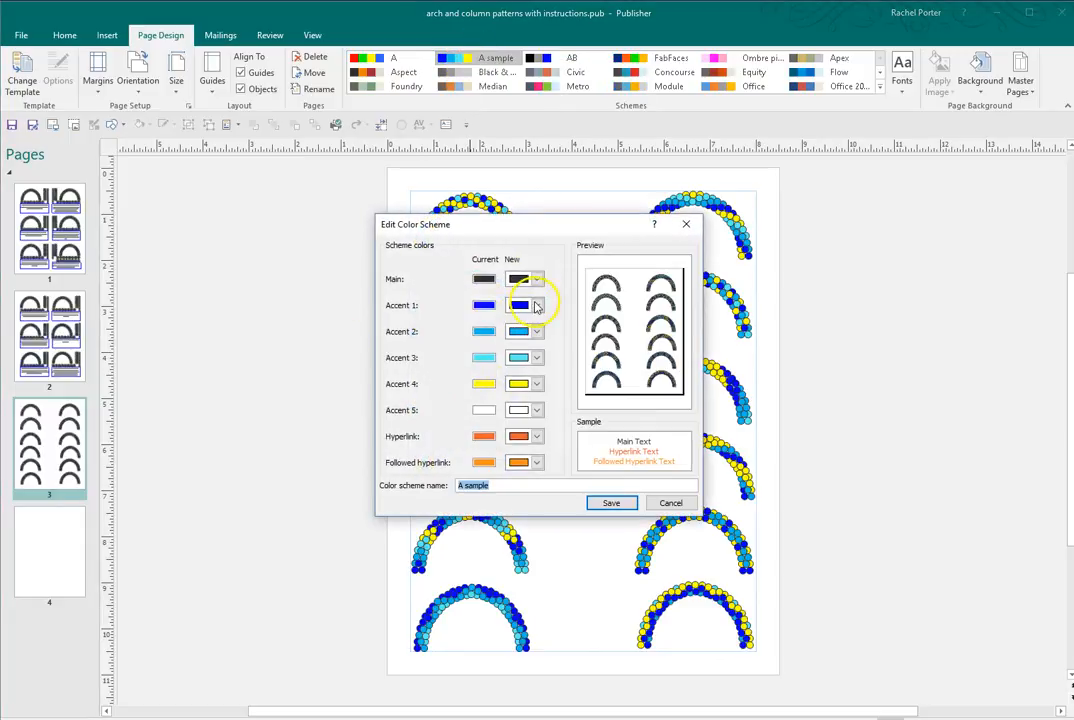
click(536, 304)
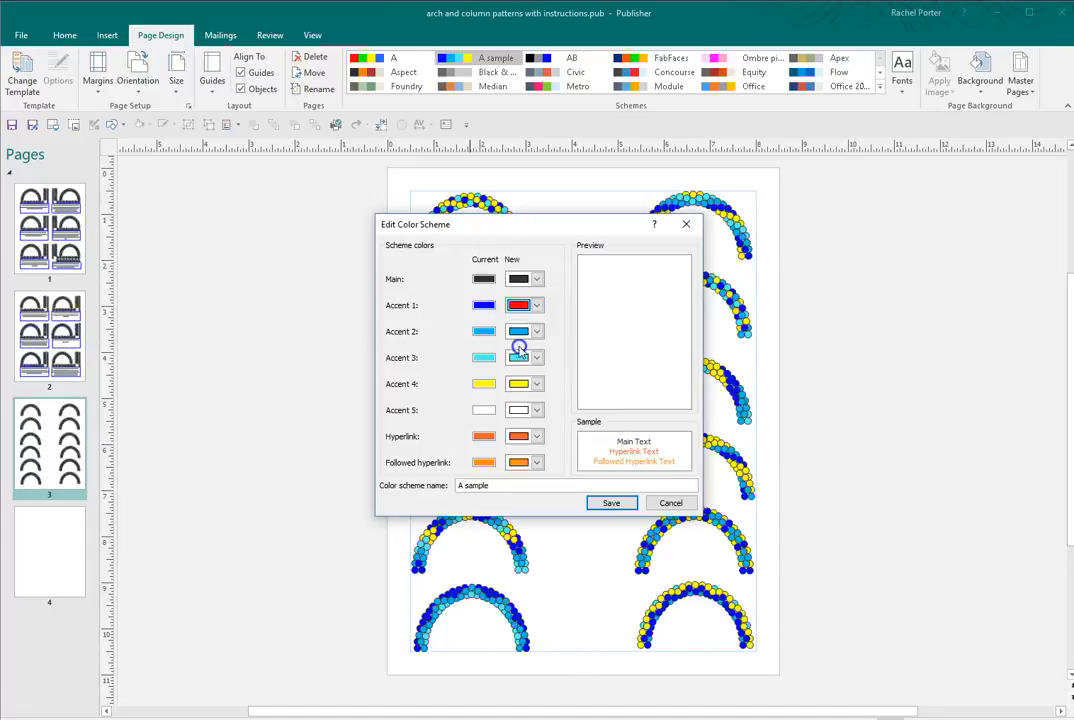
click(536, 332)
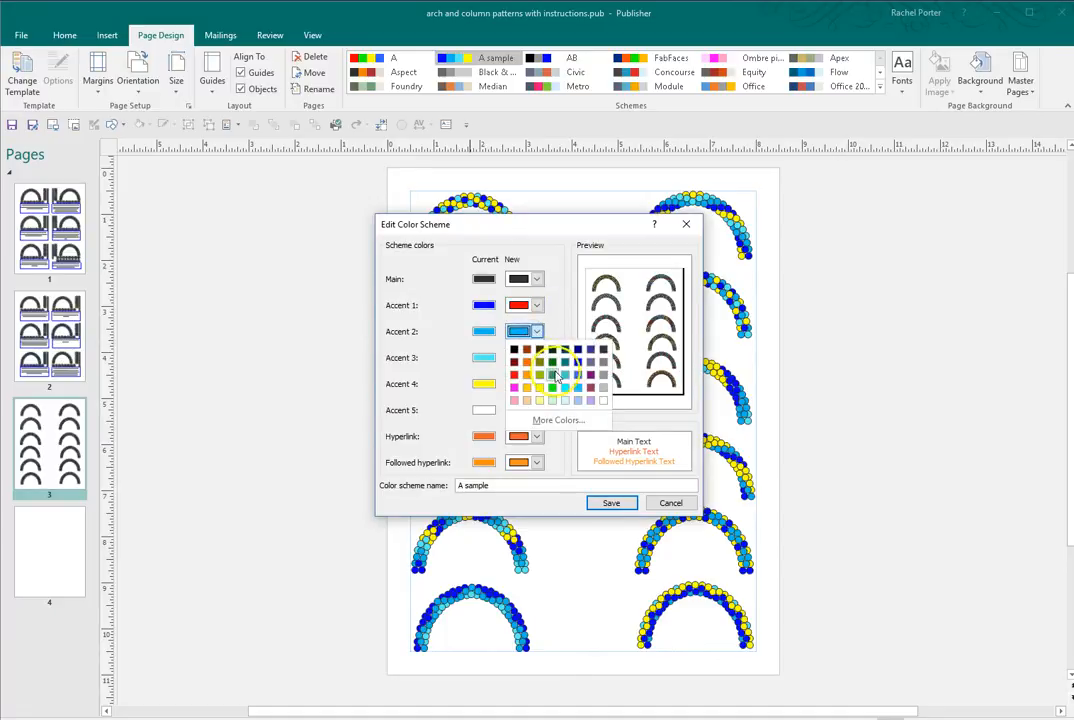
click(536, 356)
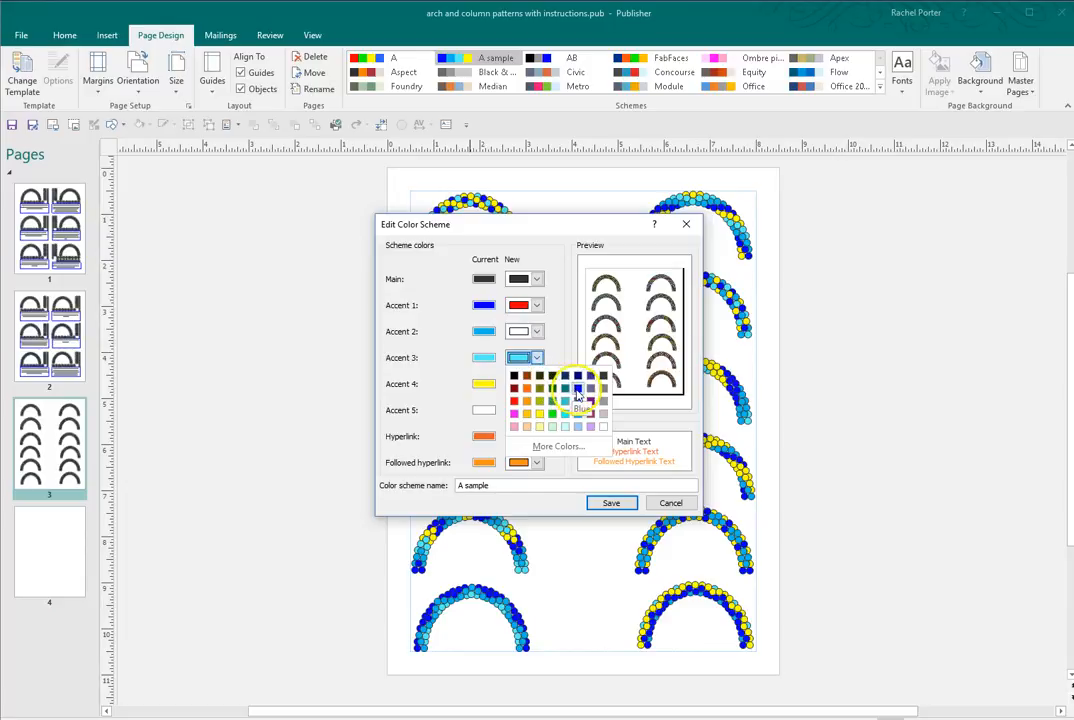
click(612, 504)
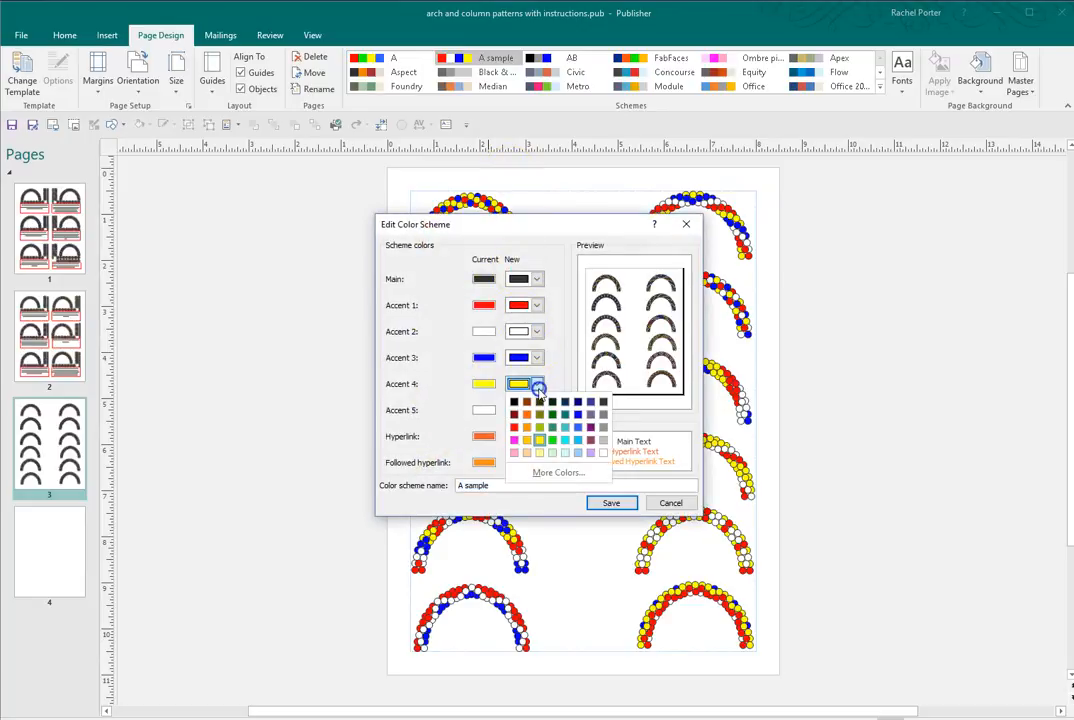
click(530, 438)
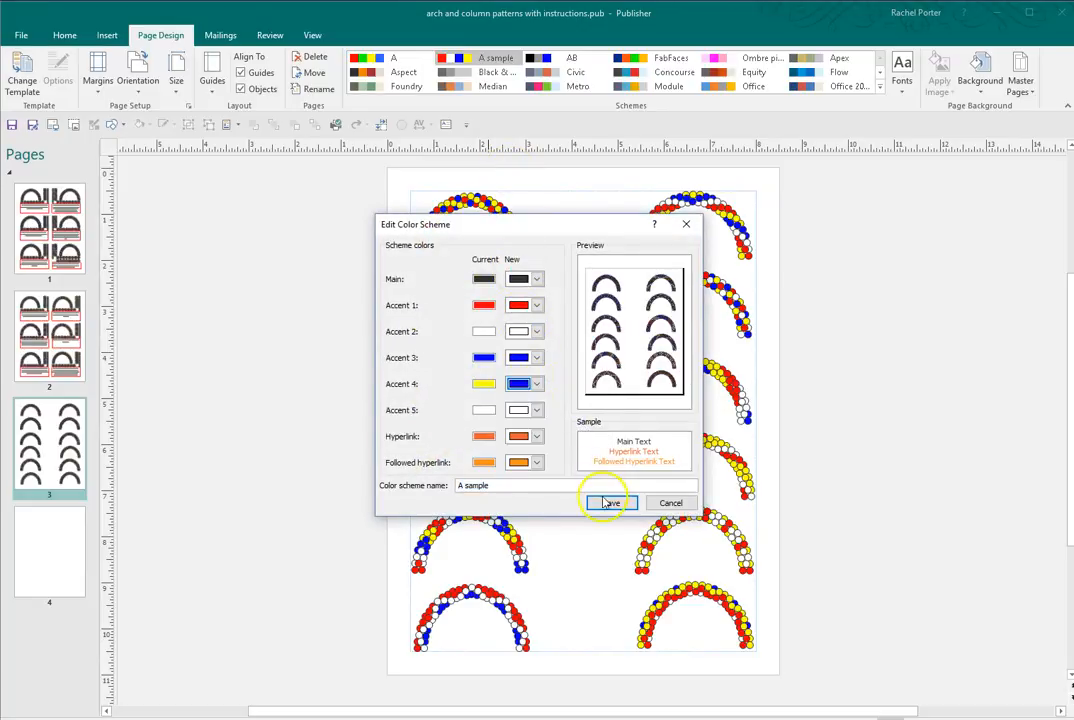
Step: Save the scheme, then re-edit it with Accent 2 blue and Accent 3 white
click(608, 504)
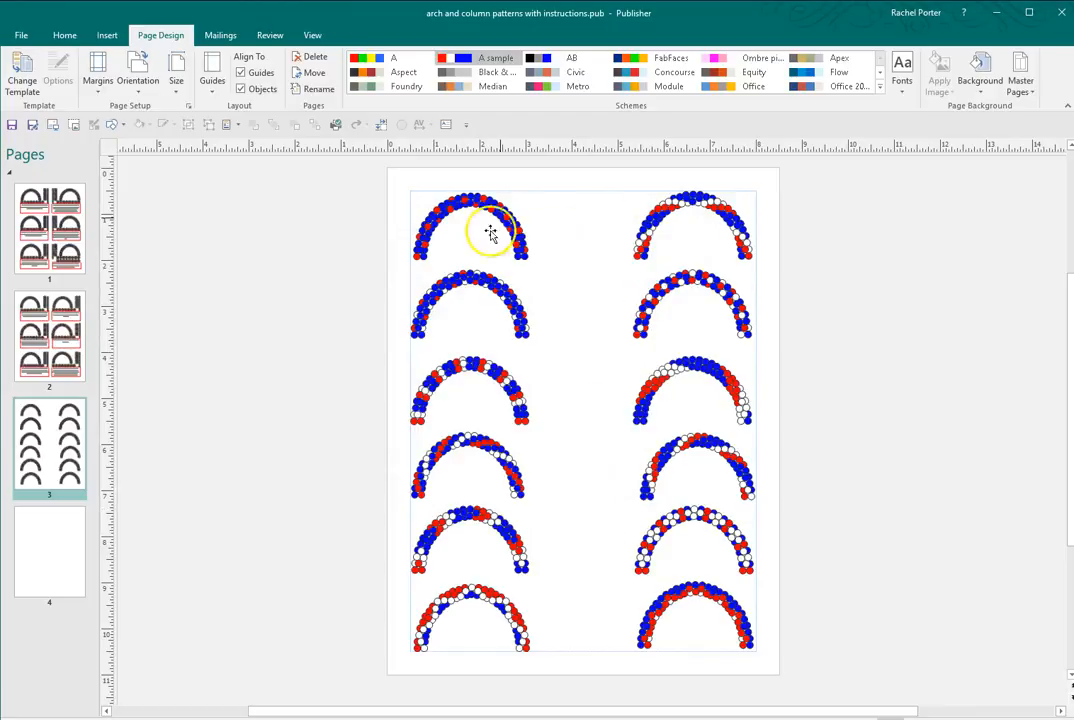
right_click(490, 64)
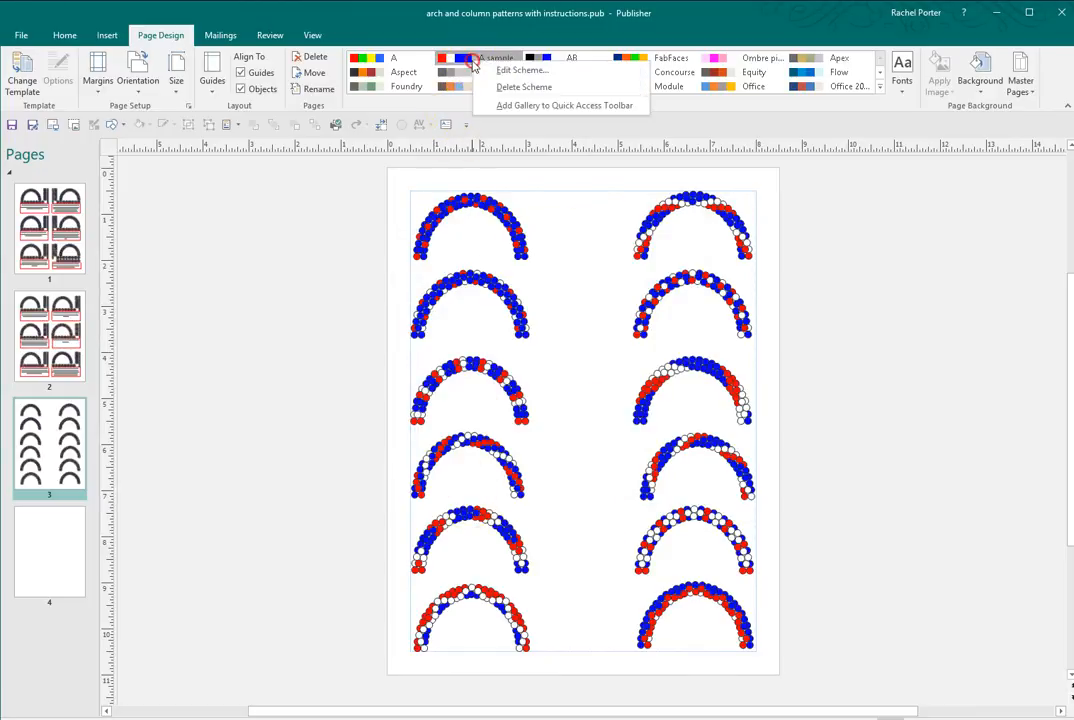
click(520, 70)
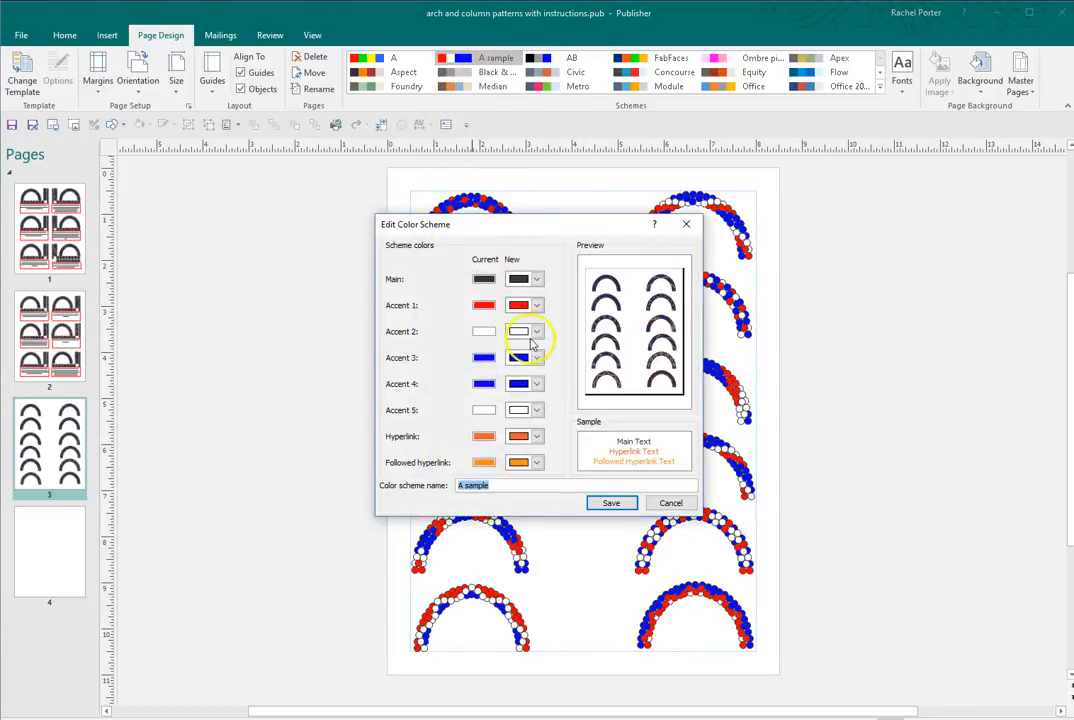
click(536, 332)
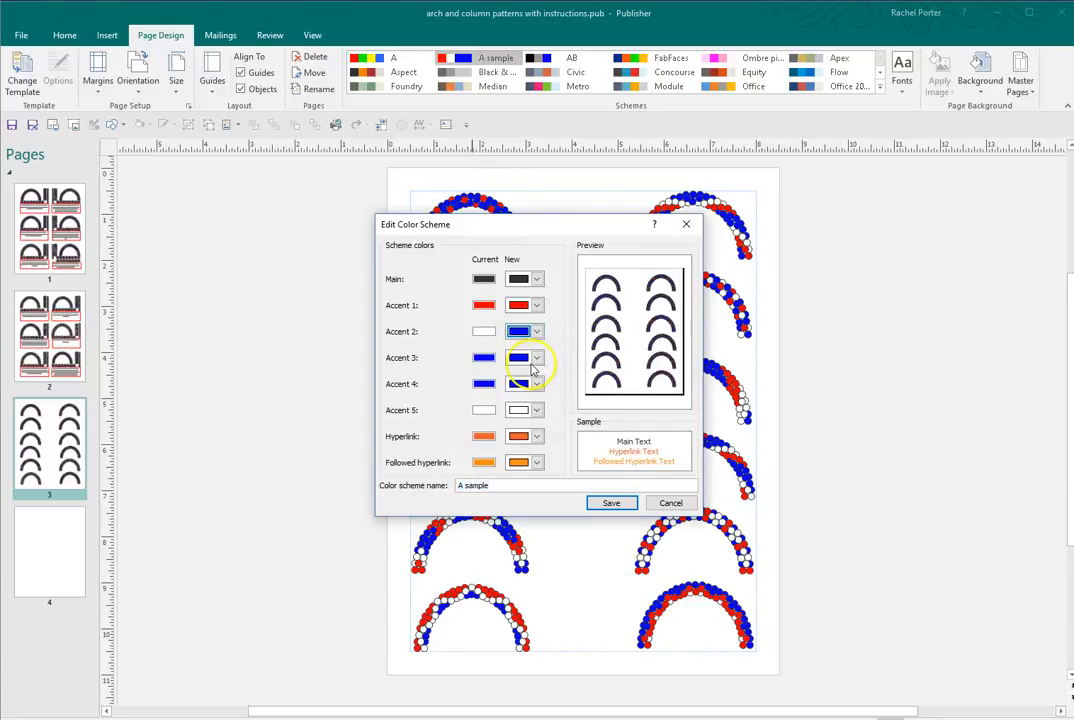
click(536, 356)
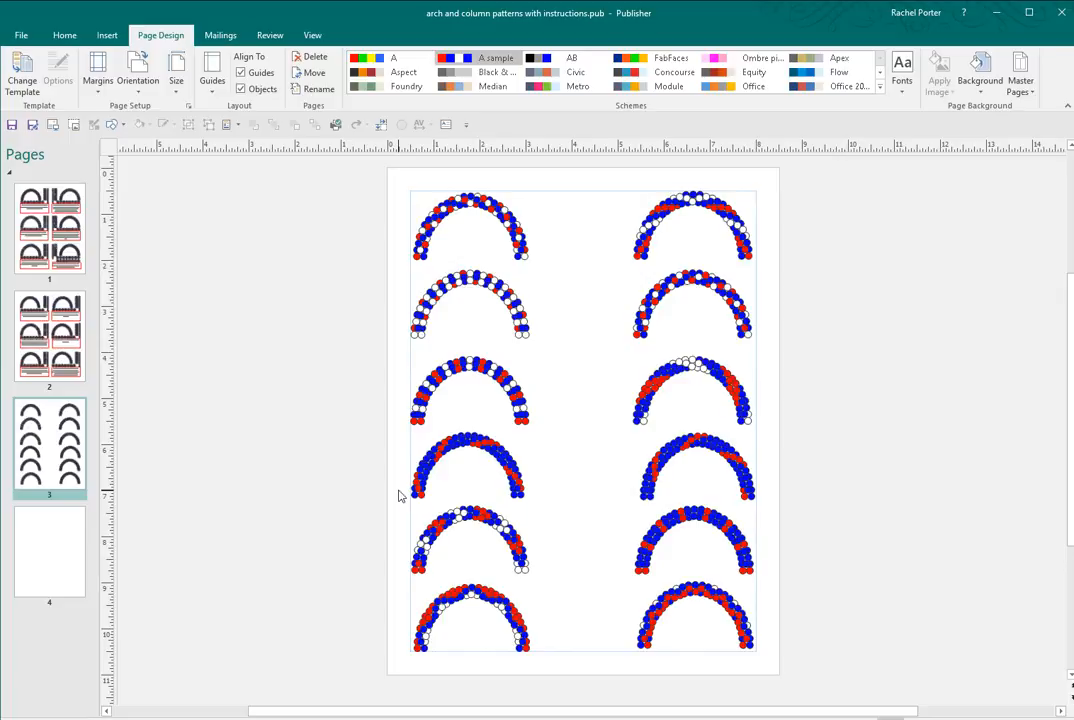
mouse_move(358, 418)
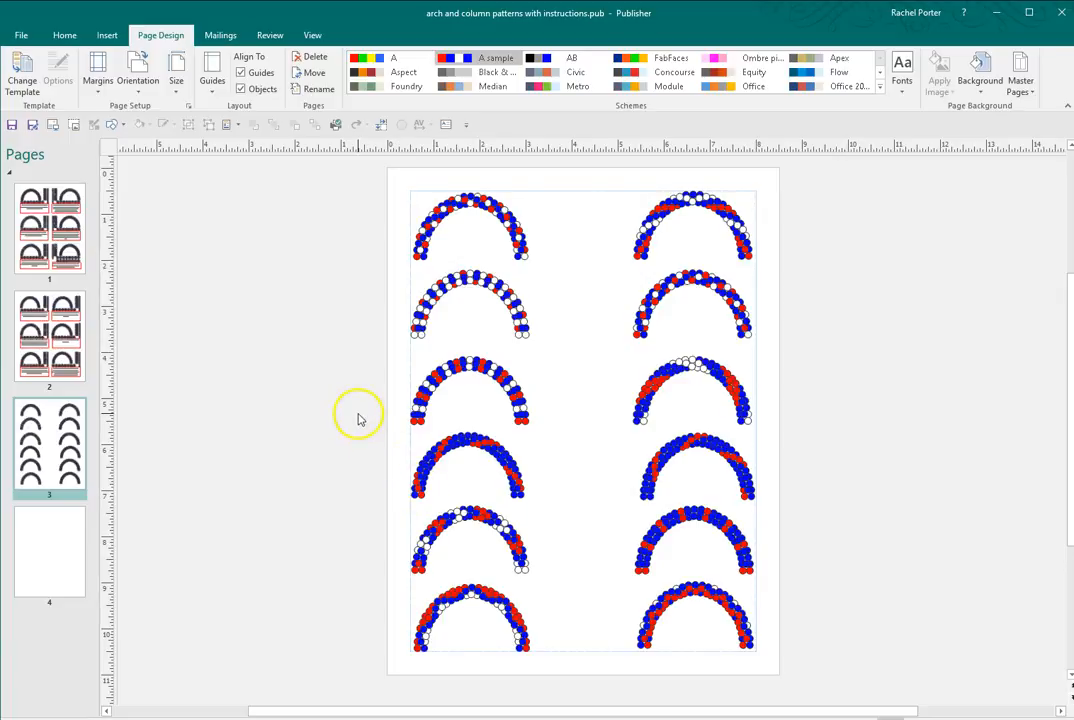
Step: Place the outlined balloon arch on page 4 and select several side balloons
click(48, 552)
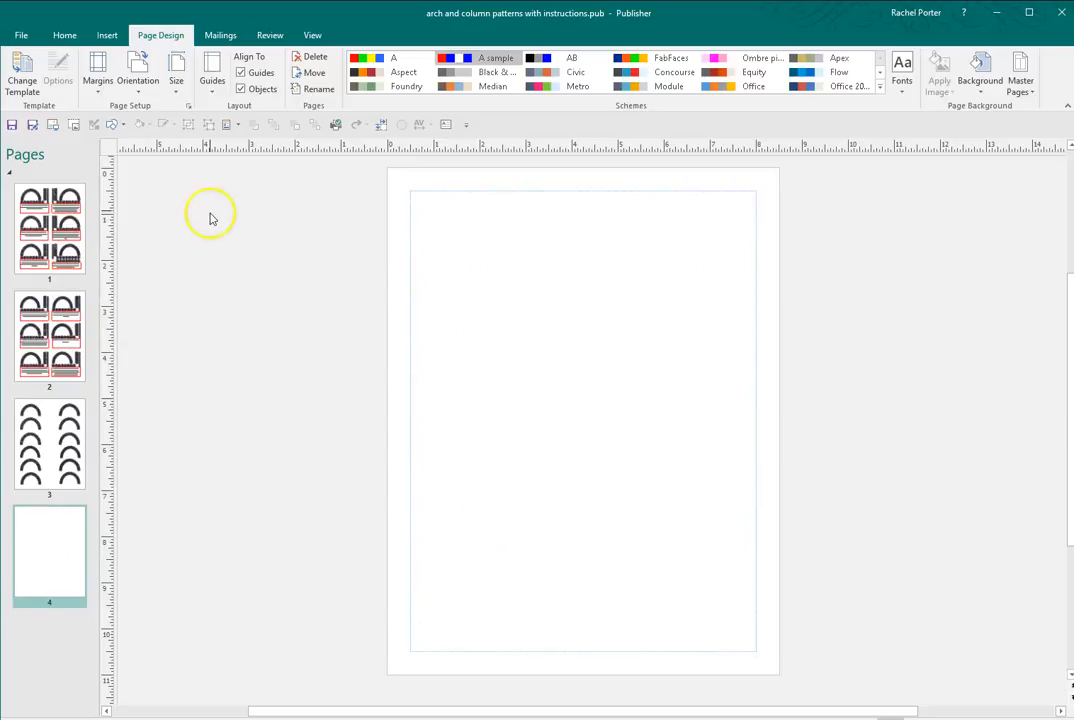
click(228, 124)
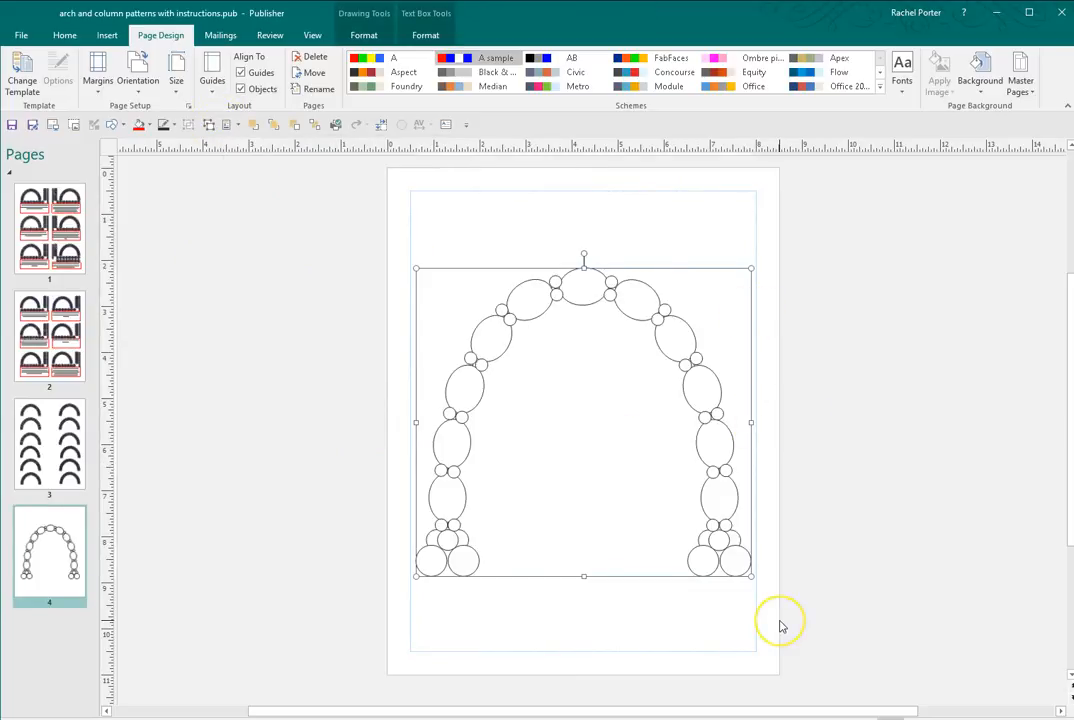
mouse_move(480, 452)
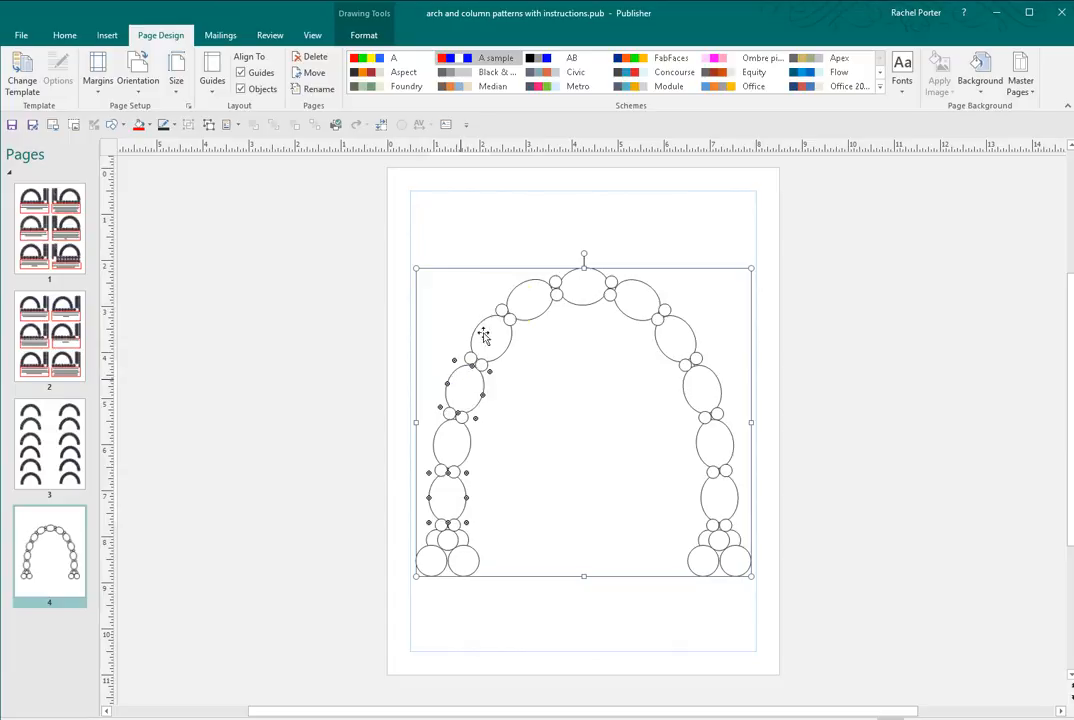
click(696, 388)
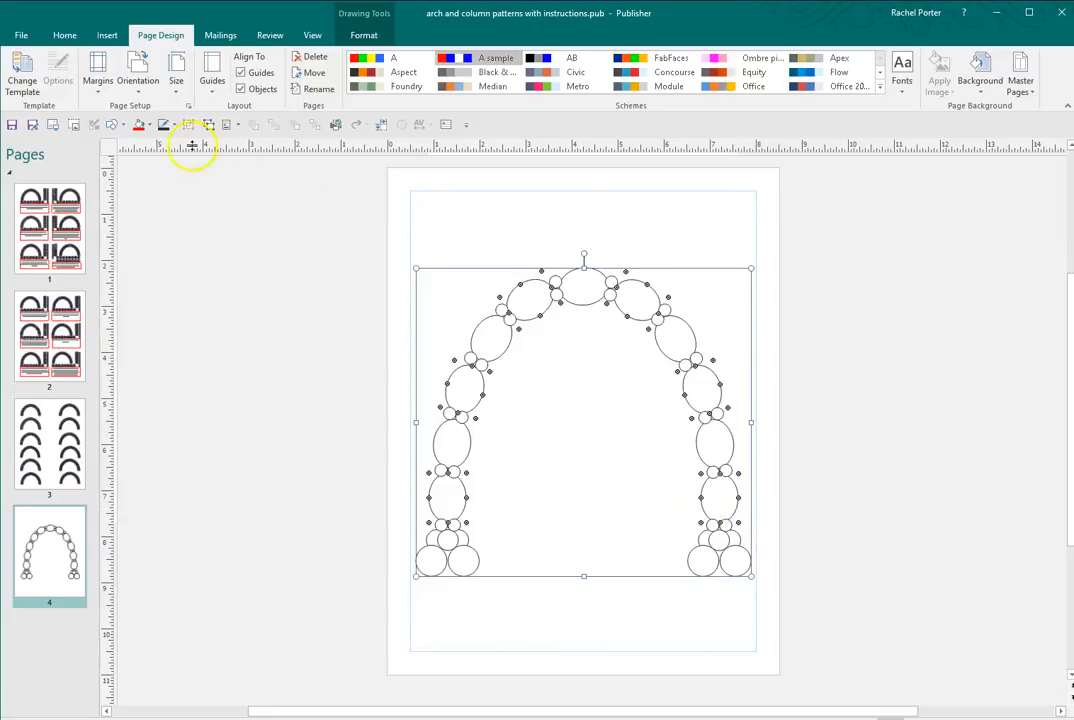
Step: Fill the selected balloons with a custom bright green from More Fill Colors
click(142, 124)
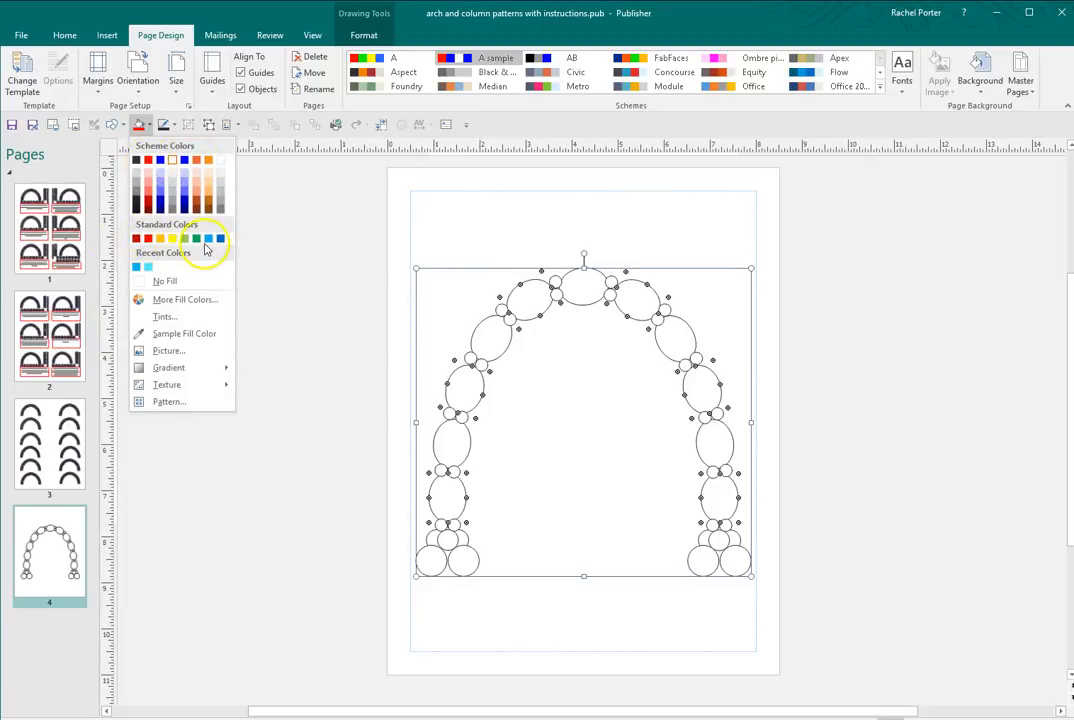
mouse_move(184, 300)
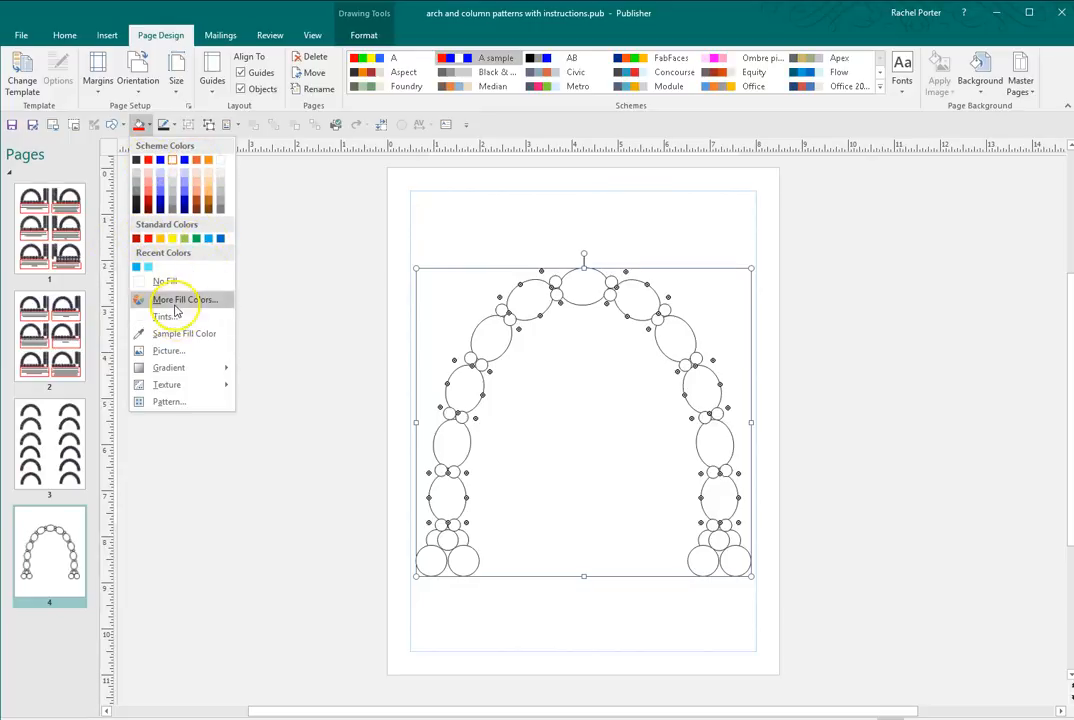
click(182, 300)
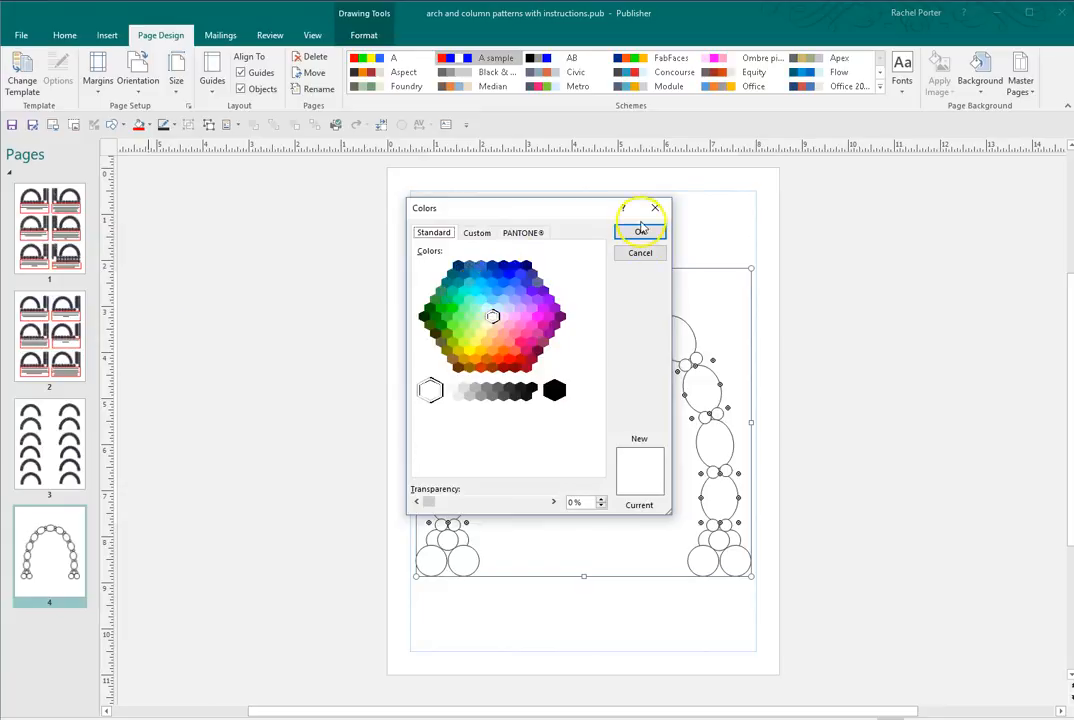
click(454, 308)
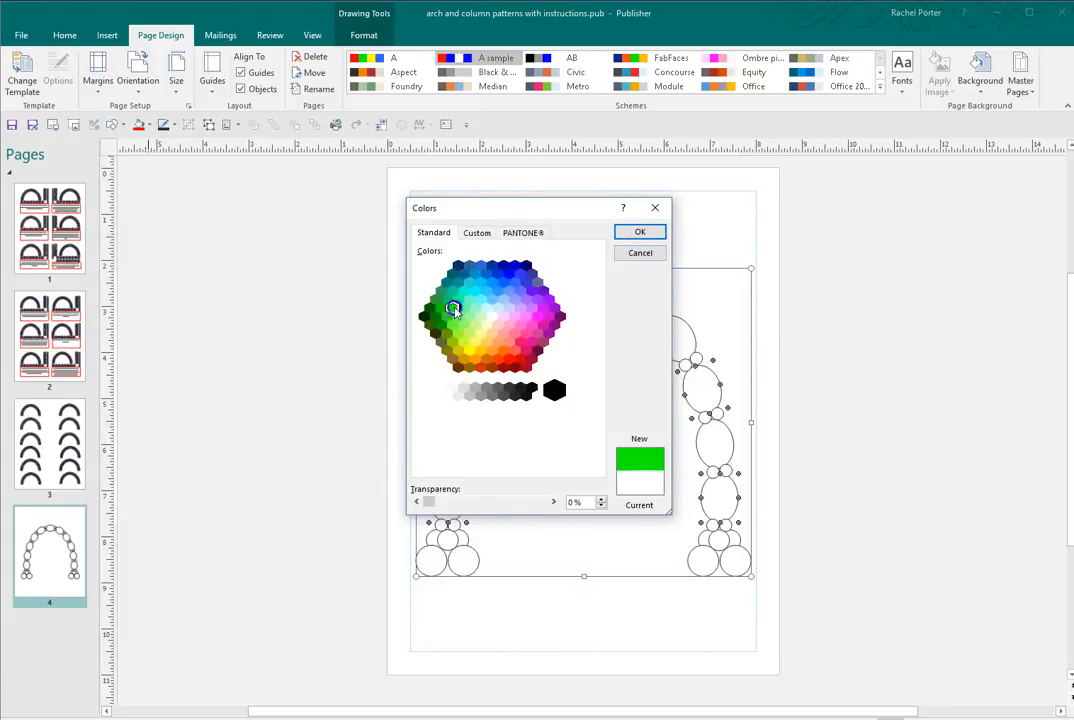
click(640, 232)
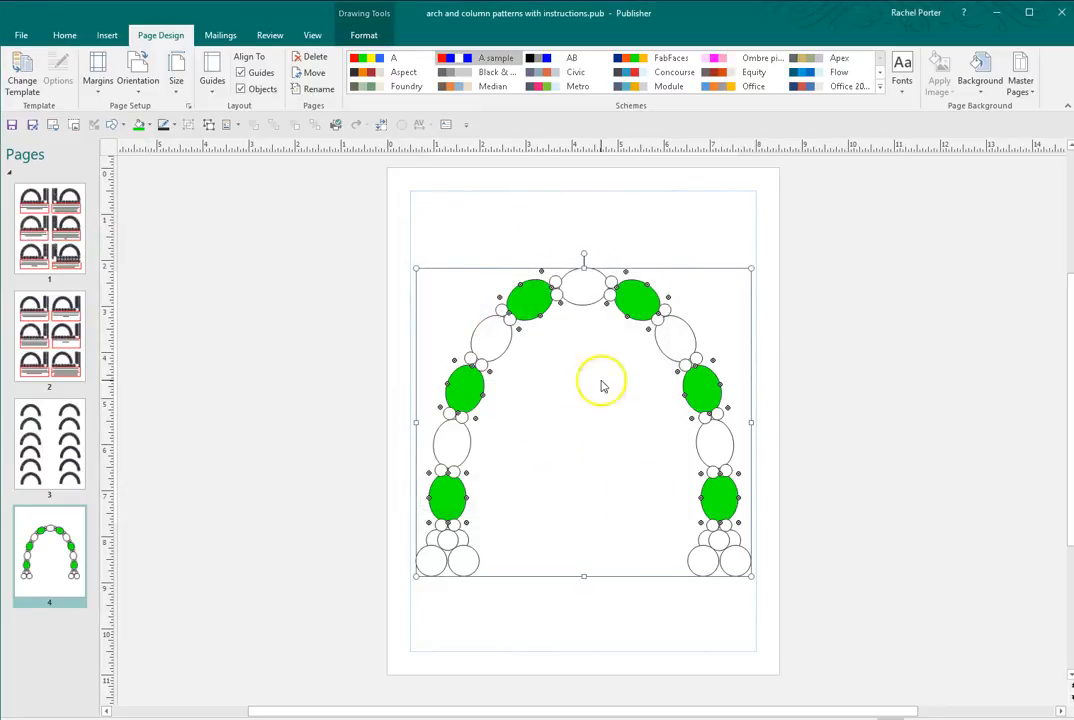
Step: Fill the next balloons with a scheme colour and apply the Flow scheme, turning them dark blue
click(148, 128)
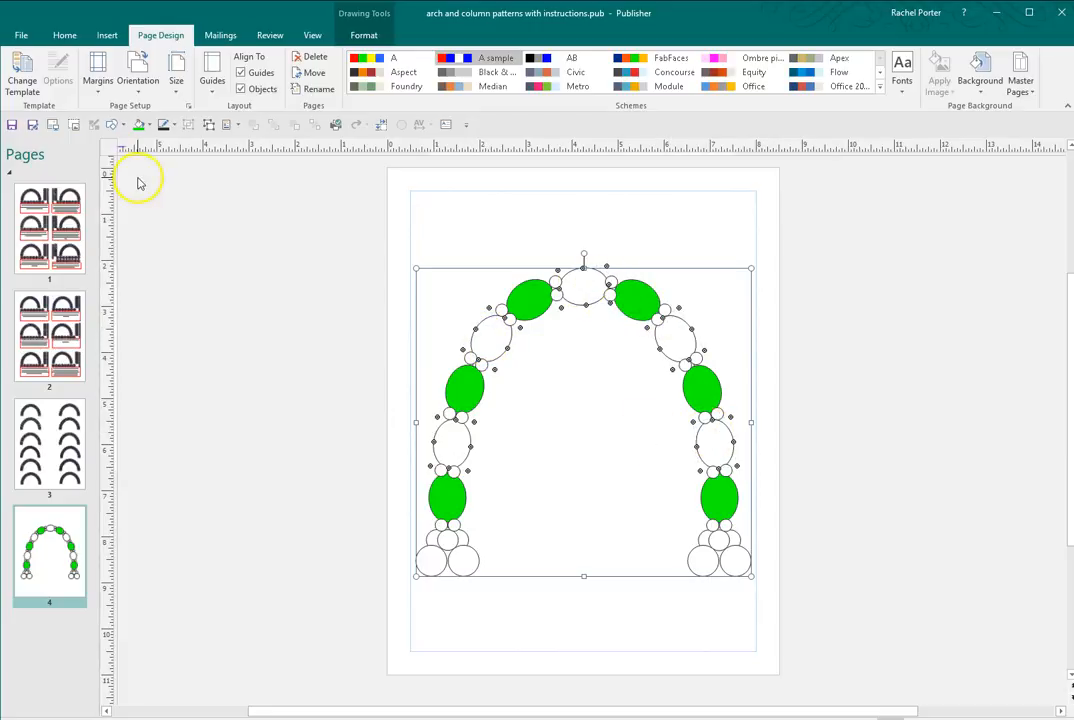
click(148, 124)
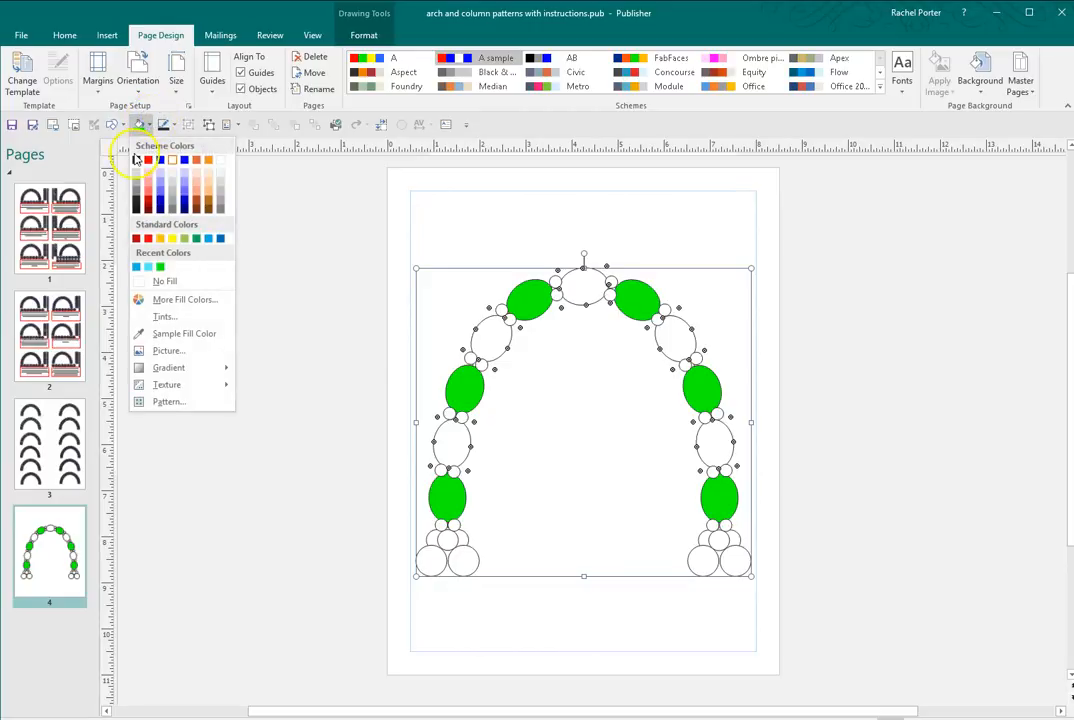
mouse_move(148, 164)
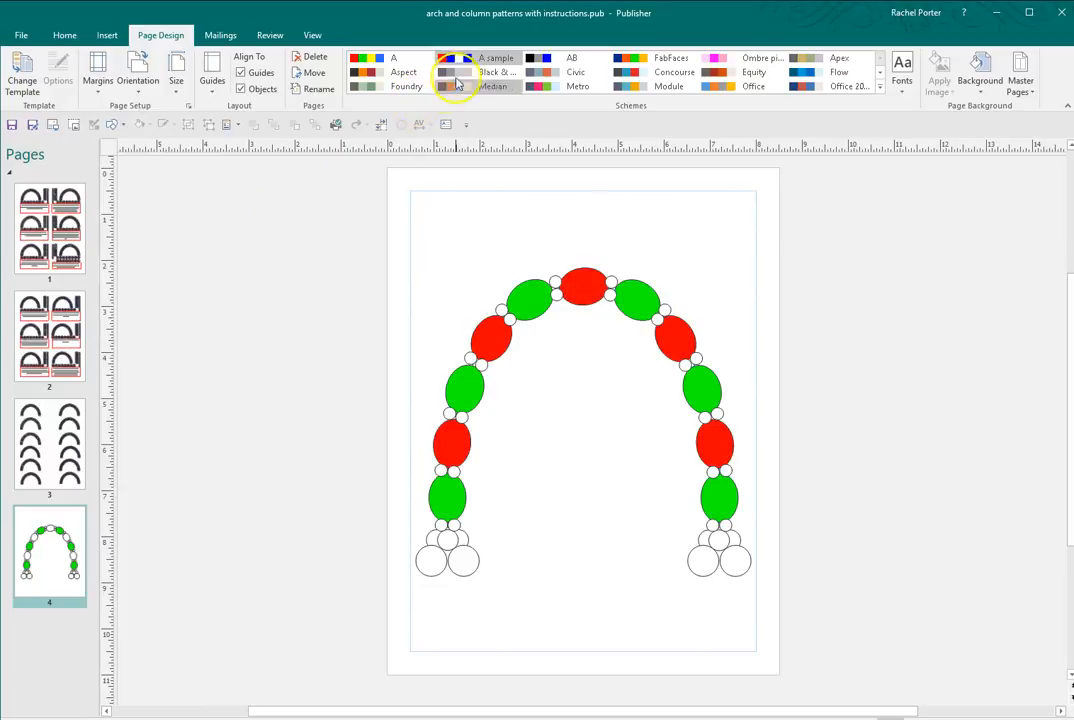
click(628, 72)
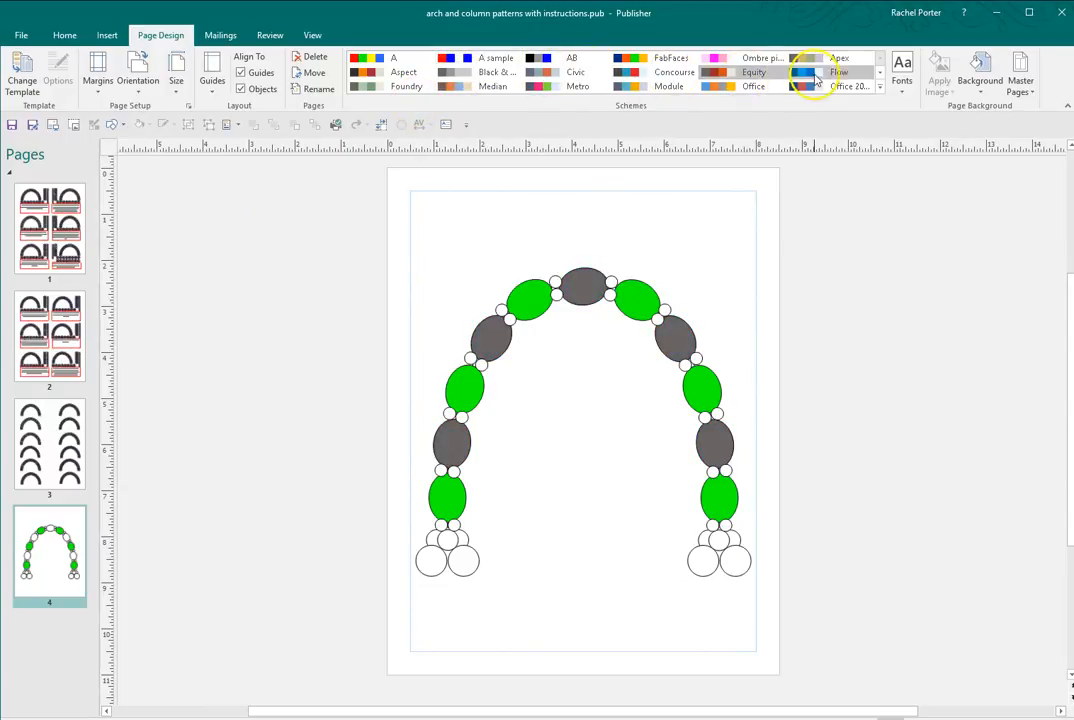
click(828, 72)
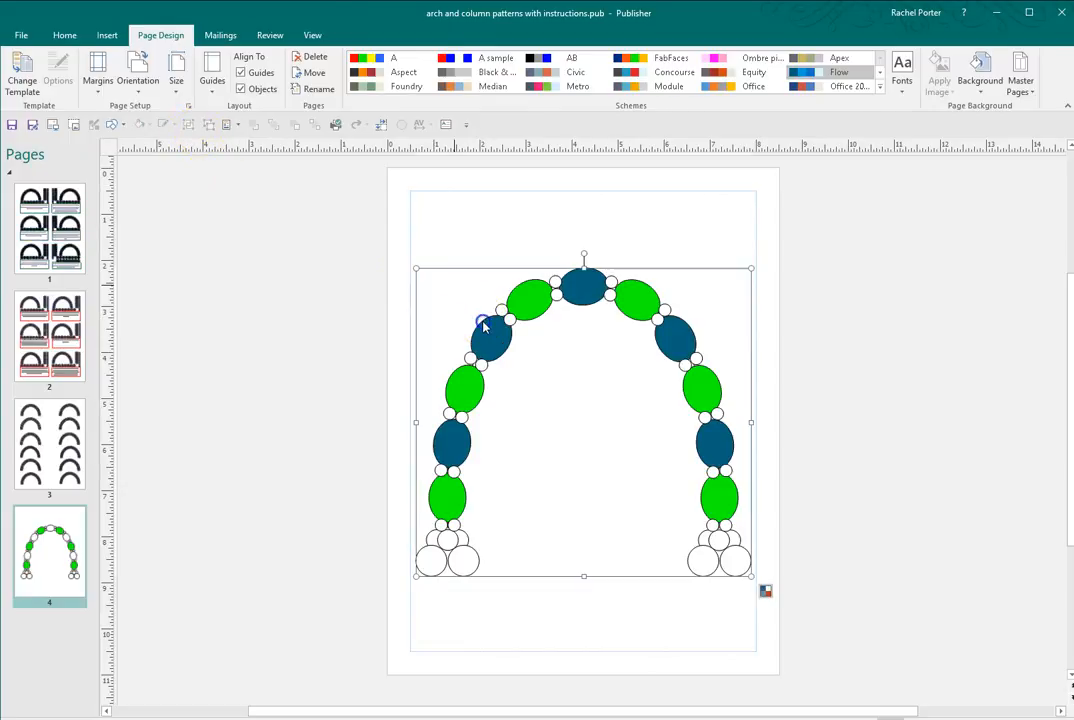
click(152, 124)
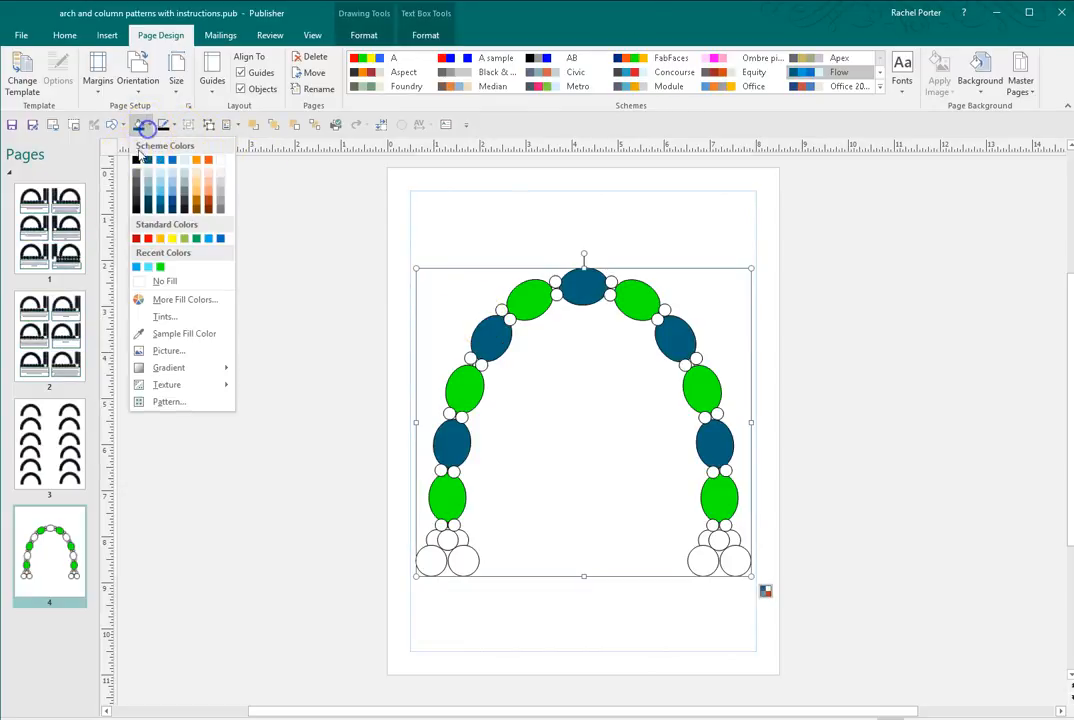
mouse_move(196, 160)
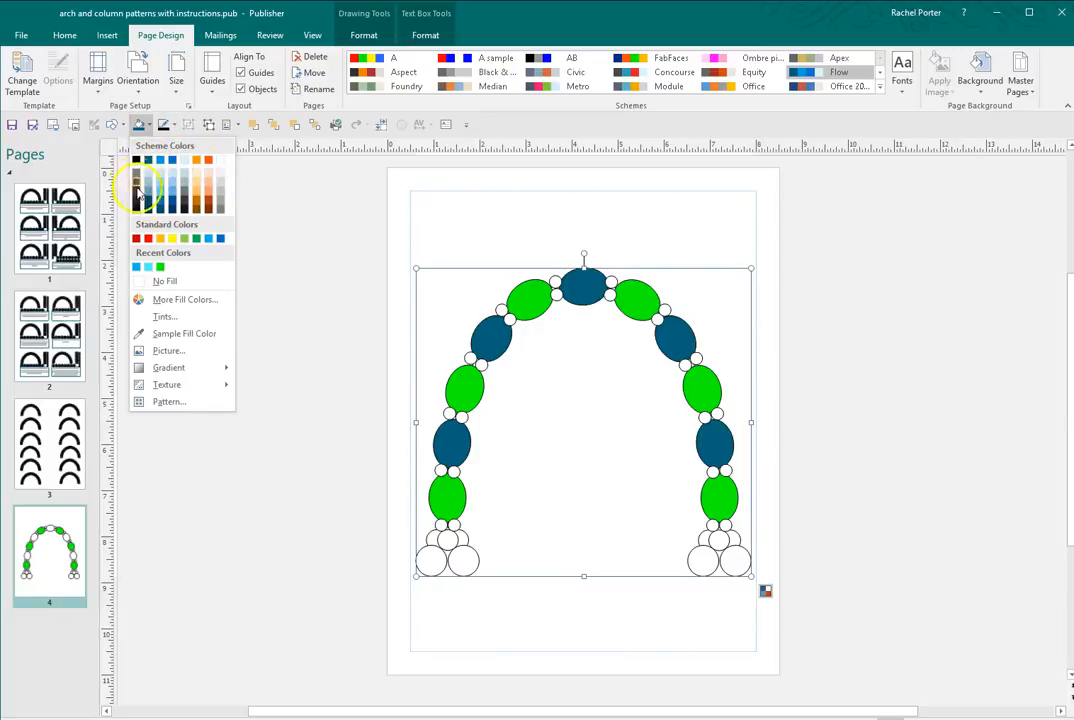
mouse_move(158, 162)
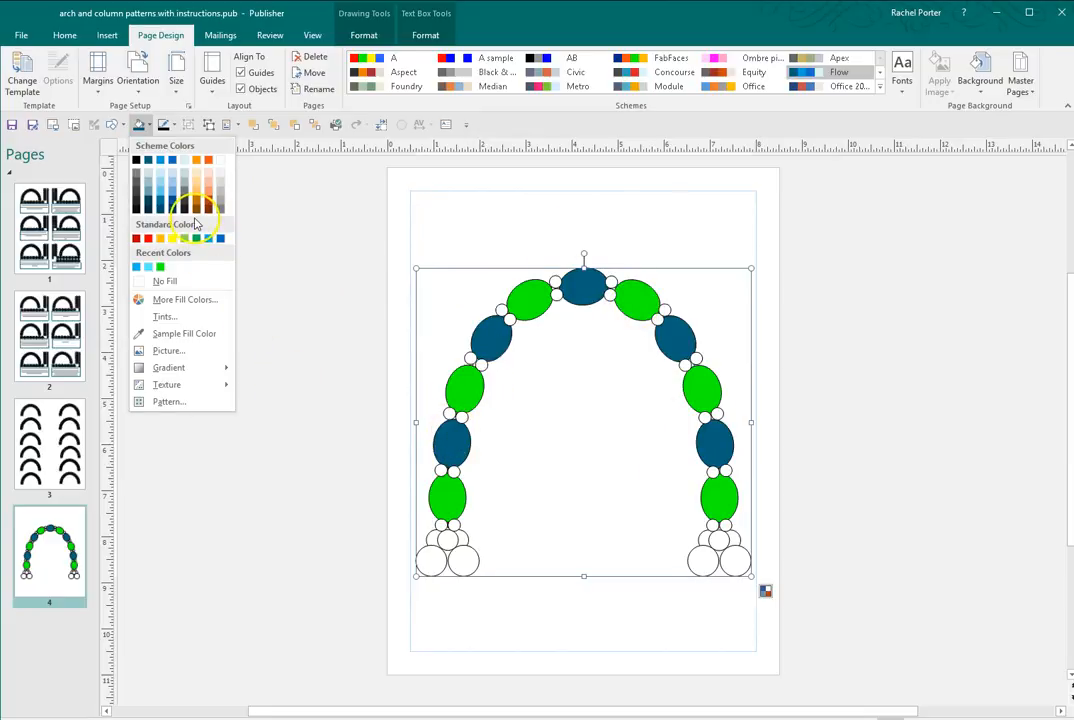
mouse_move(660, 380)
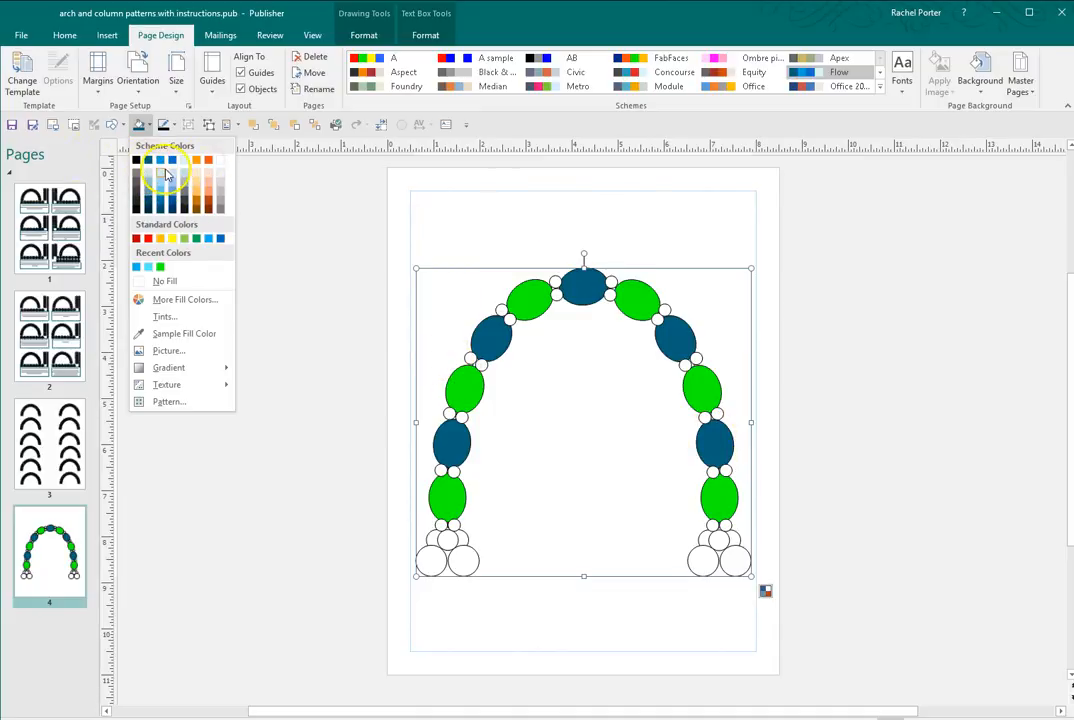
mouse_move(398, 528)
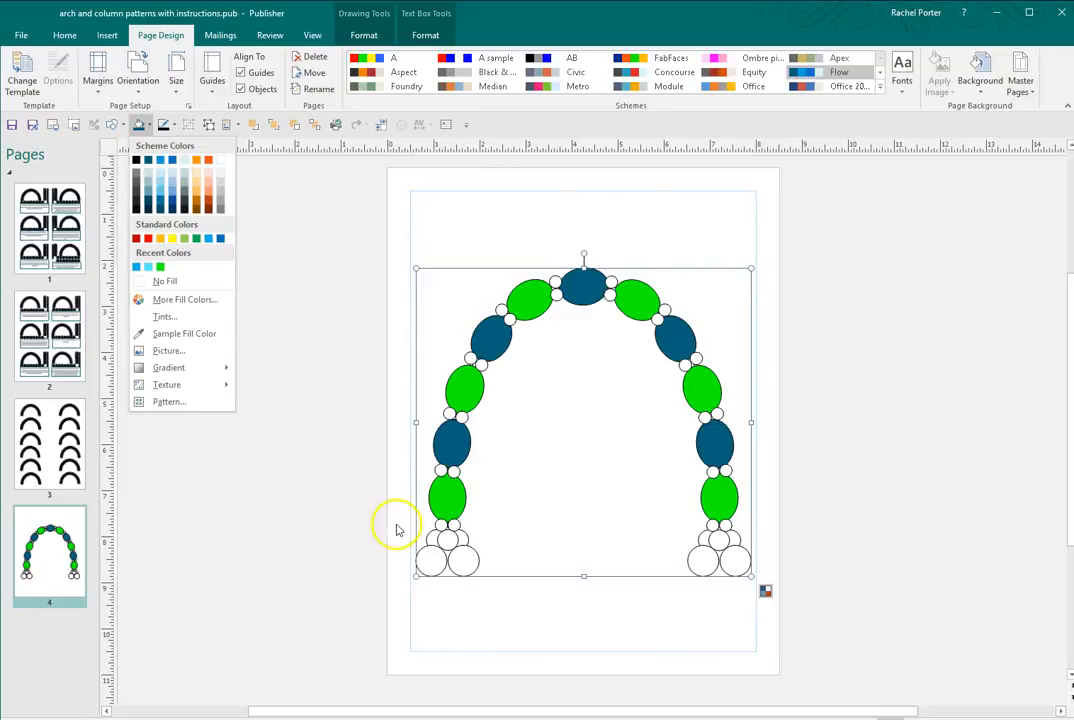
mouse_move(518, 542)
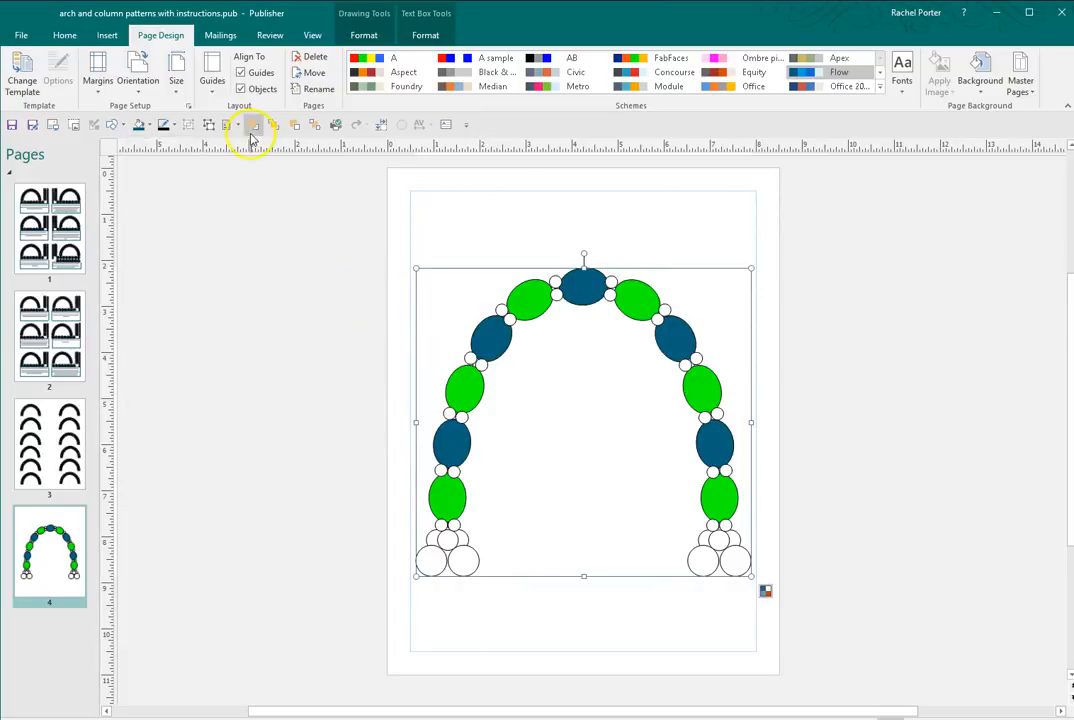
Step: Undo the arch fills and give 'A sample' new Accent 3 and Accent 4 colours
click(146, 124)
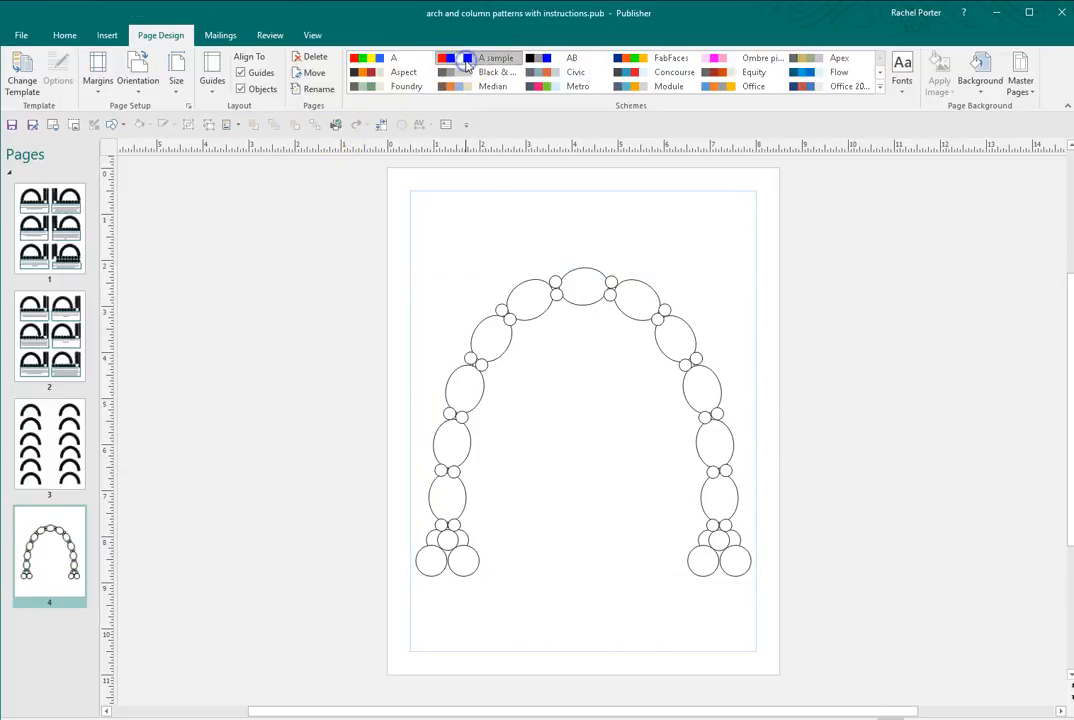
right_click(468, 62)
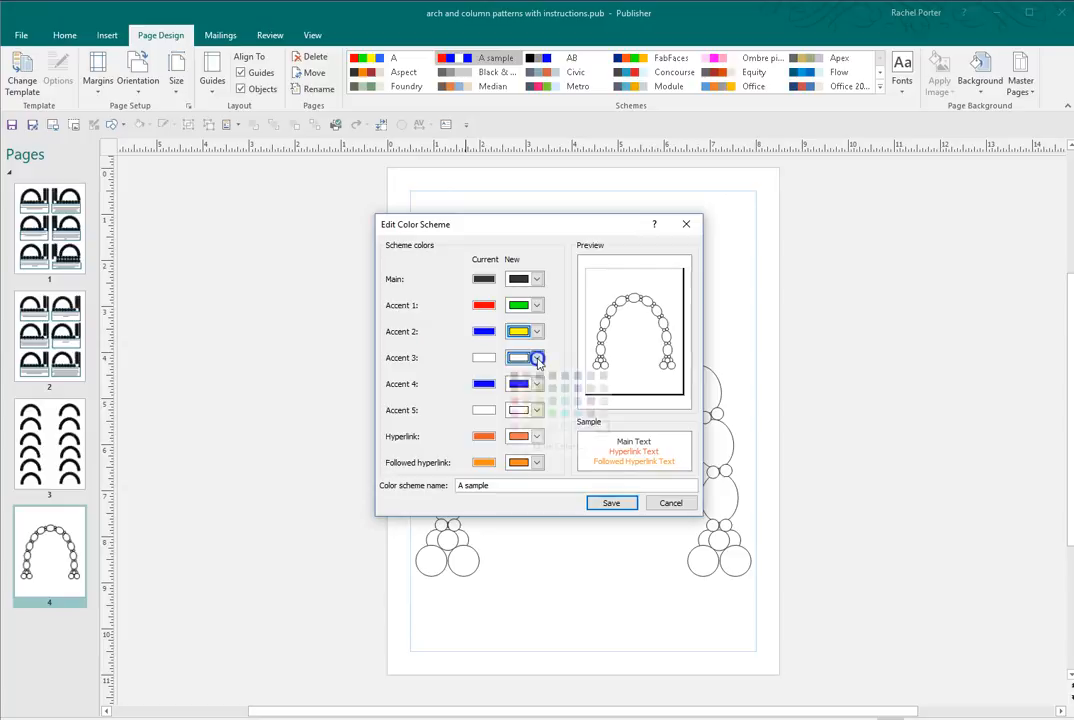
click(536, 356)
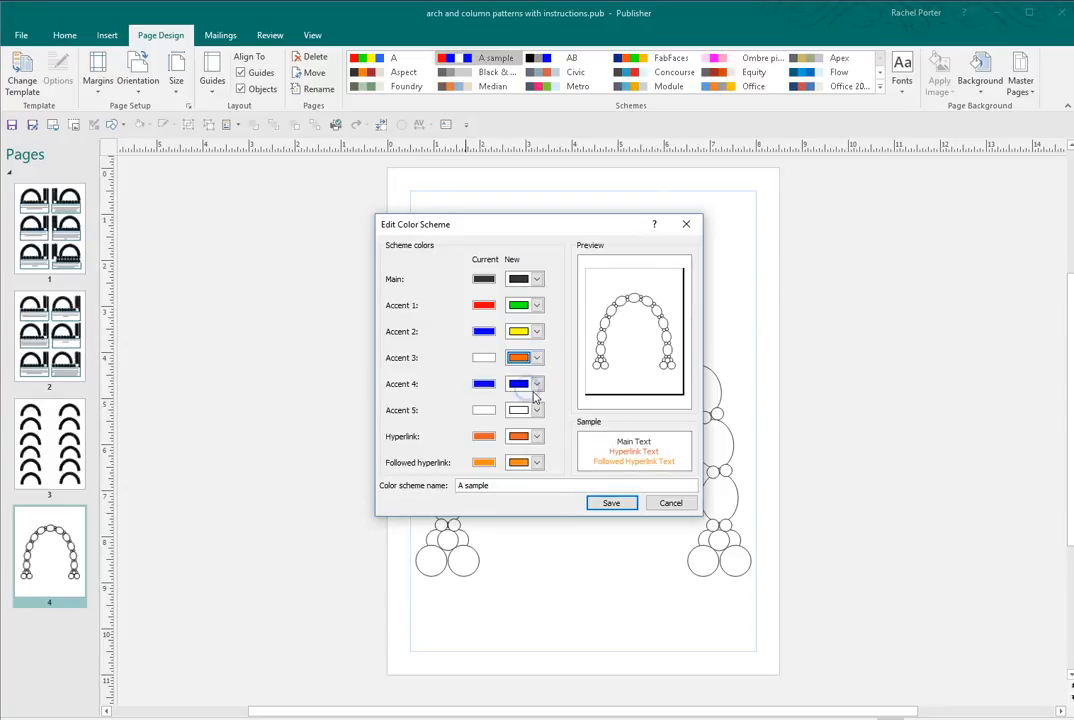
click(536, 384)
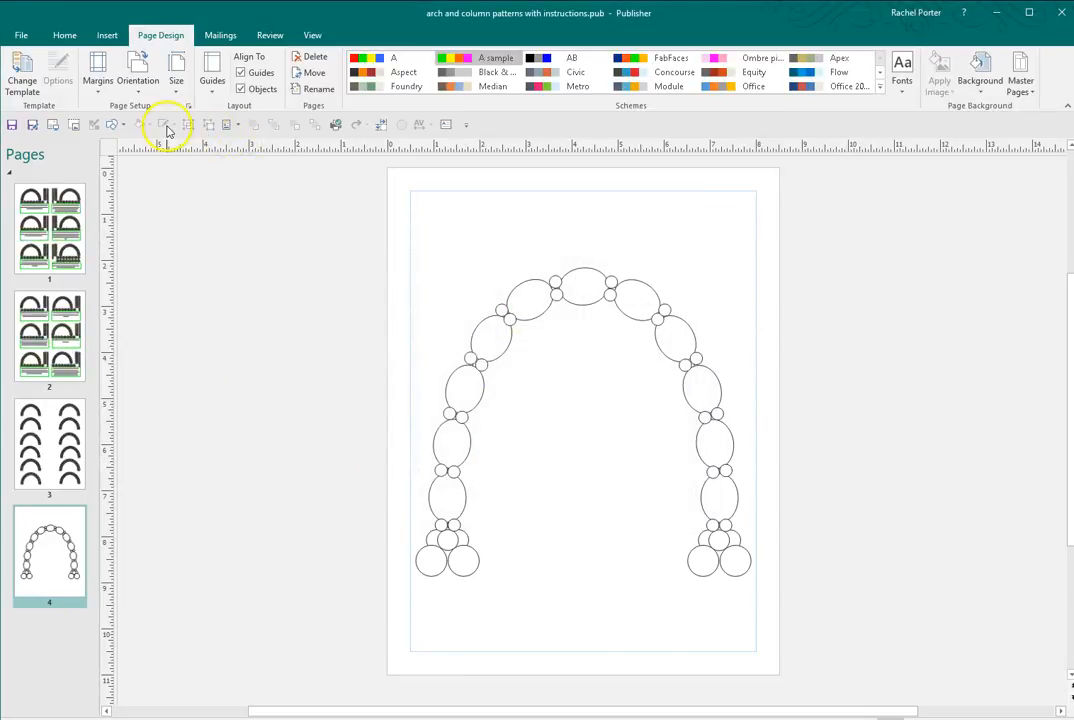
Step: Fill the first set of large arch balloons on page 4 with the scheme green
click(448, 492)
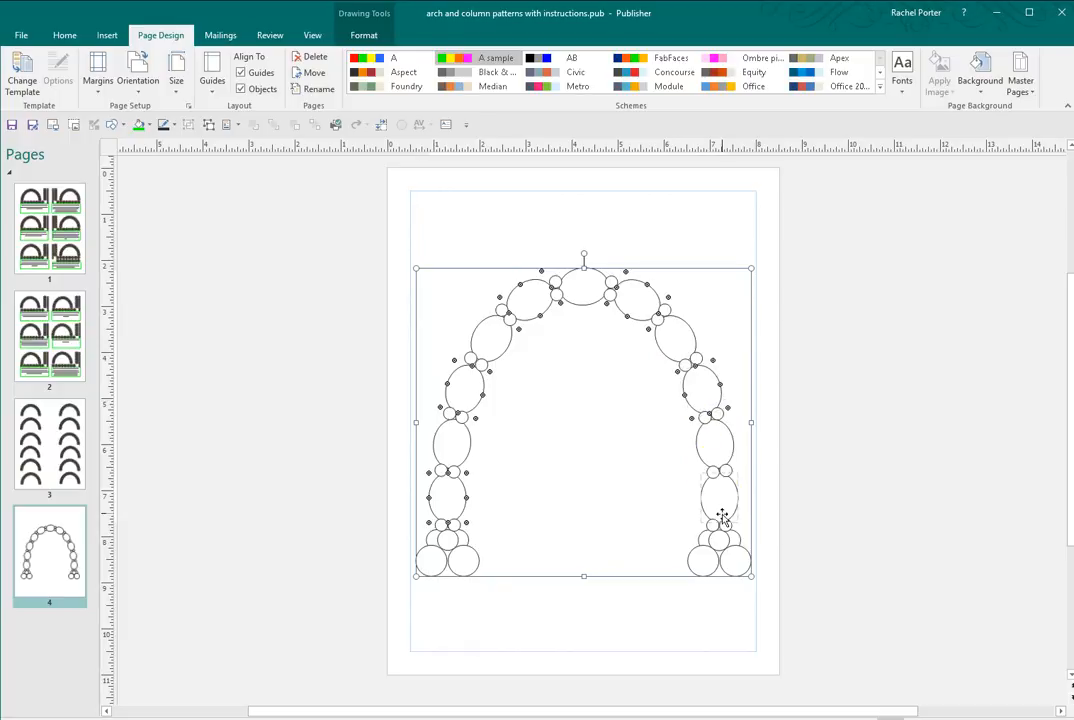
click(144, 124)
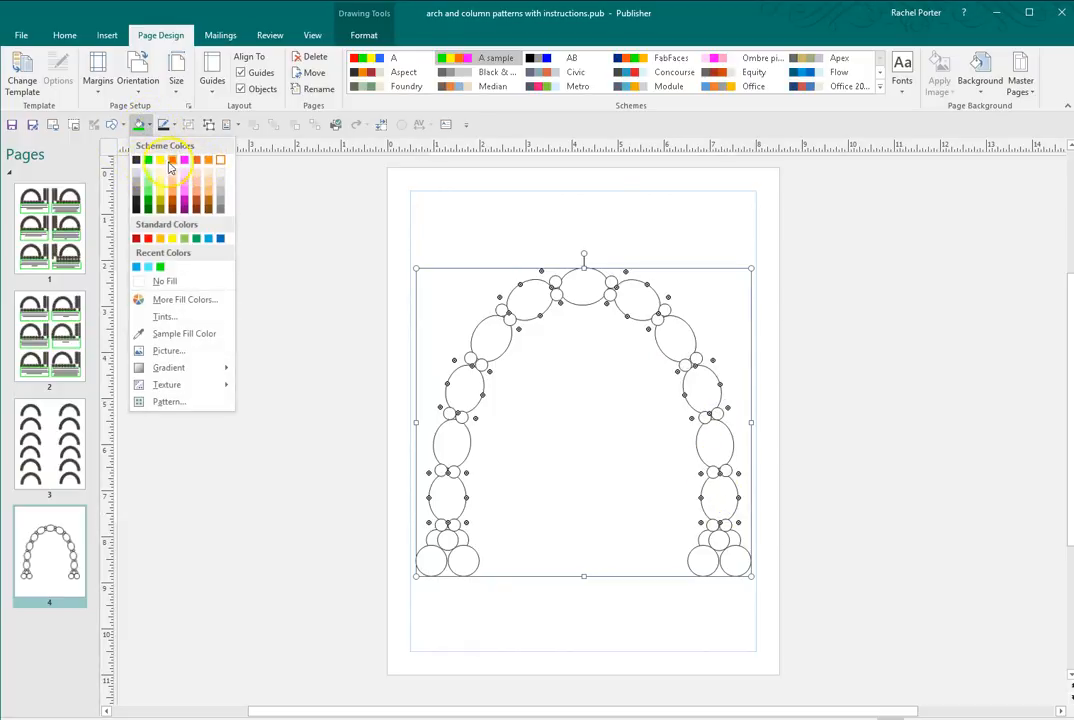
click(160, 160)
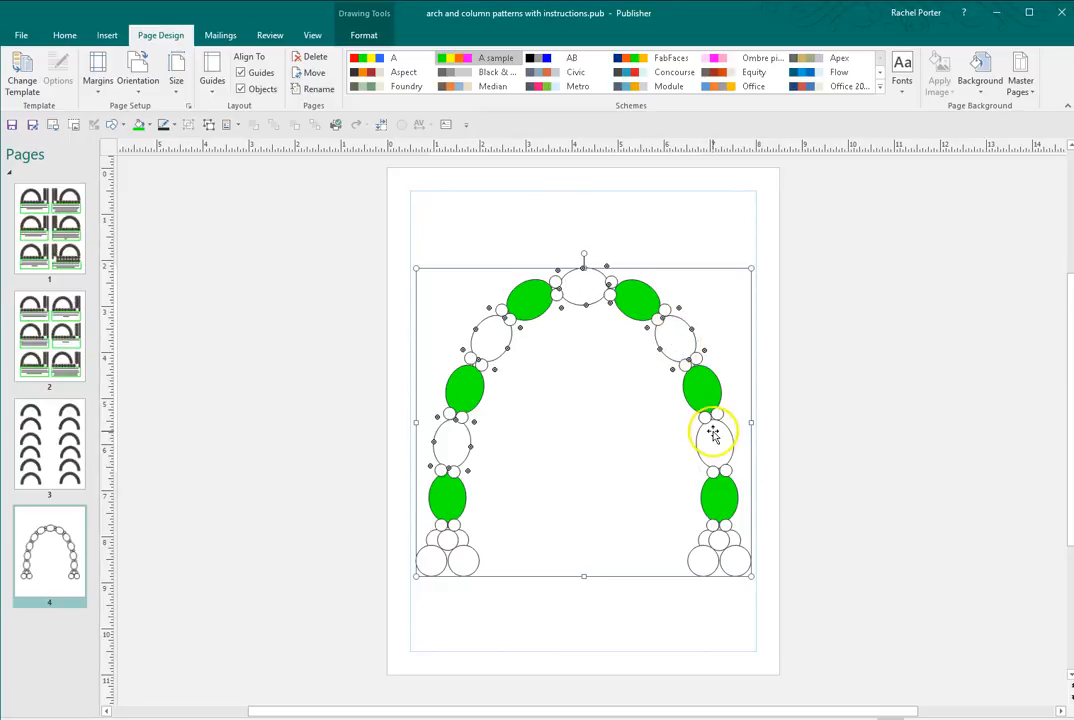
Step: Fill the alternating large arch balloons with the scheme magenta
click(152, 124)
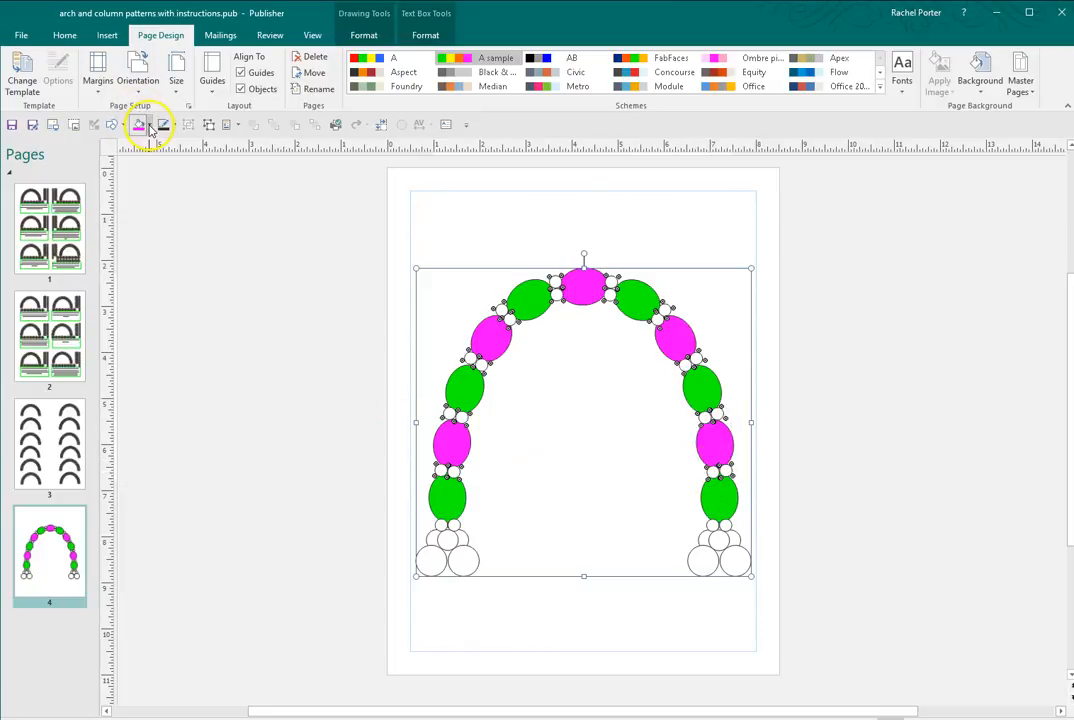
click(148, 124)
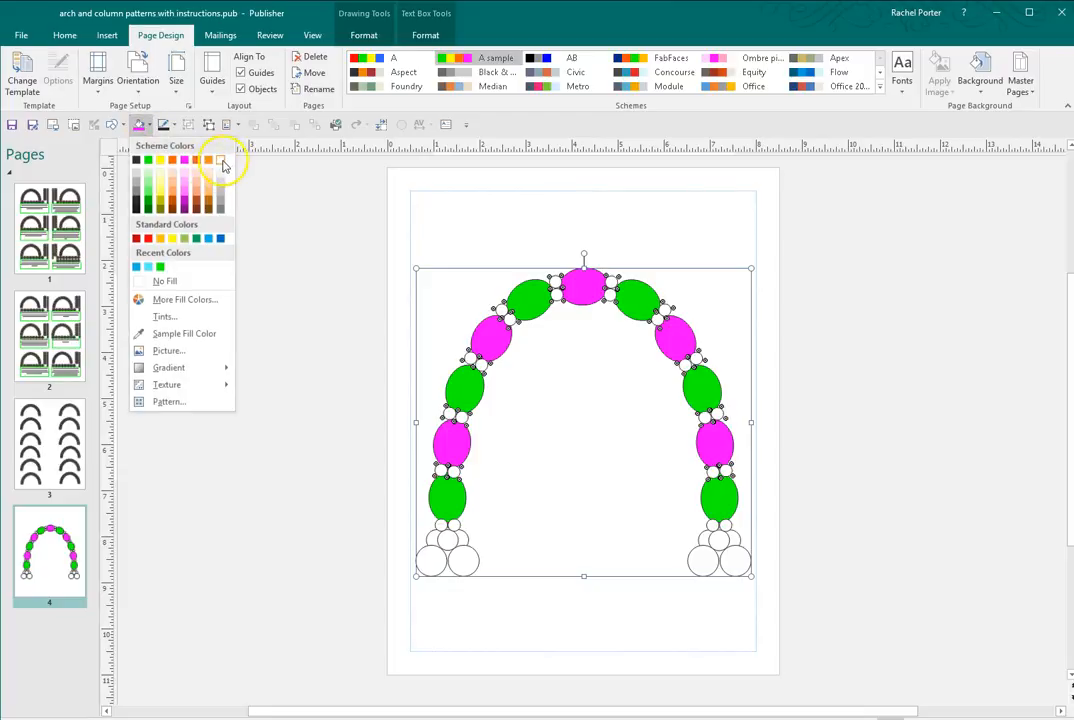
click(216, 164)
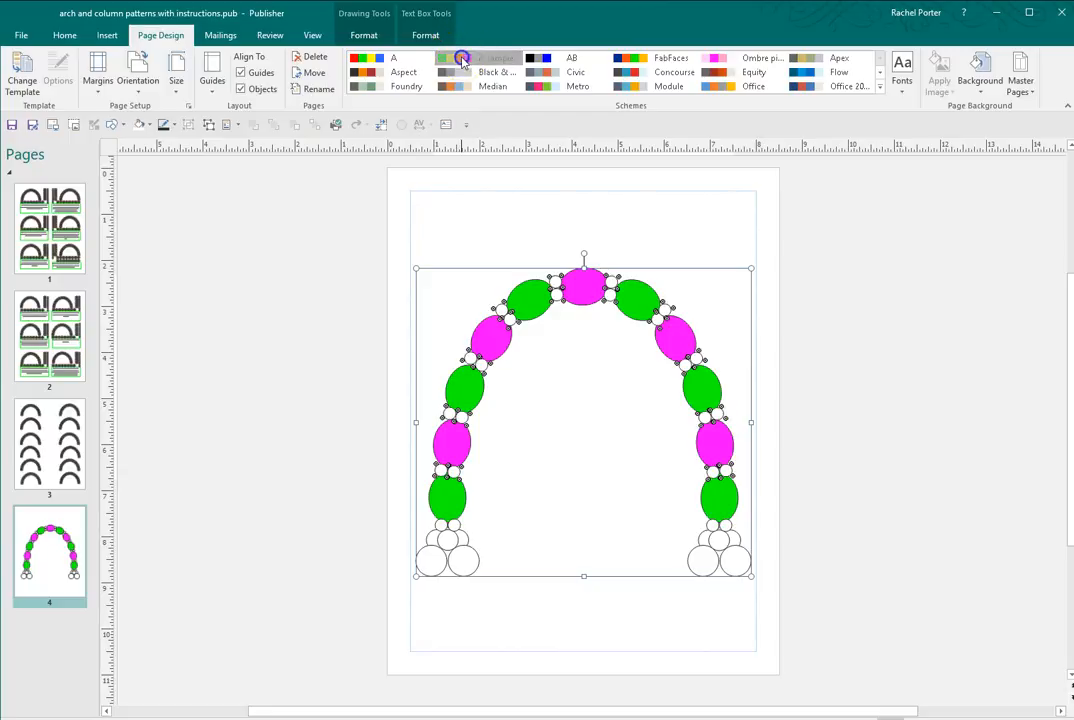
Step: Edit the A sample scheme's Accent 5 to brown so connector and base balloons turn brown
right_click(464, 60)
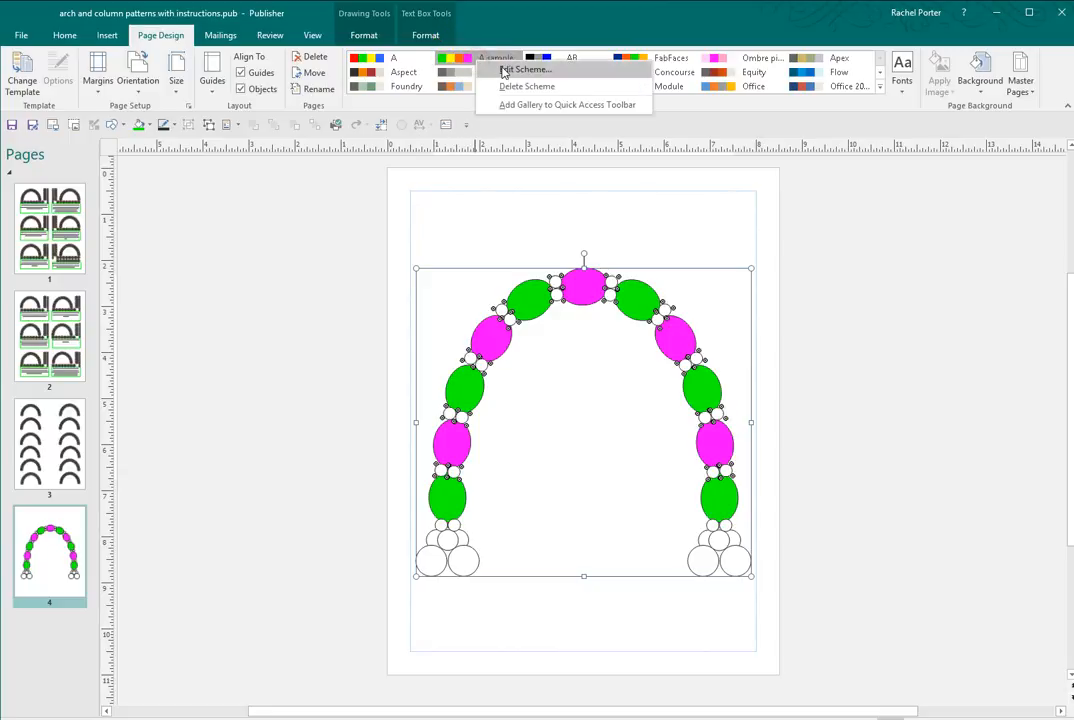
click(522, 68)
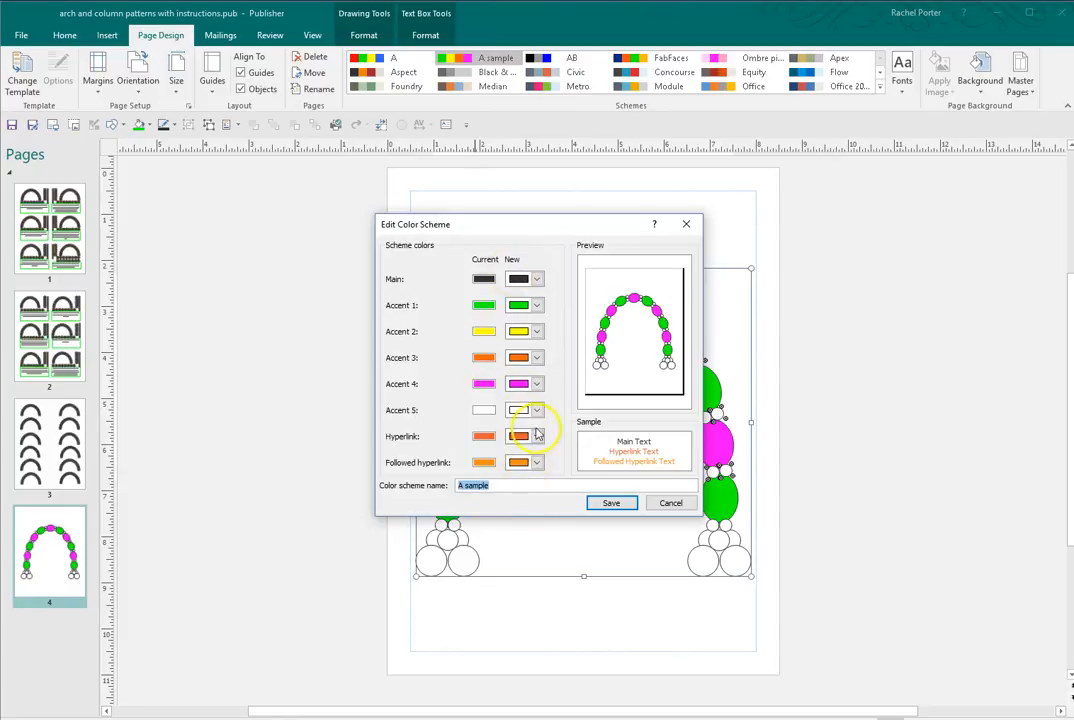
click(538, 410)
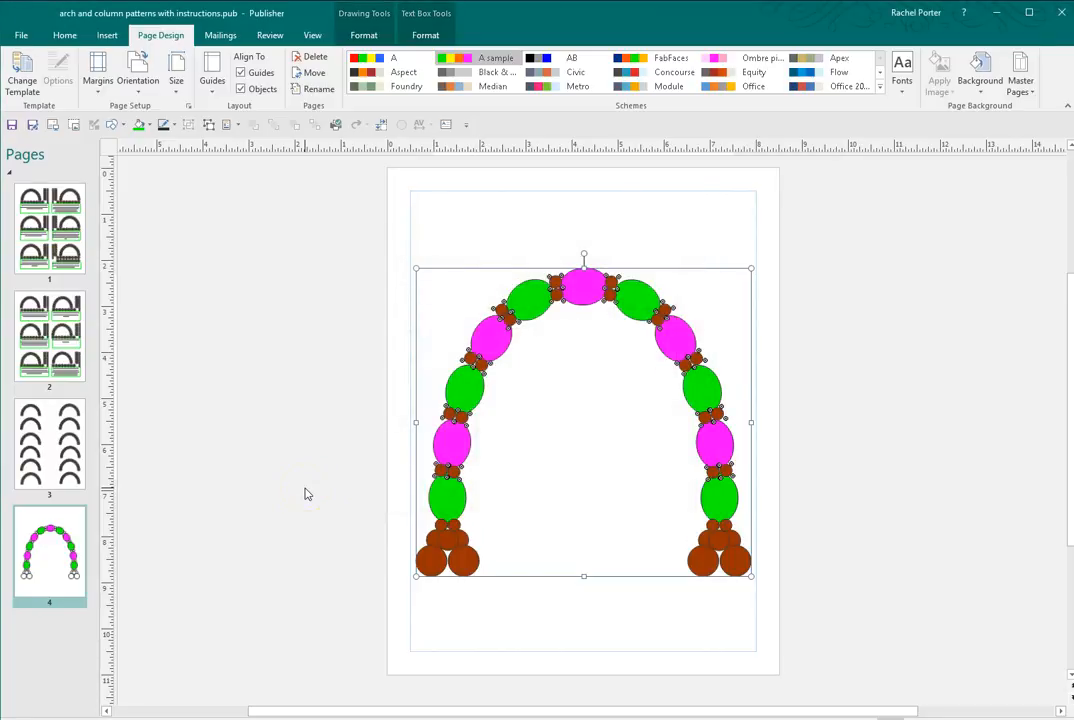
click(444, 548)
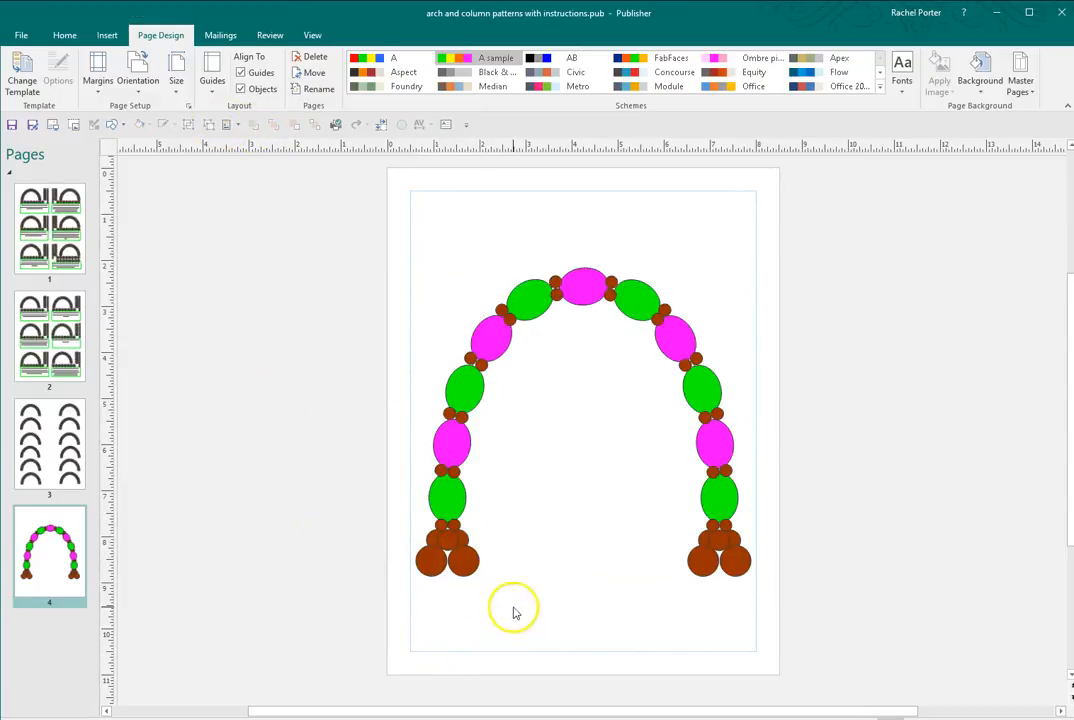
mouse_move(520, 612)
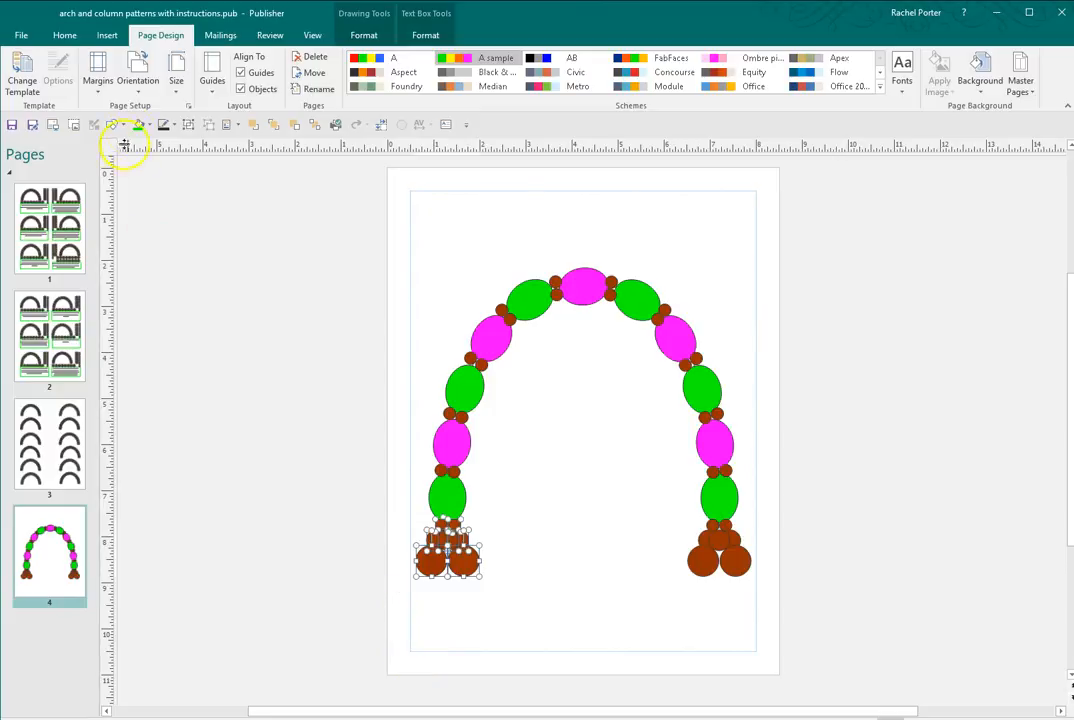
Step: Fill the arch's base balloon clusters yellow, leaving connector balloons brown
click(150, 124)
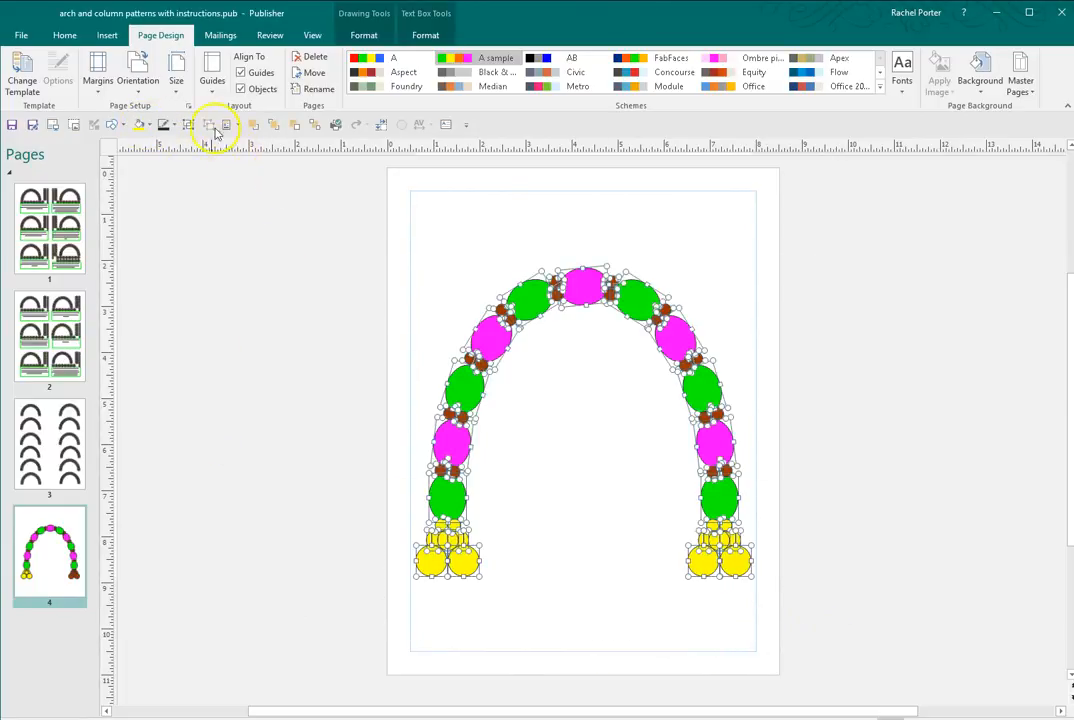
click(584, 420)
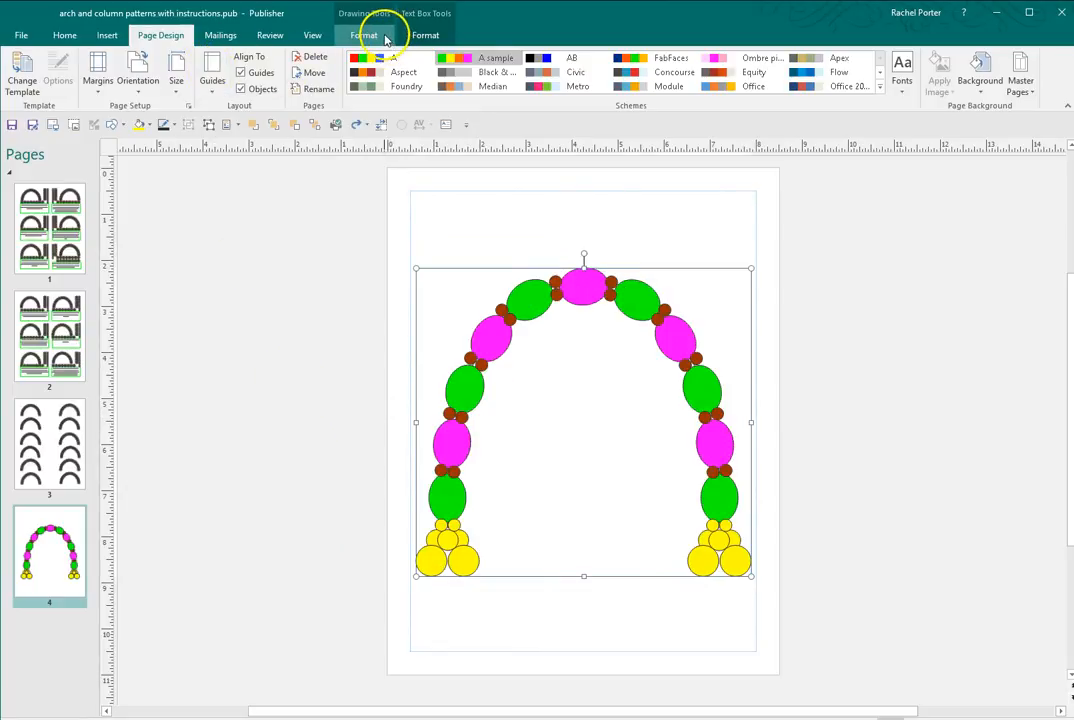
Step: Lock the arch's aspect ratio in the Size dialog so it resizes proportionally
click(362, 36)
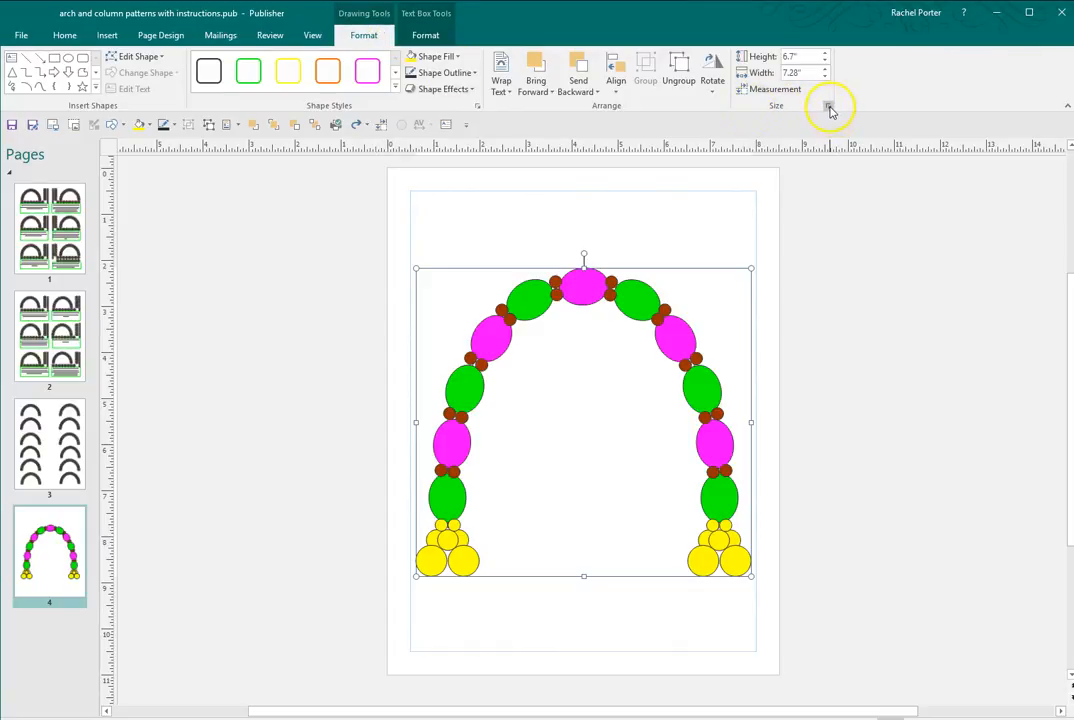
click(828, 108)
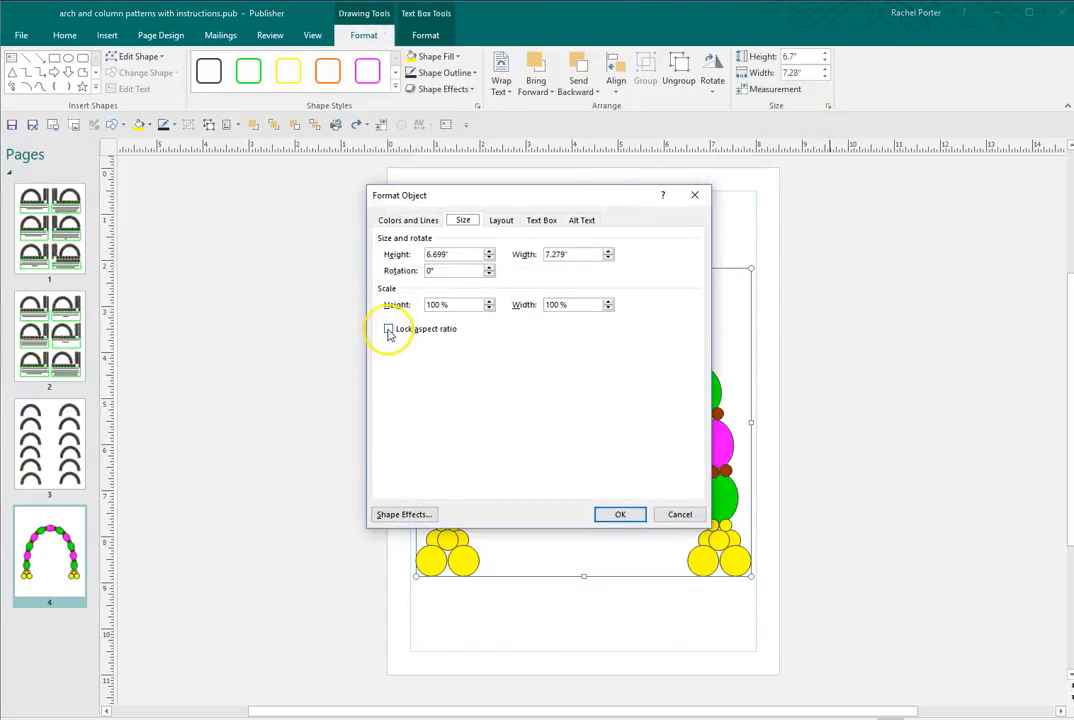
click(388, 328)
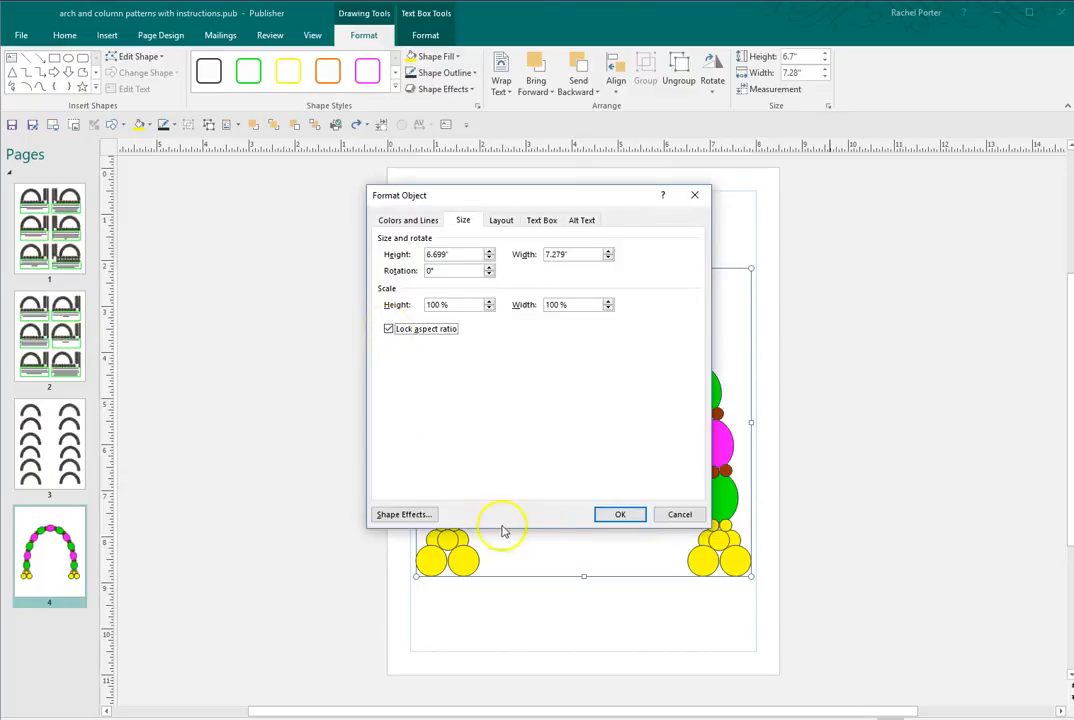
click(620, 514)
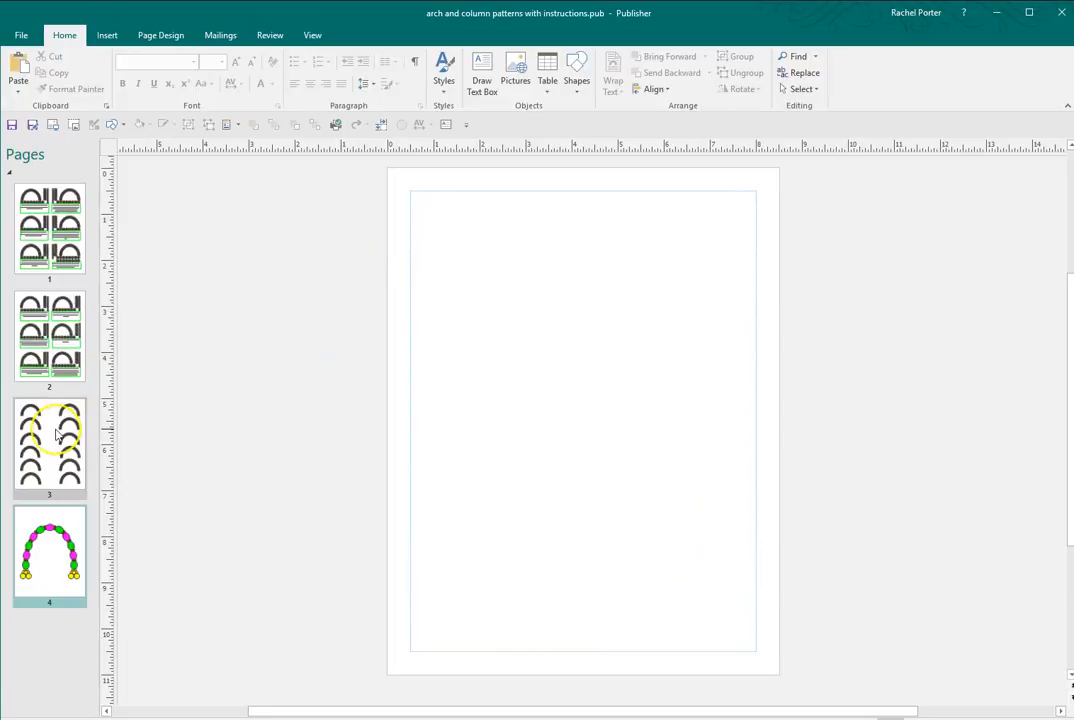
click(48, 446)
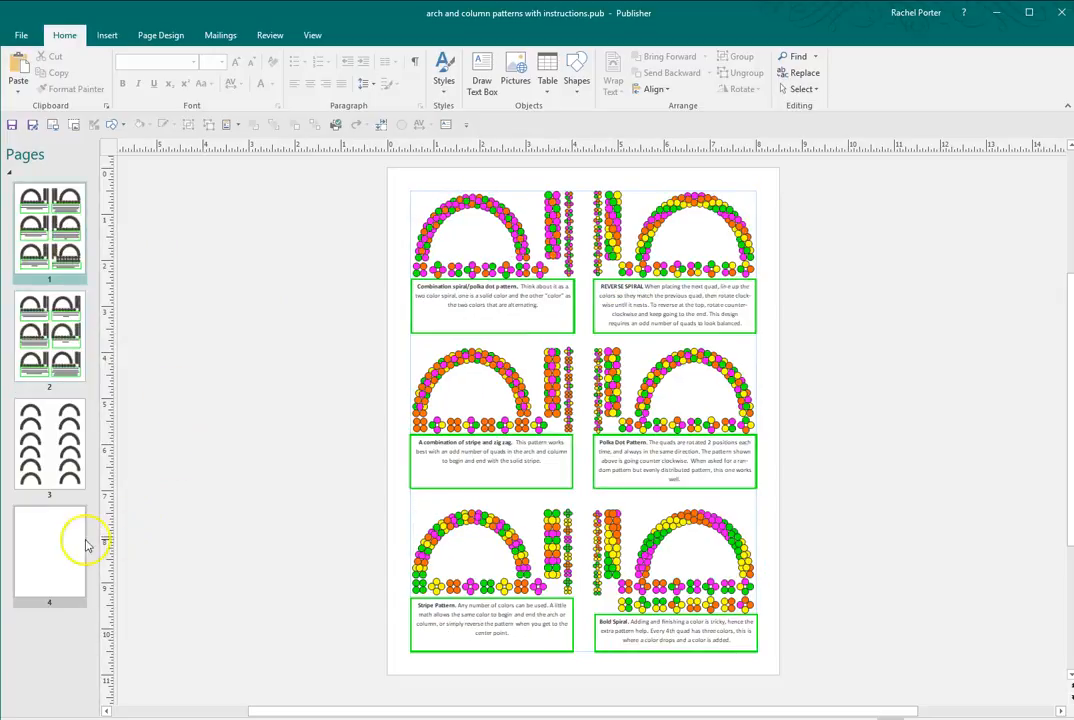
click(48, 552)
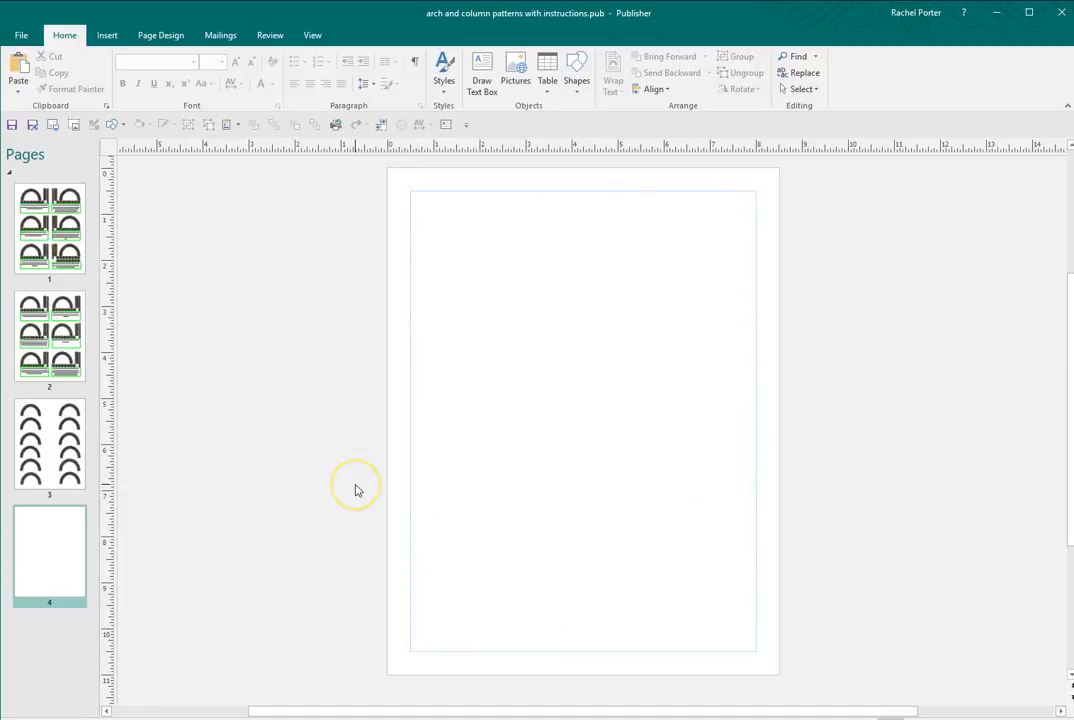